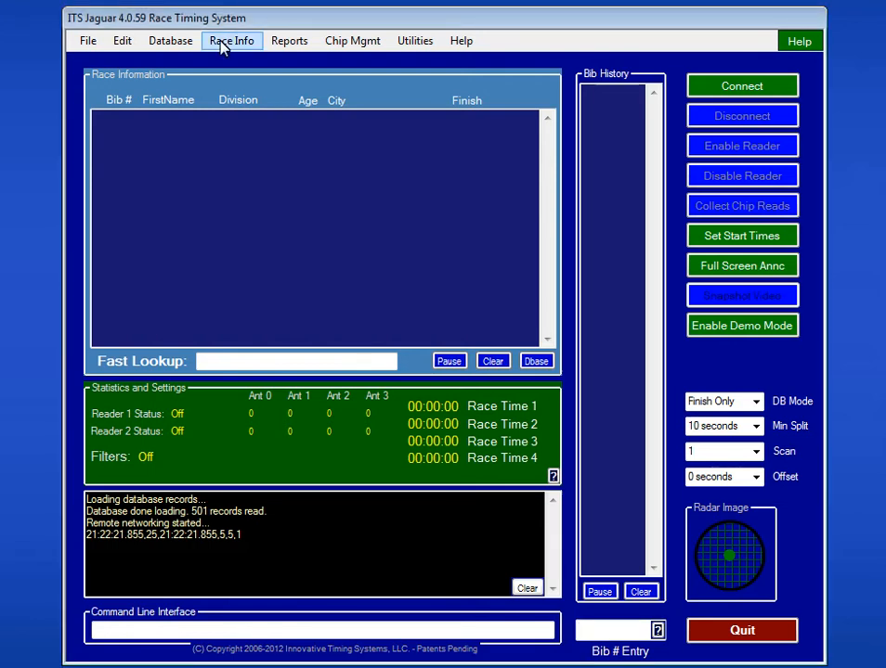
Open the Race Info menu over the main timing screen
left_click(227, 41)
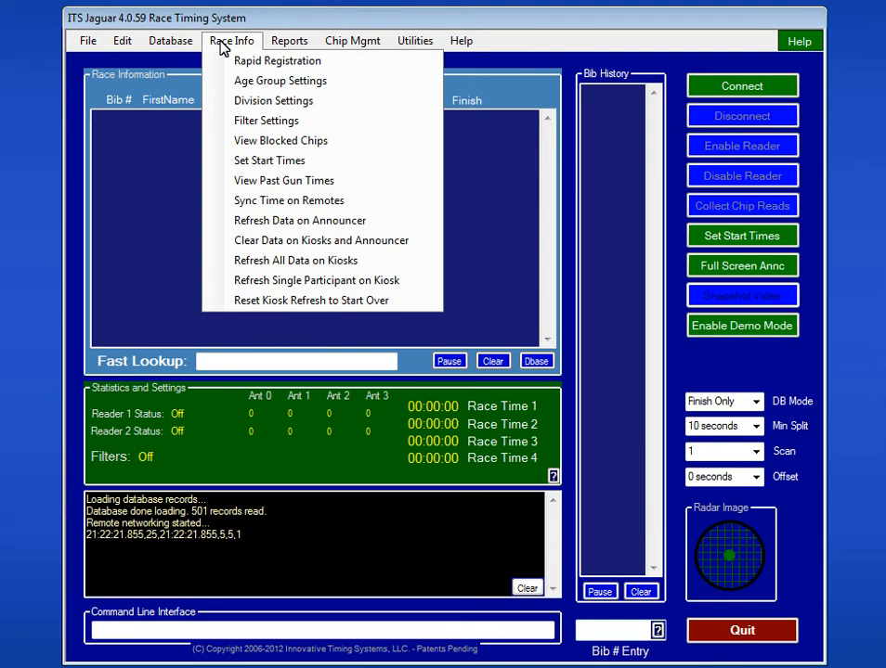
mouse_move(273, 100)
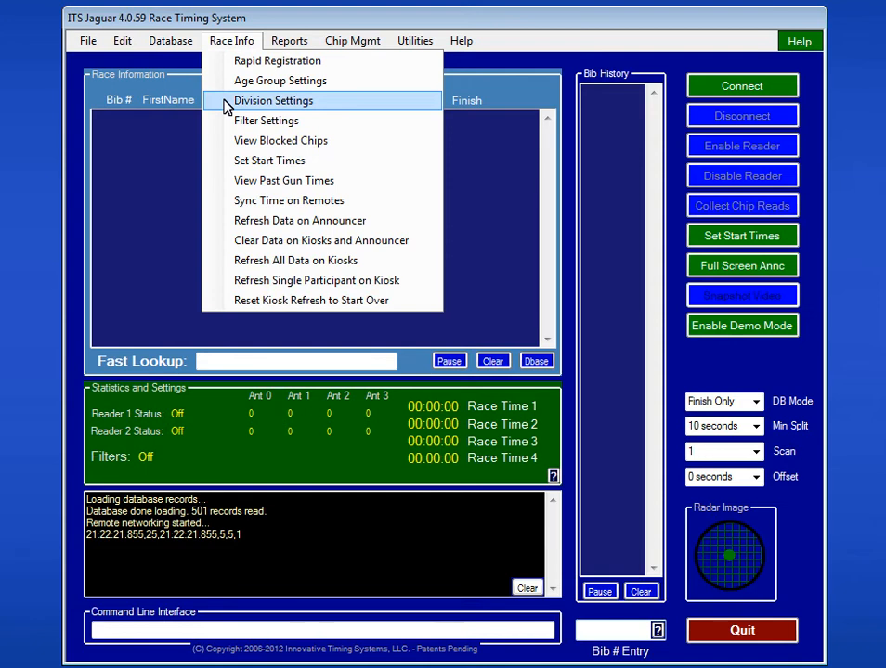
Open Division Settings and enter 'Half' as division 2's description
left_click(273, 100)
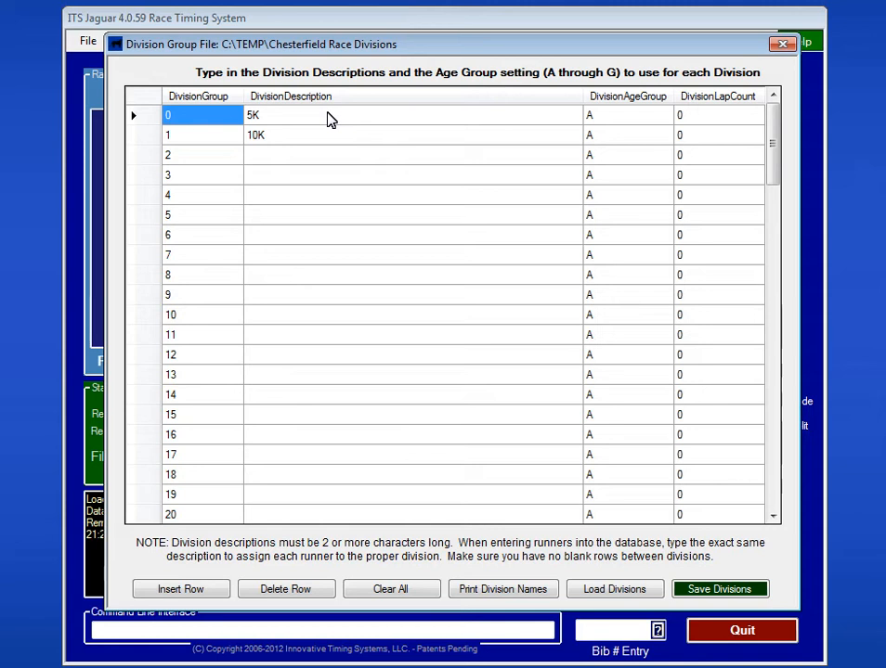
mouse_move(293, 156)
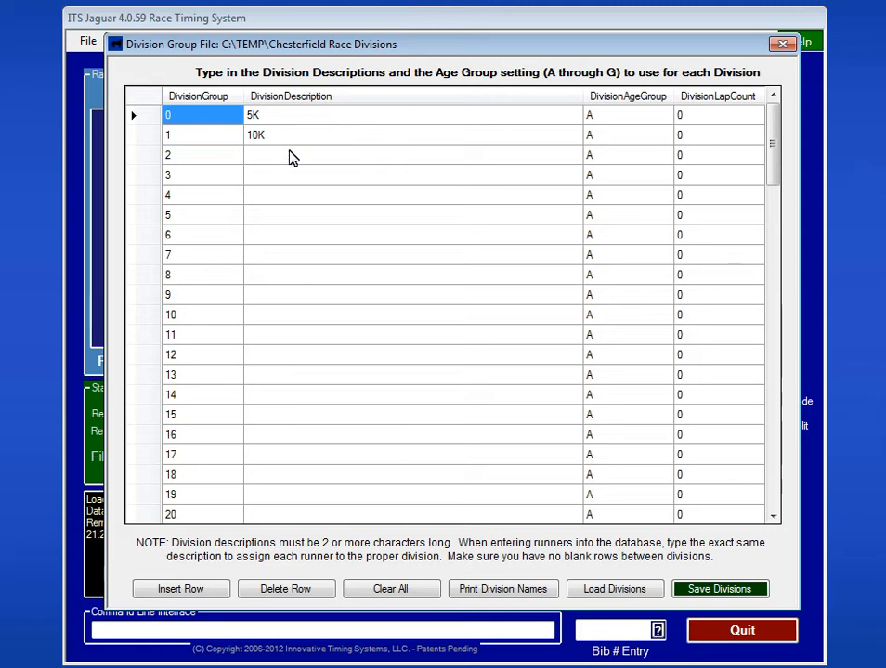
left_click(292, 155)
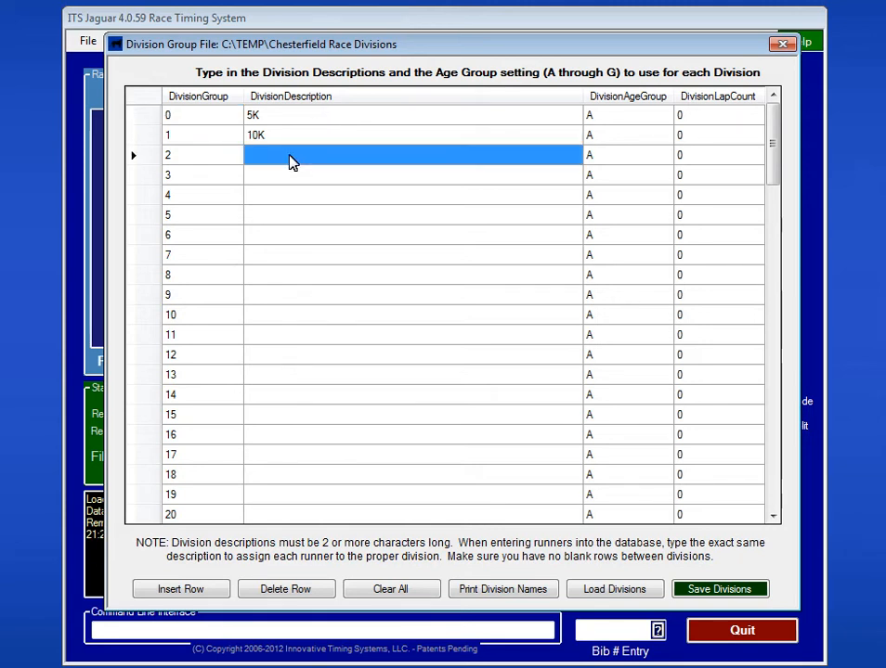
type("Half")
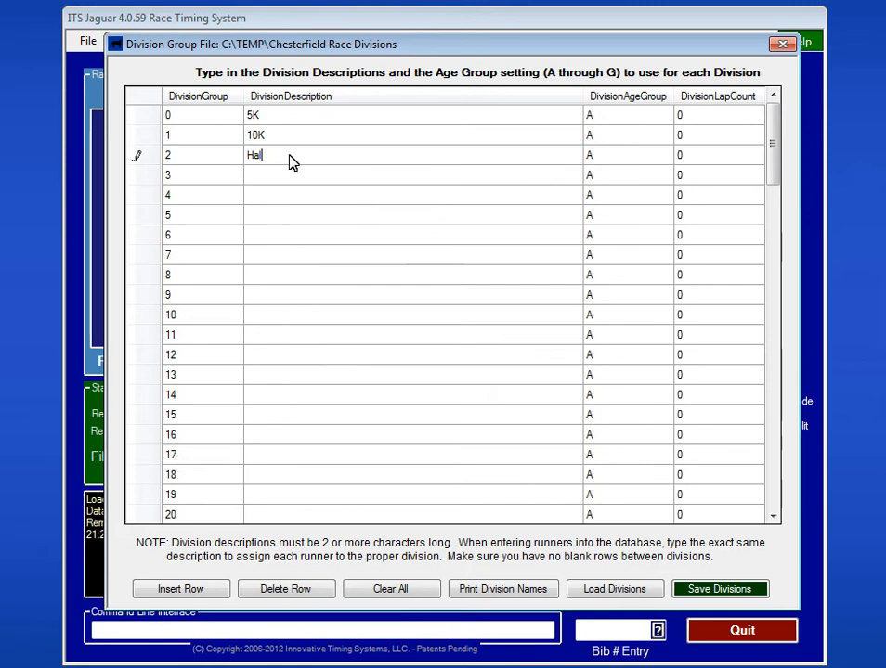
type("f")
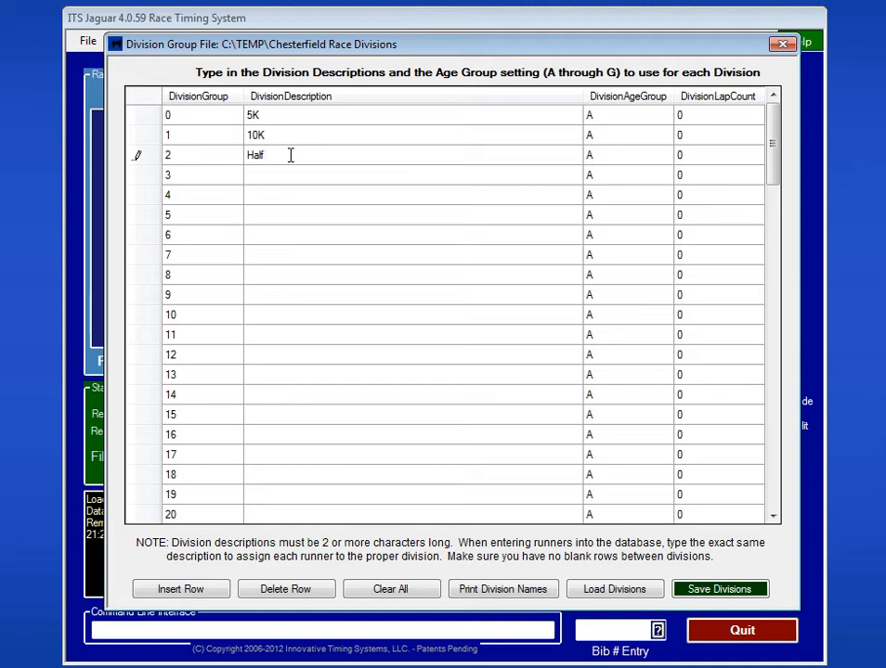
Fill the division 3 and 4 description cells with 'Wave 1' and 'Wave 2'
left_click(290, 175)
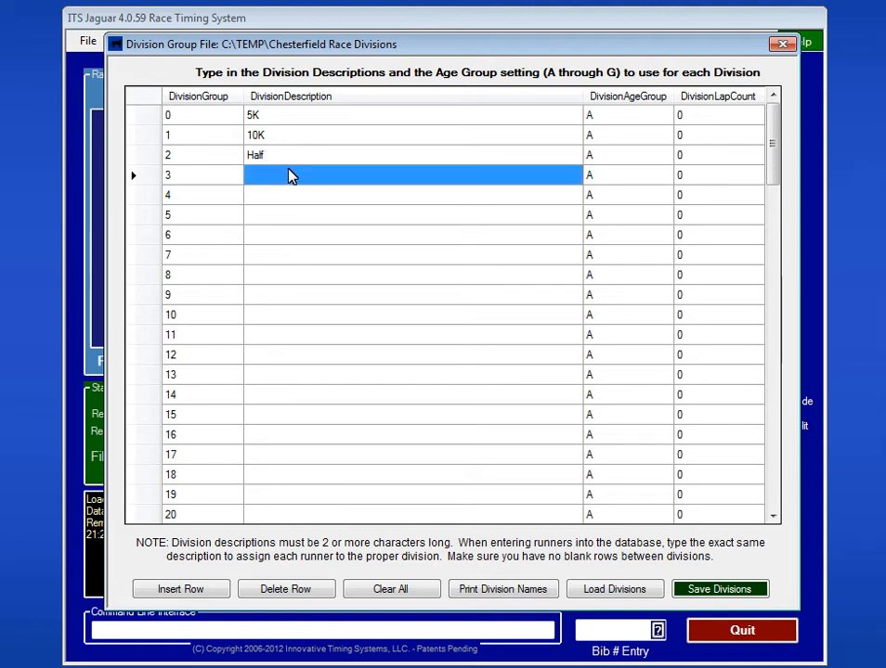
left_click(290, 175)
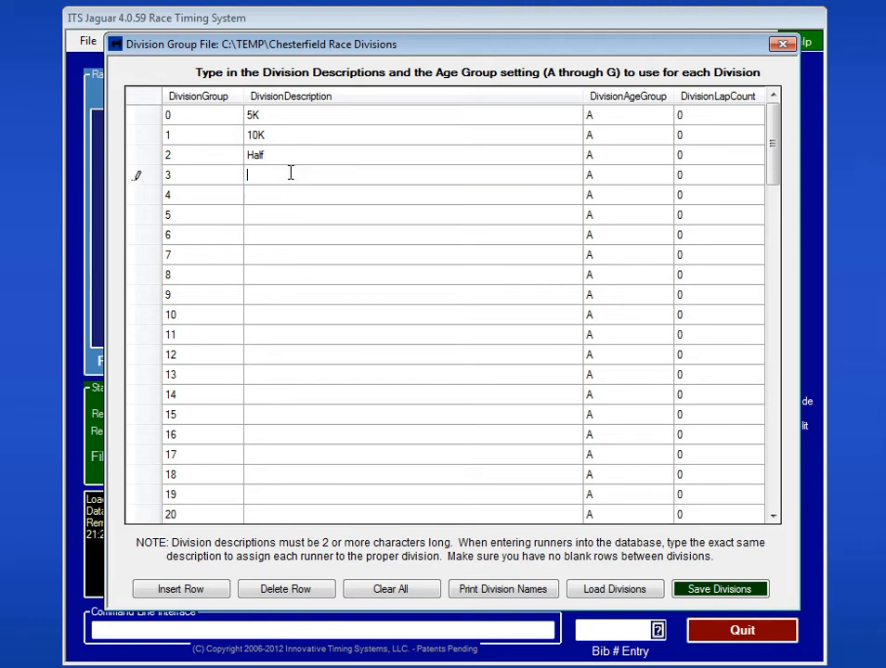
type("Wave 1")
left_click(413, 195)
type("Wave 2")
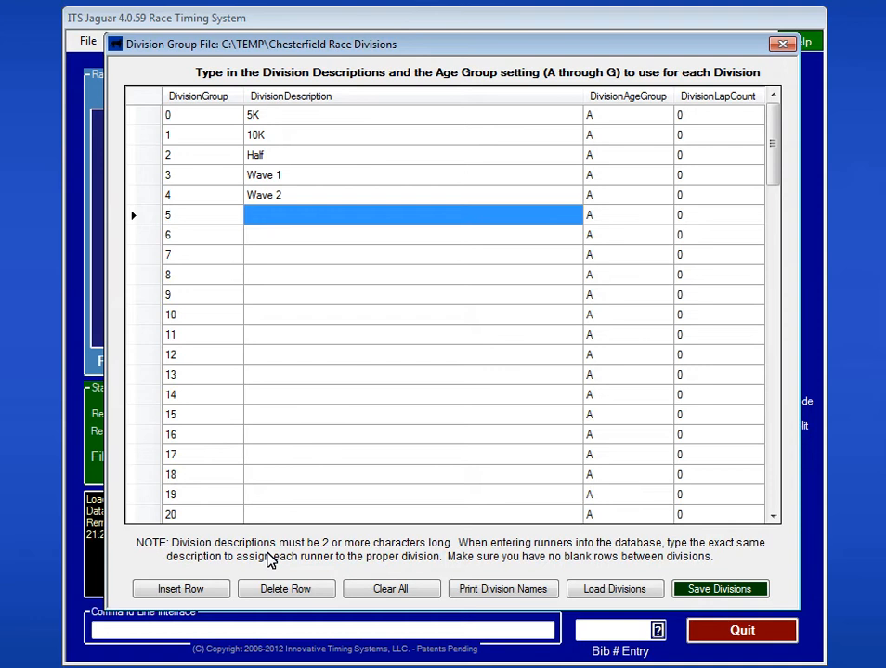
mouse_move(367, 566)
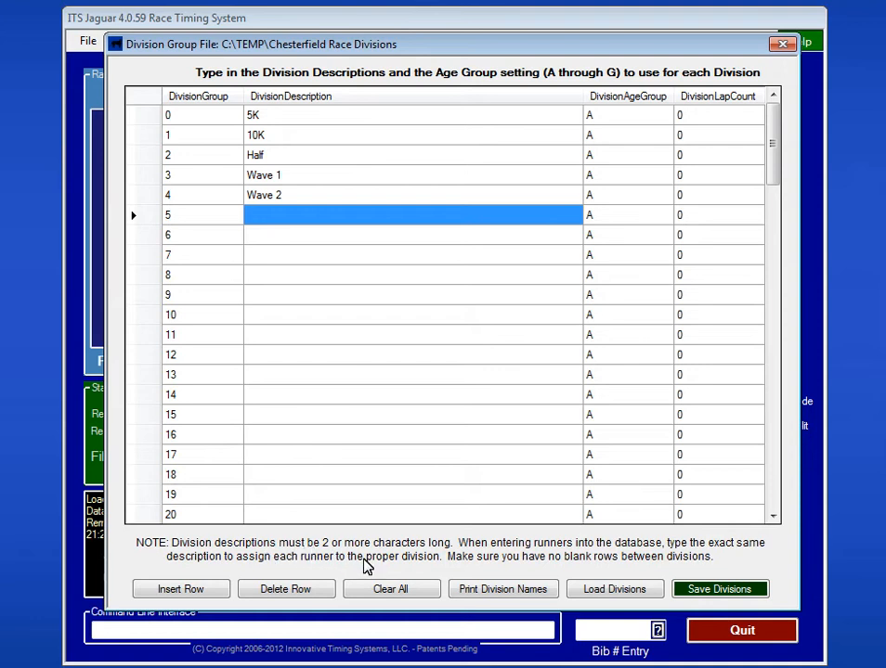
mouse_move(426, 561)
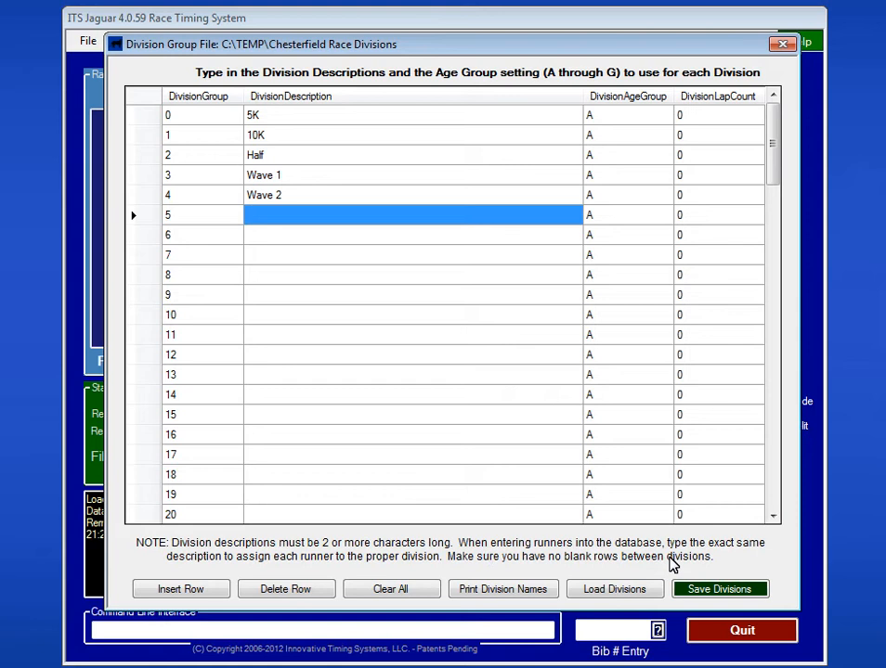
mouse_move(415, 520)
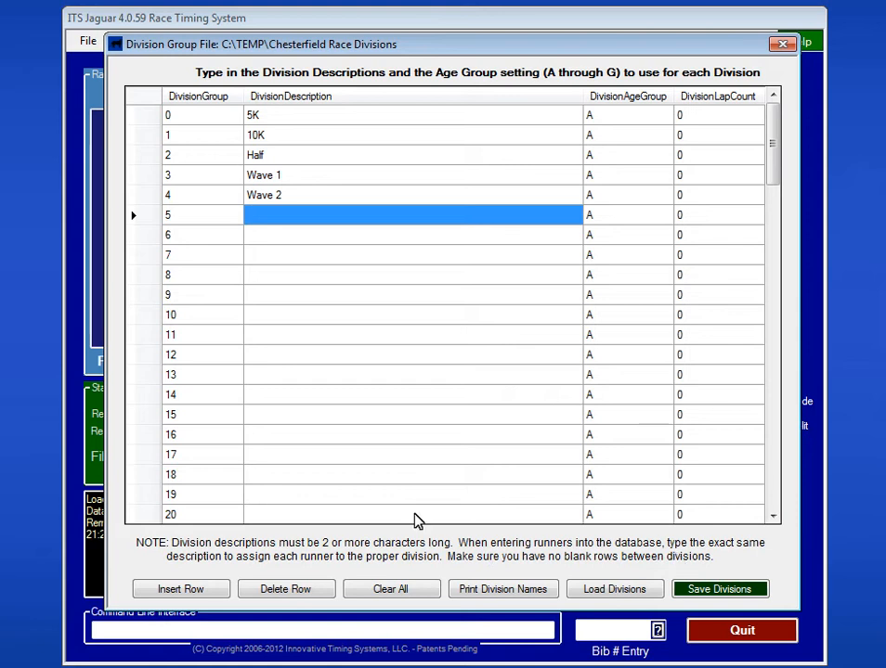
mouse_move(290, 139)
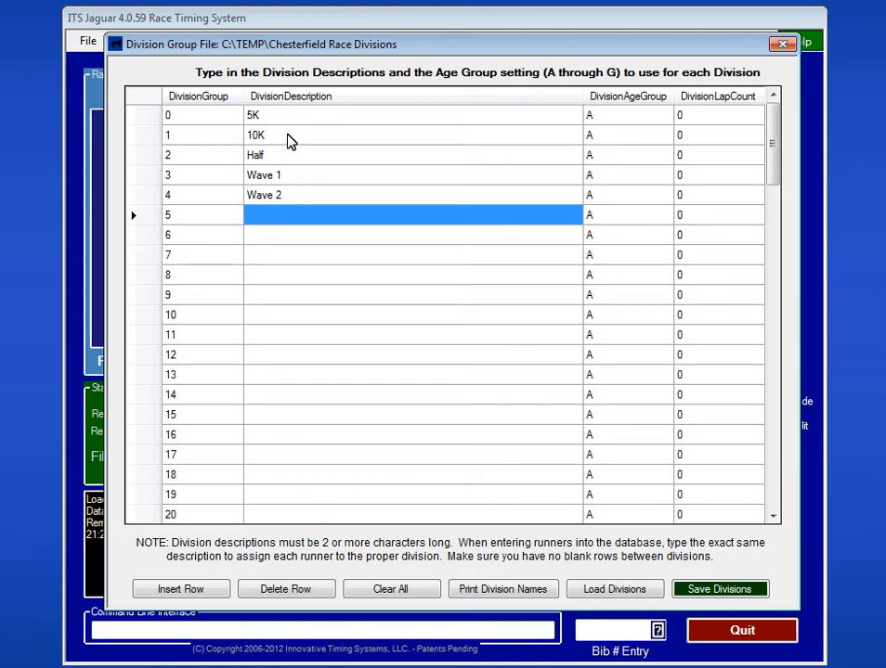
mouse_move(292, 227)
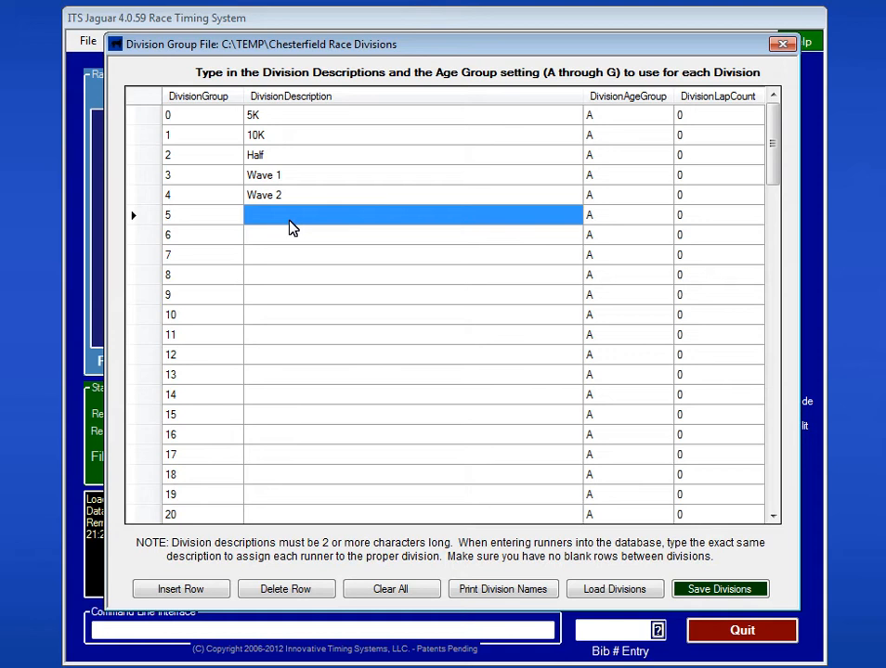
mouse_move(297, 221)
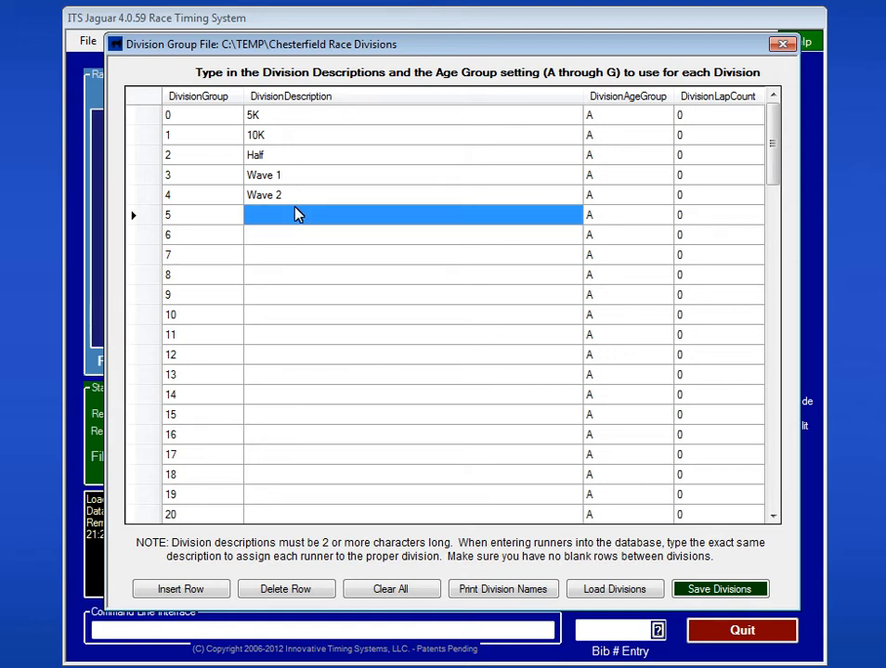
Fill the division 5 and 6 description cells with 'Coral 1' and 'Coral 2'
type("Coral 1")
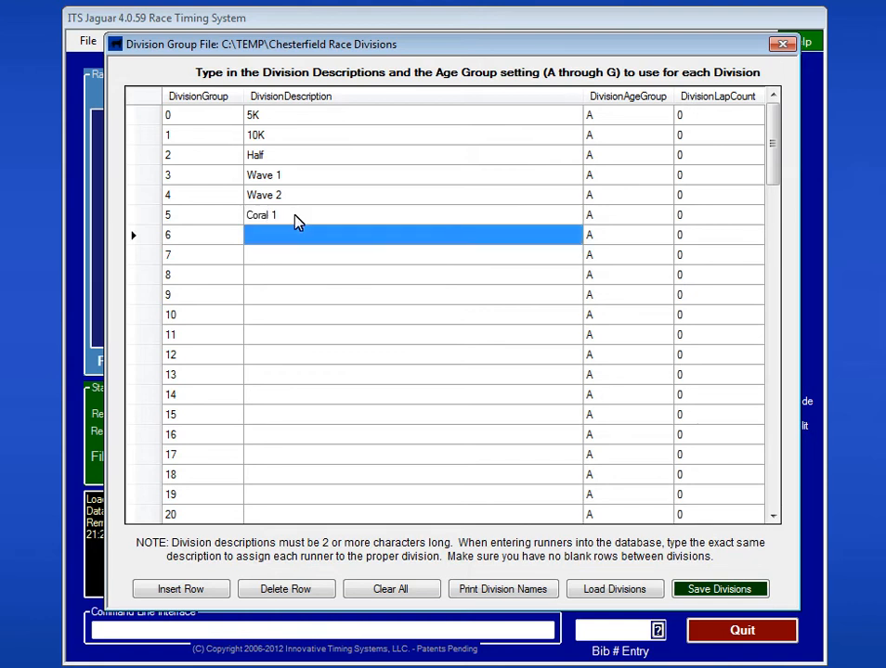
type("Coral 2")
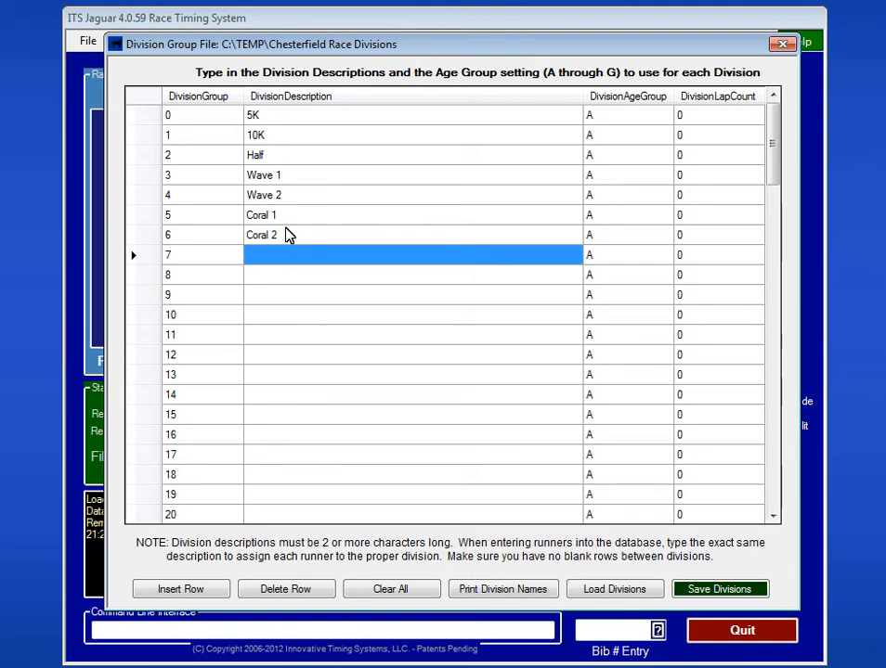
mouse_move(613, 118)
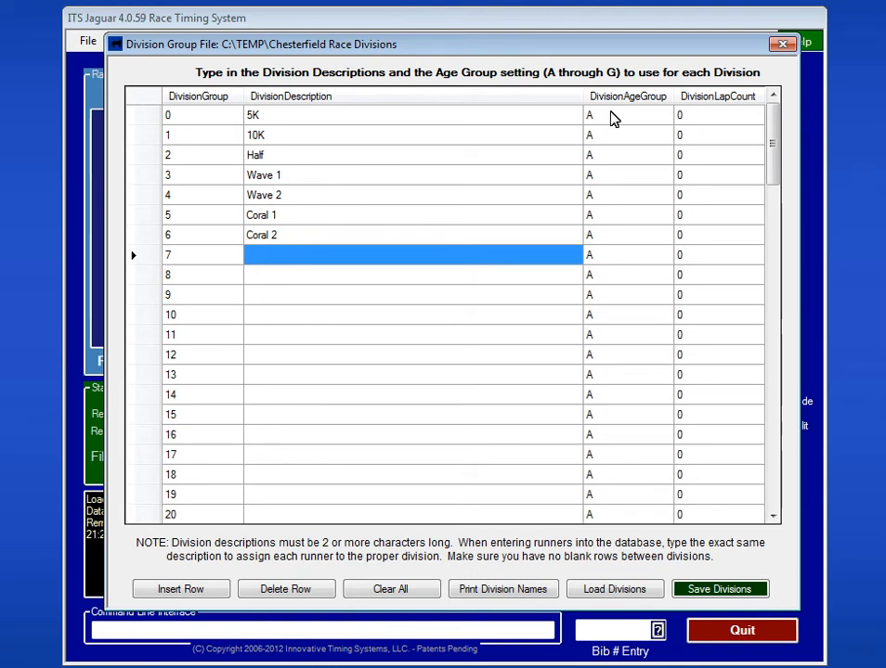
In the DivisionAgeGroup column, give 10K group B and Half group C, keeping 5K at A
left_click(609, 114)
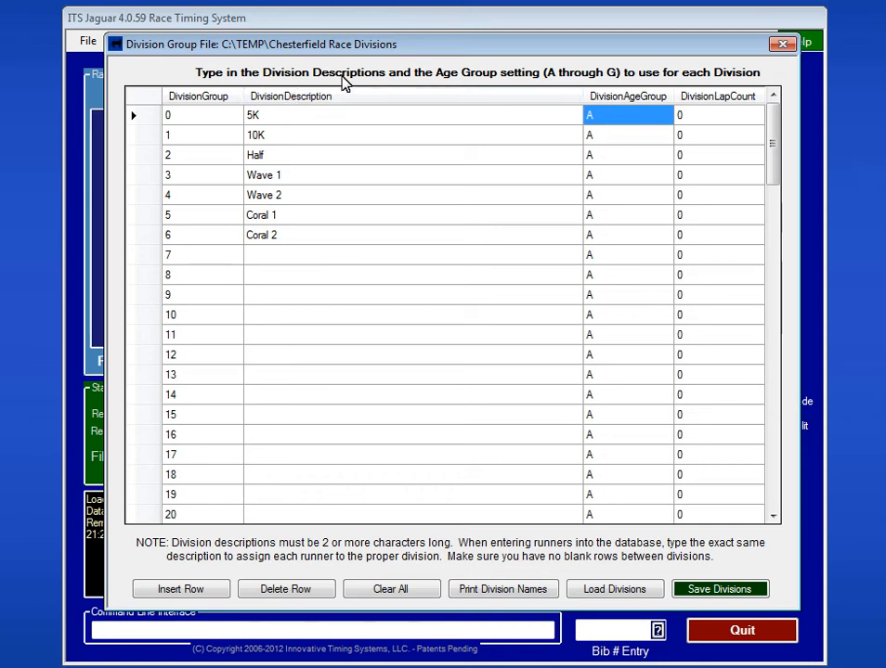
mouse_move(287, 130)
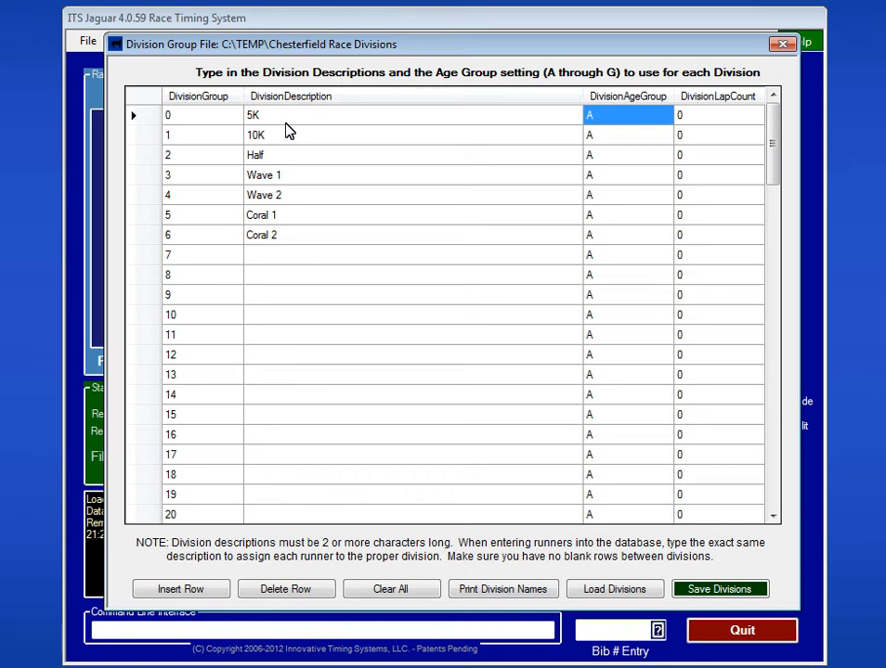
mouse_move(543, 81)
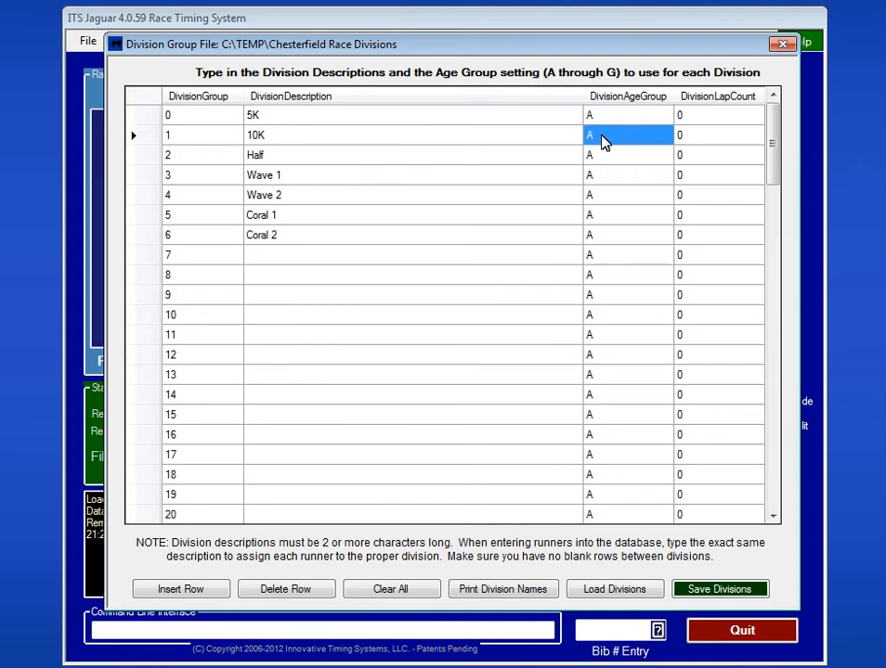
type("B")
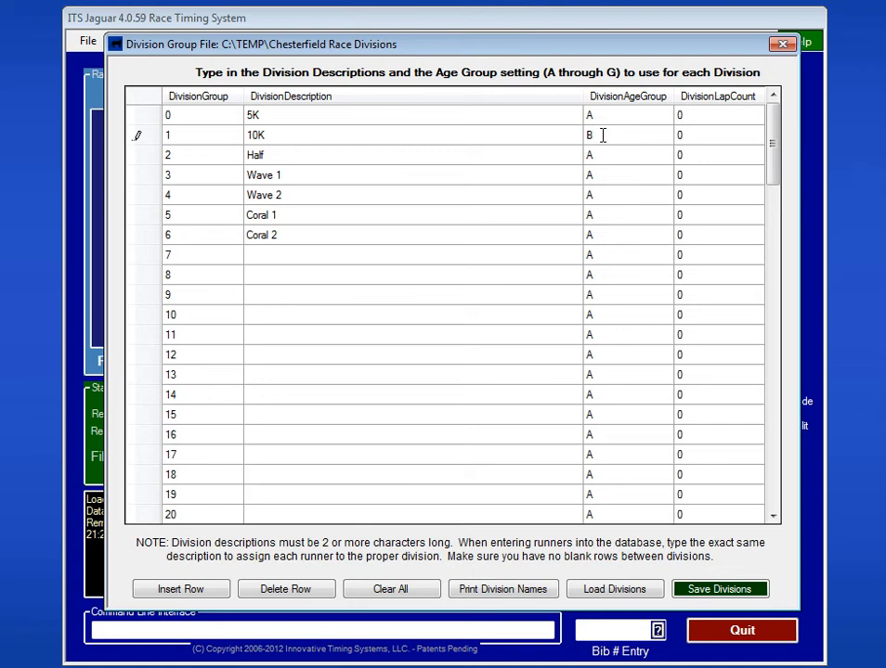
type("C")
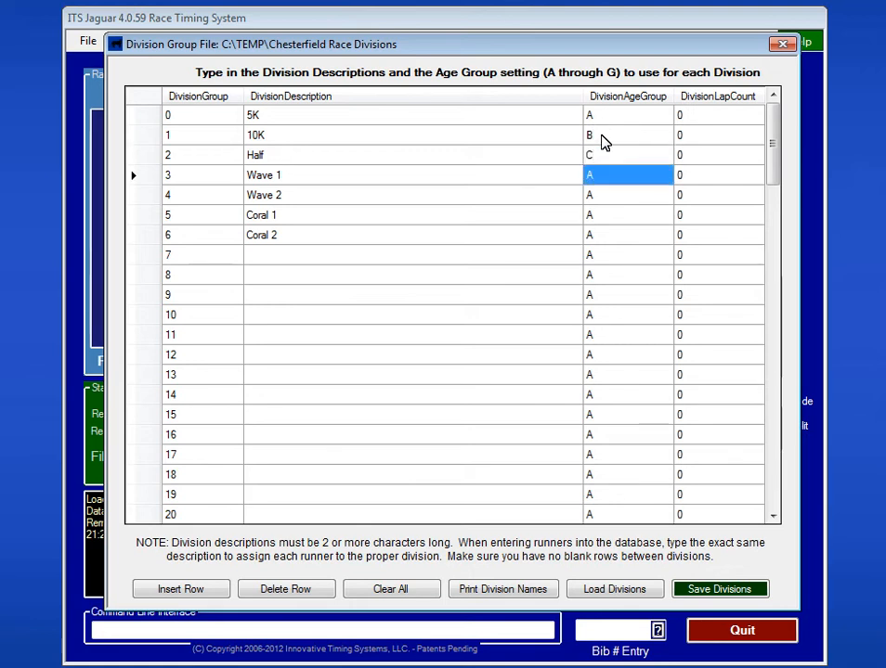
mouse_move(603, 220)
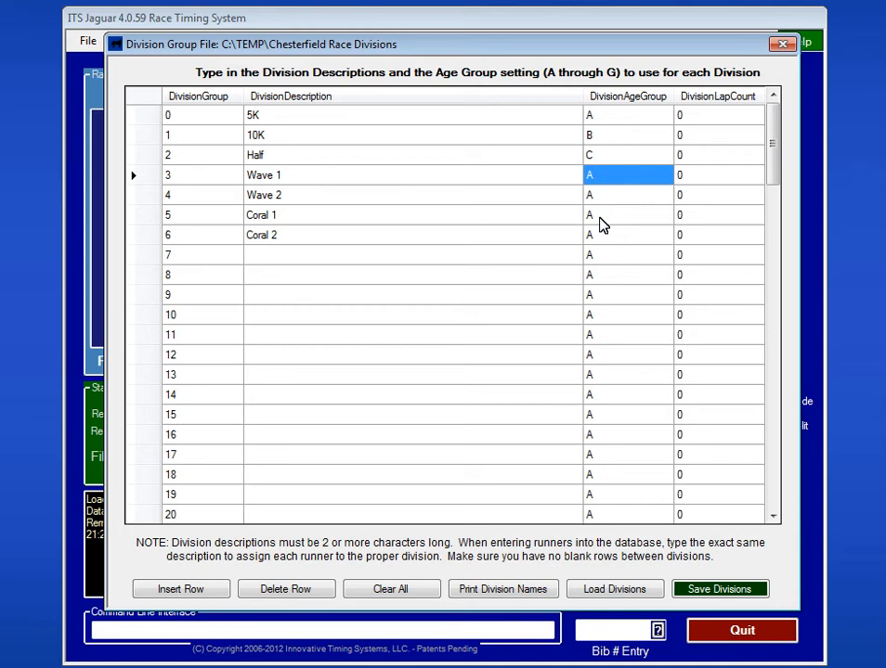
mouse_move(708, 101)
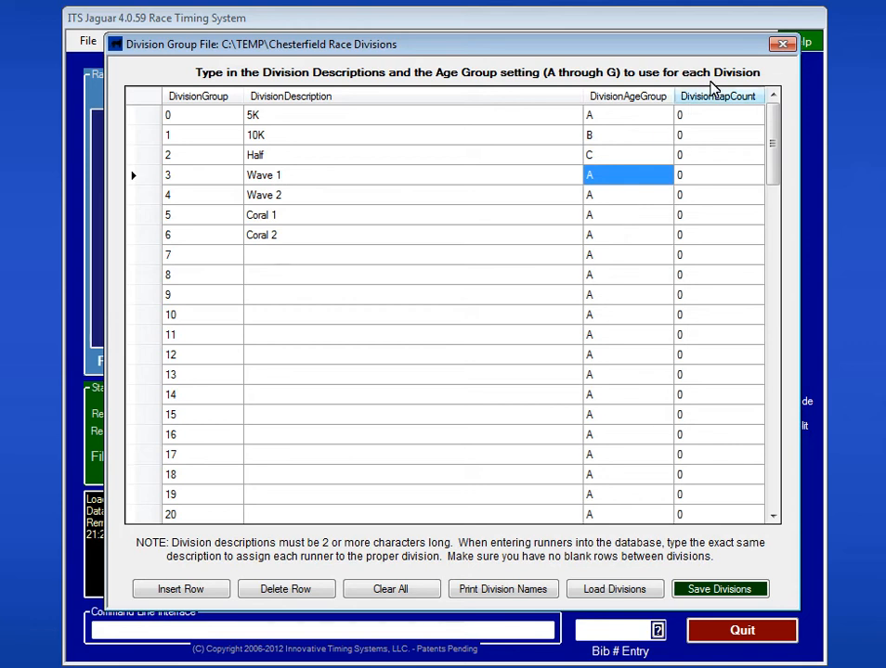
mouse_move(716, 112)
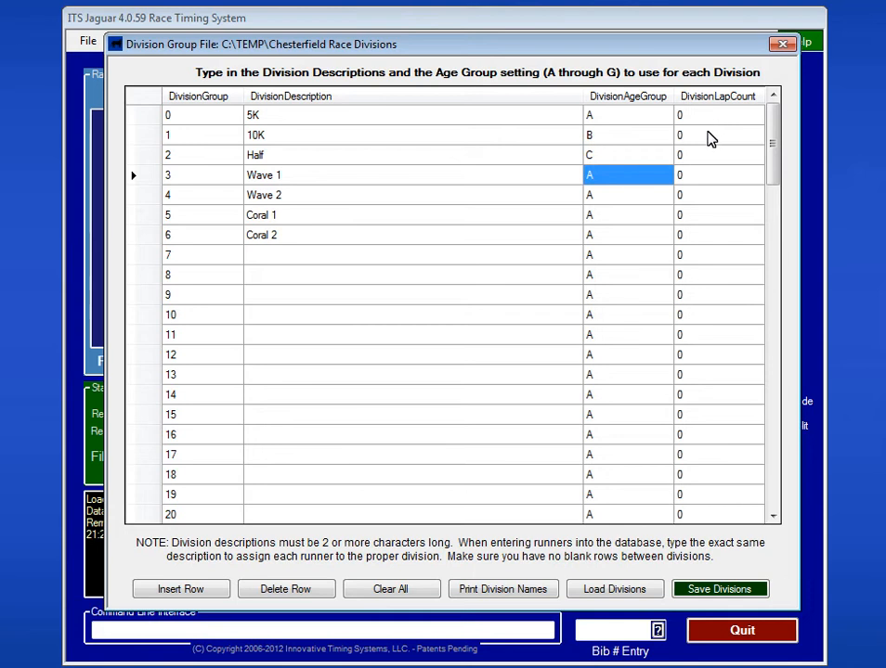
Try lap counts of 5 and 3 for Wave 1, then reset all lap counts to 0
type("5")
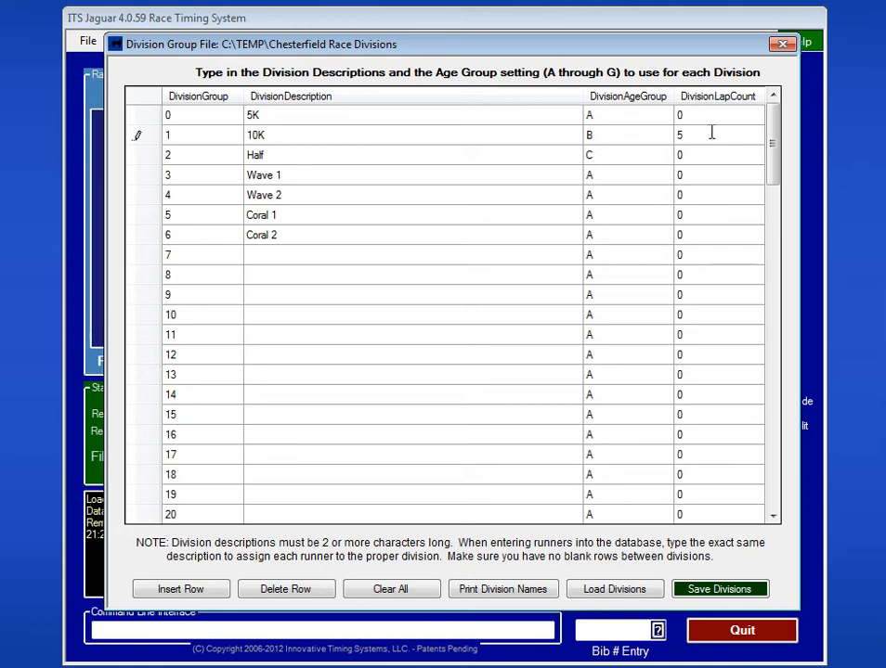
left_click(710, 174)
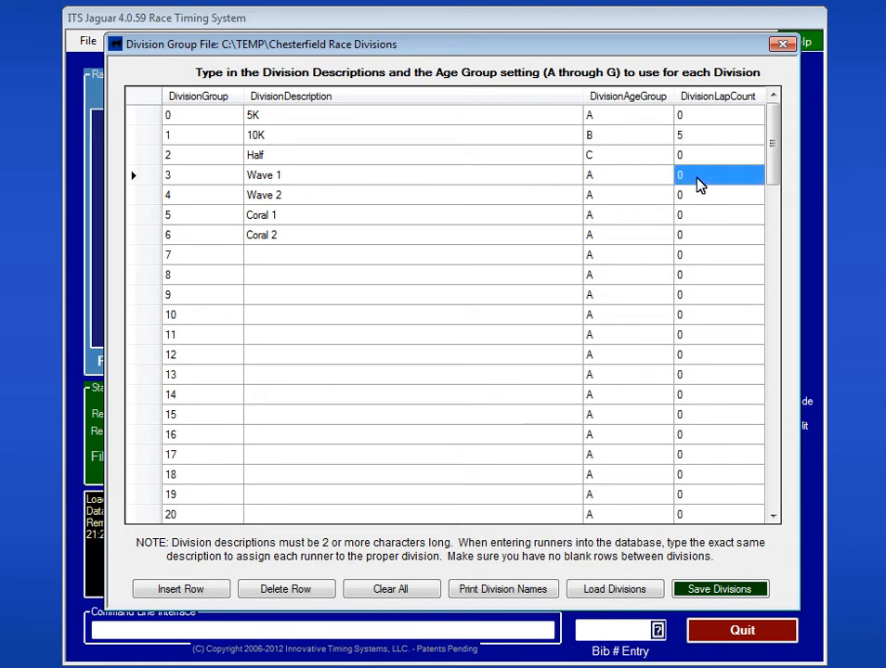
type("3")
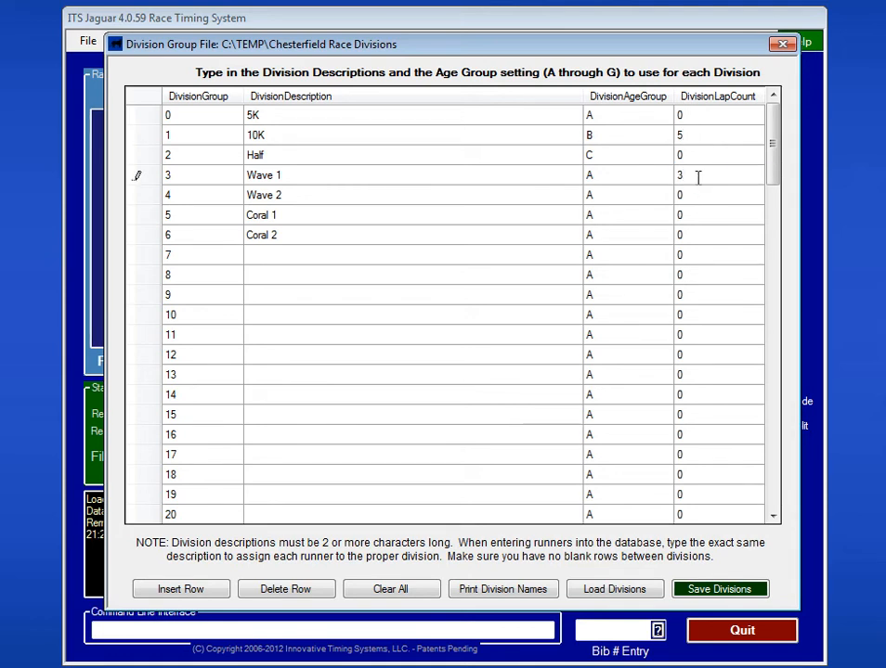
left_click(717, 195)
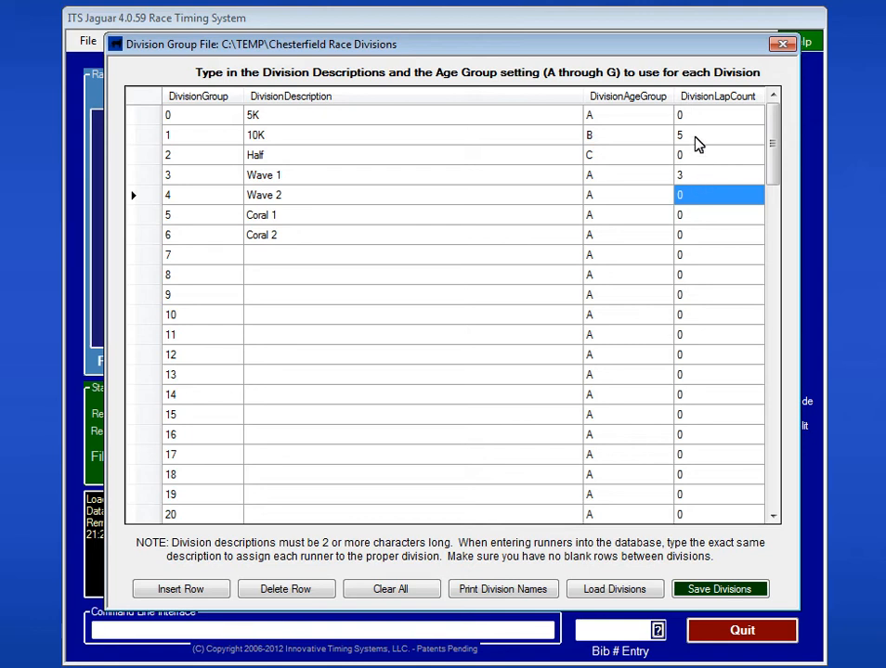
left_click(715, 135)
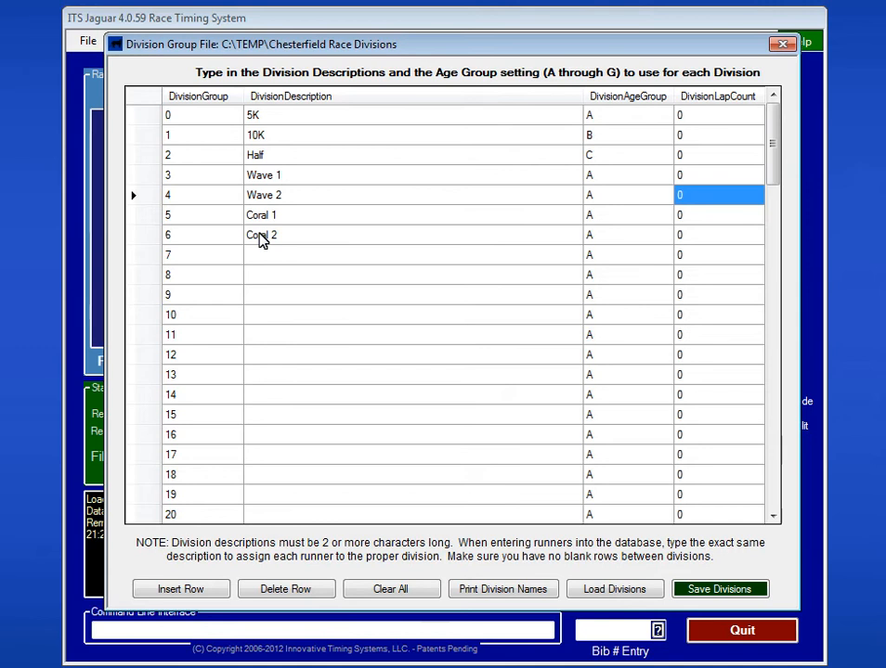
mouse_move(495, 345)
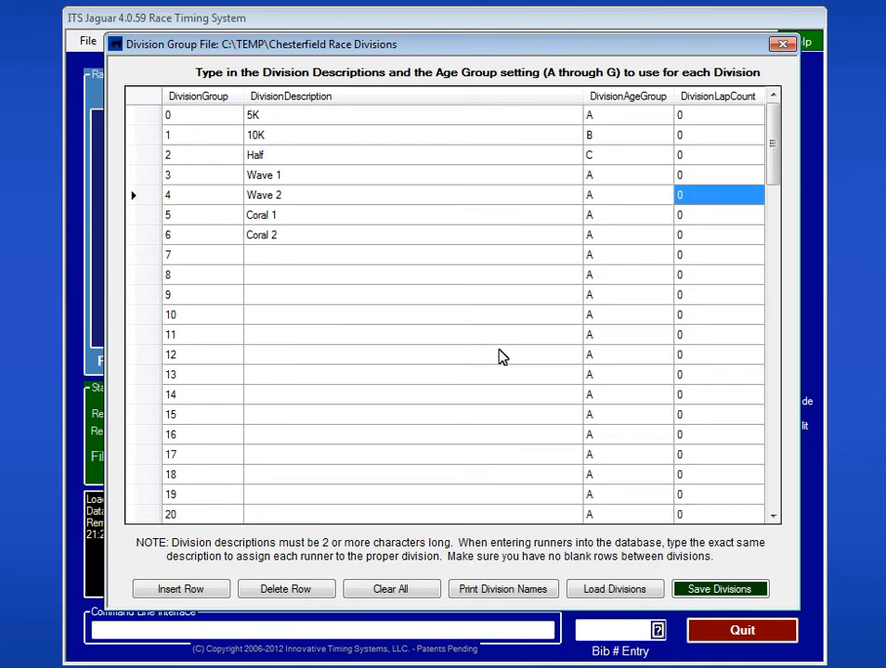
mouse_move(718, 590)
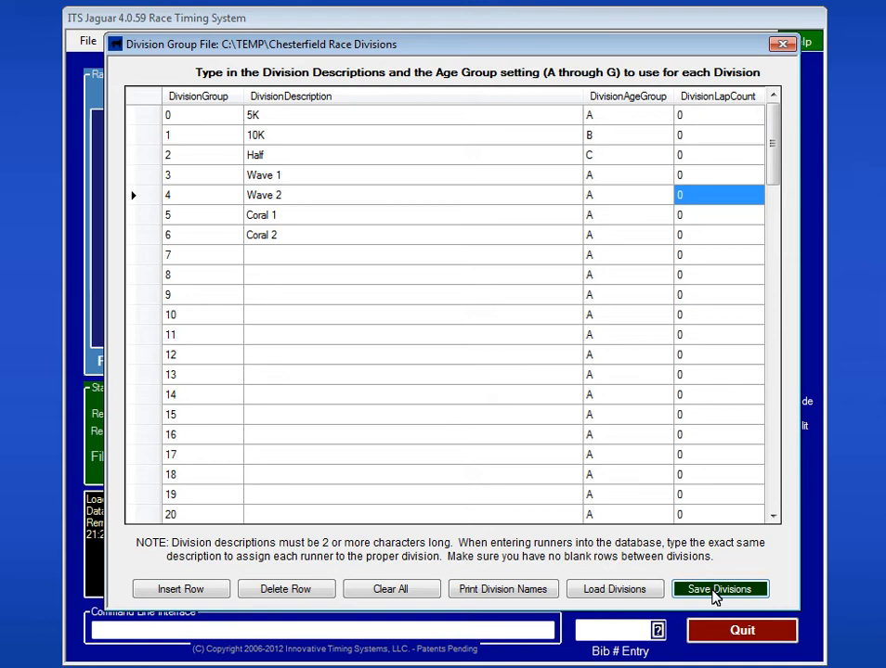
Save the division list as 'Chesterfield Race Divisions' in C:\Races
left_click(719, 587)
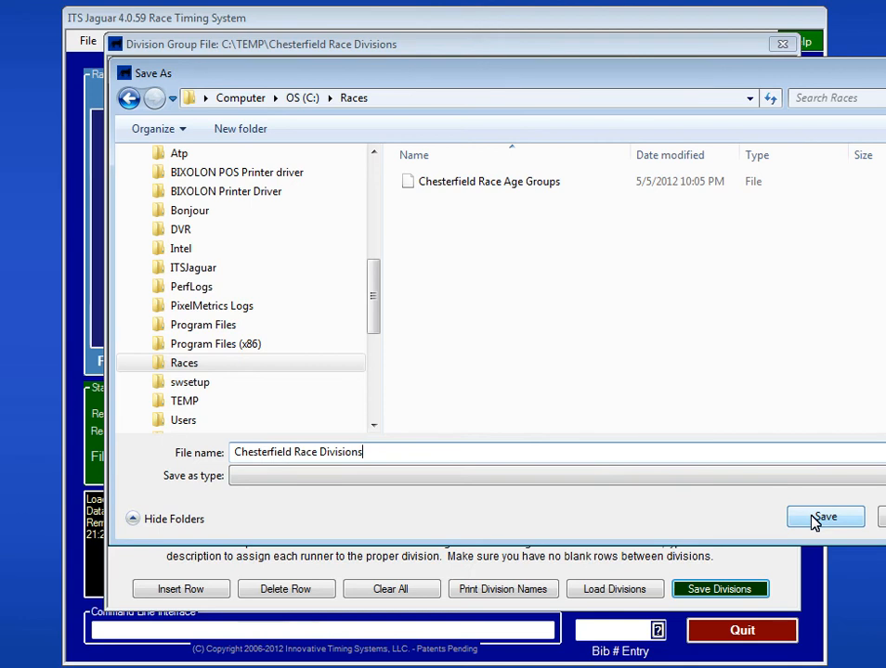
left_click(824, 516)
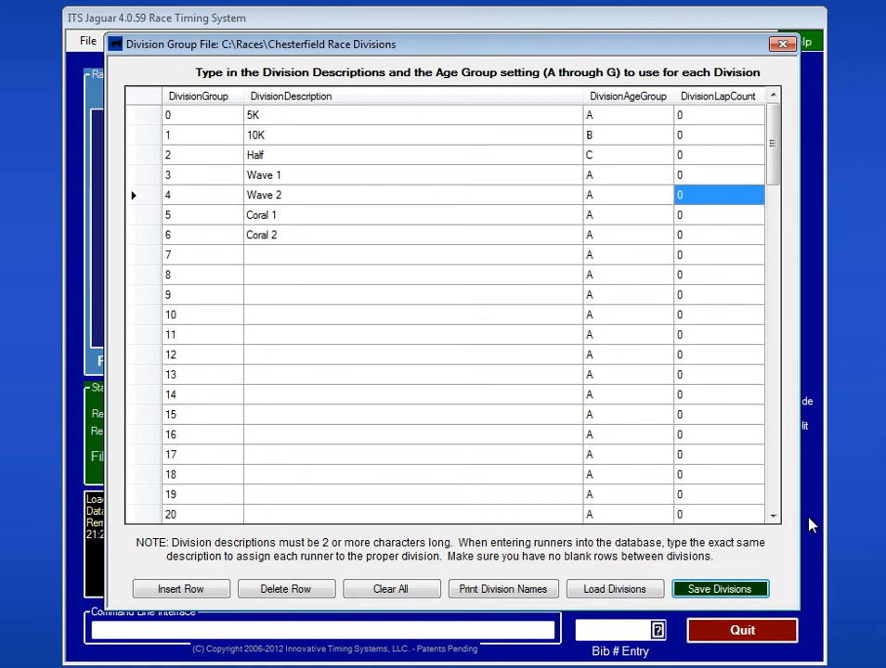
mouse_move(793, 522)
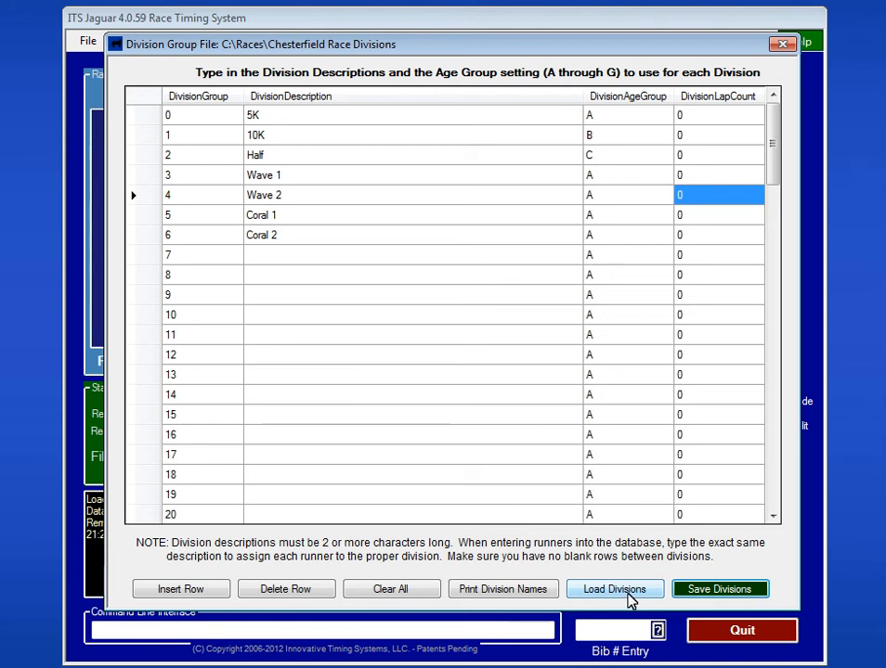
mouse_move(573, 598)
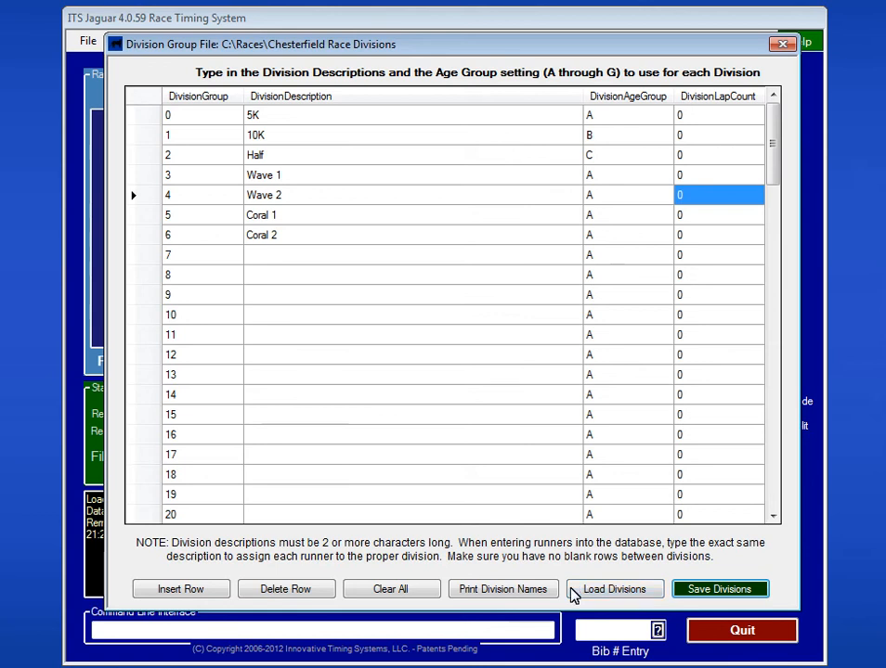
mouse_move(488, 598)
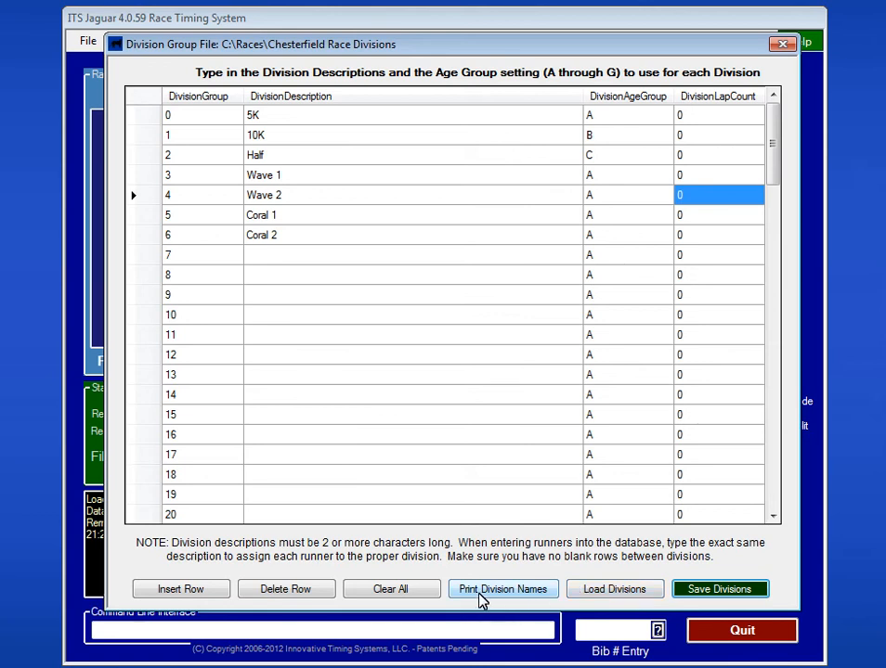
mouse_move(416, 599)
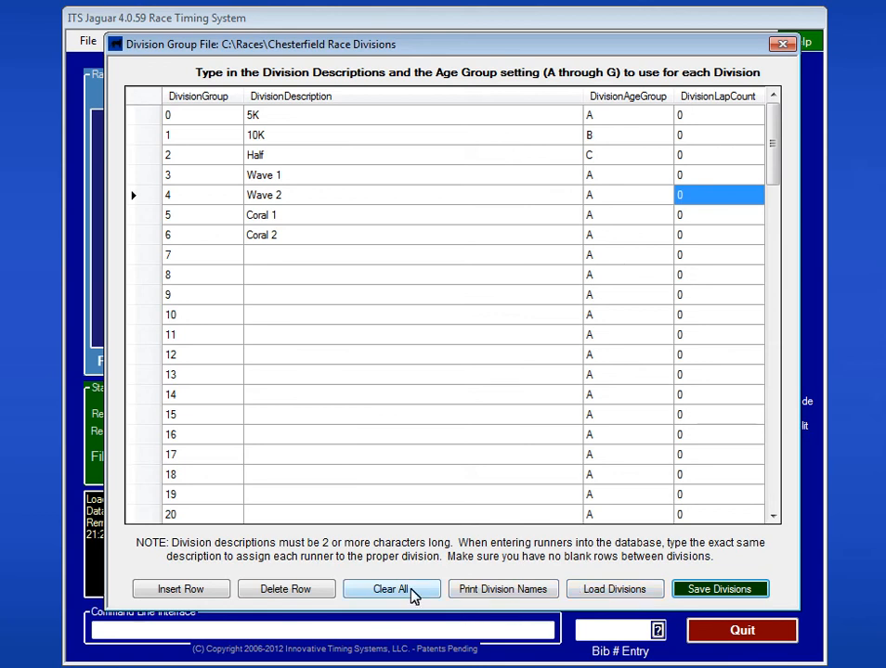
mouse_move(306, 601)
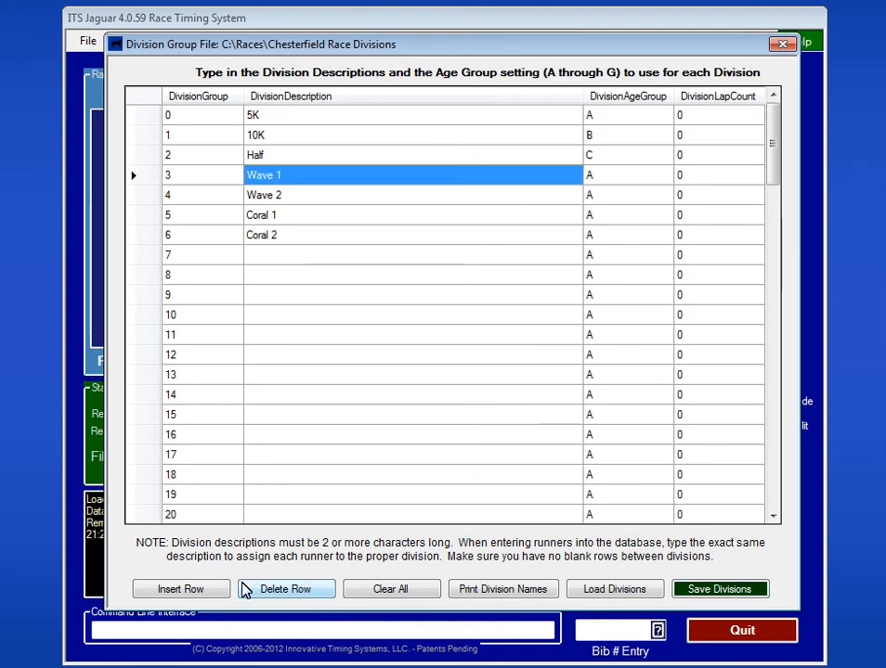
Delete the Wave 1 division row
left_click(286, 589)
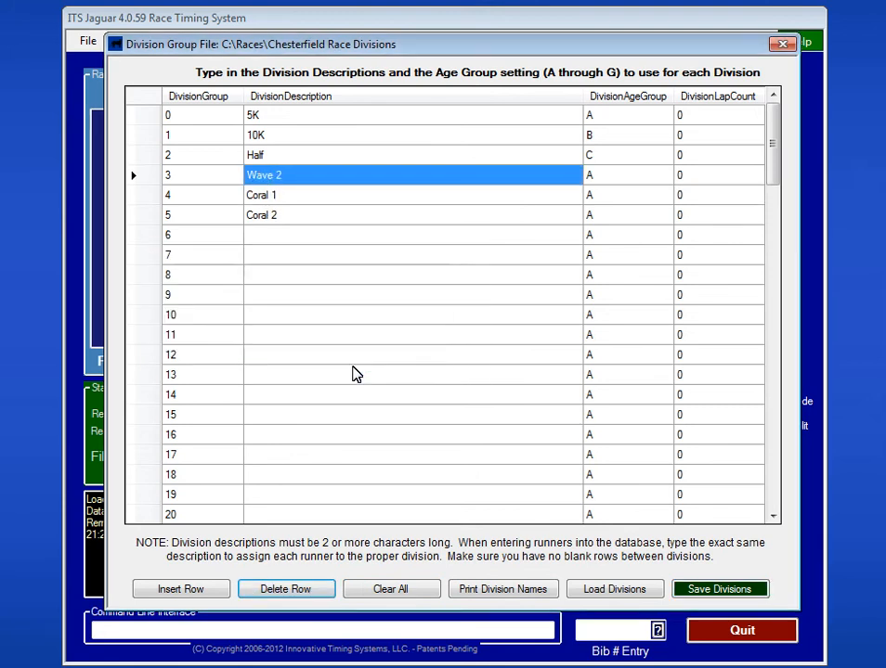
mouse_move(339, 185)
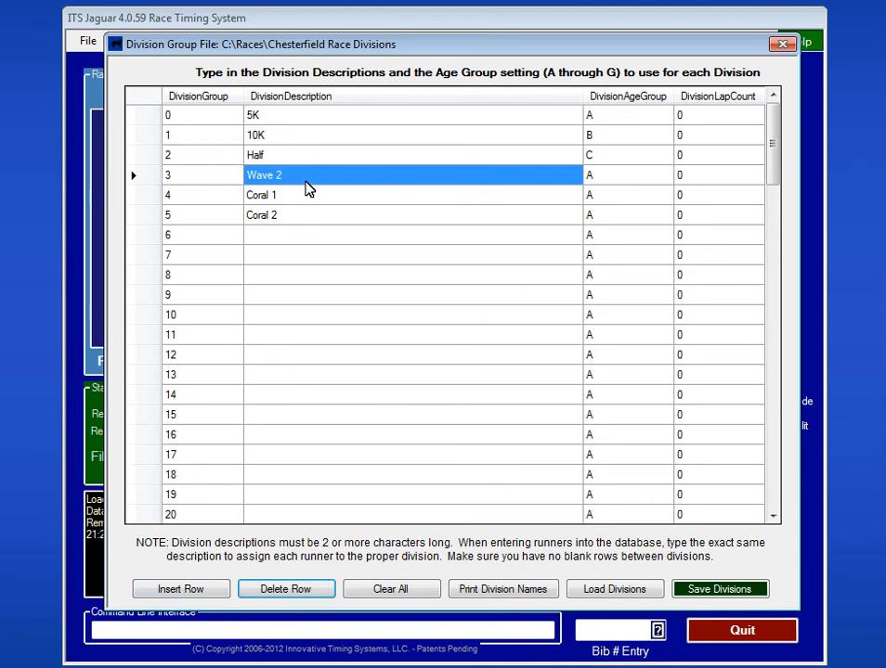
mouse_move(309, 176)
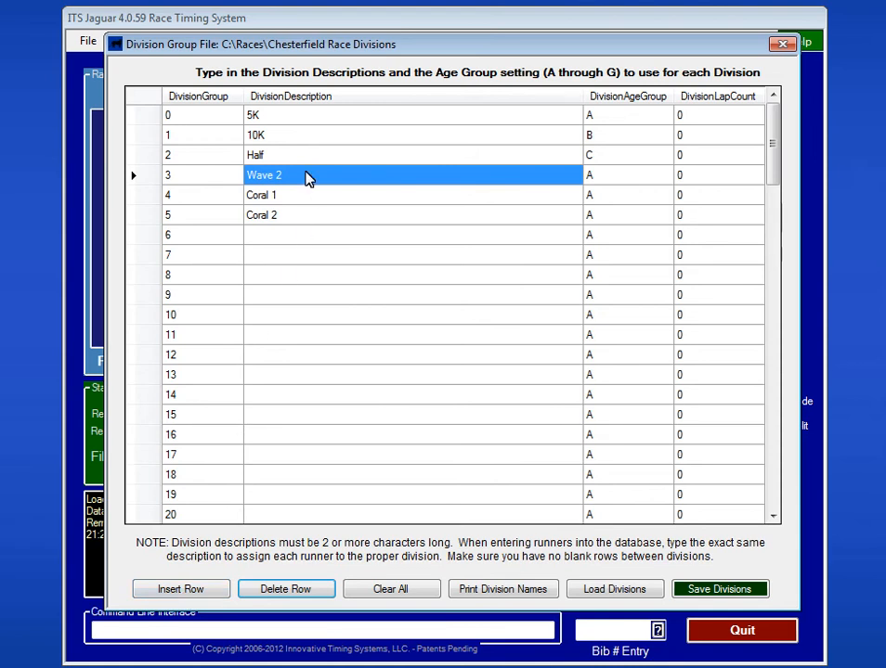
mouse_move(296, 154)
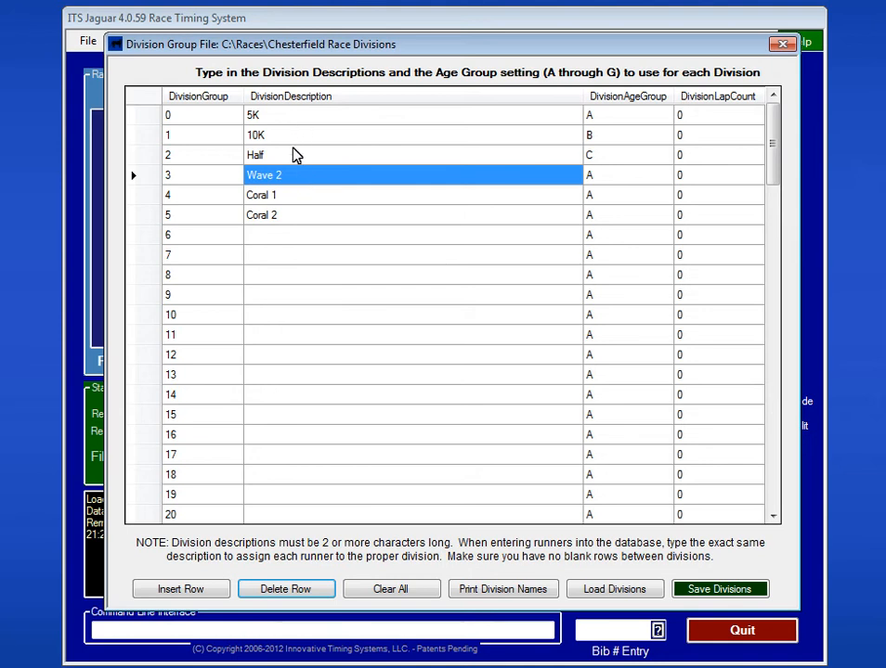
mouse_move(594, 130)
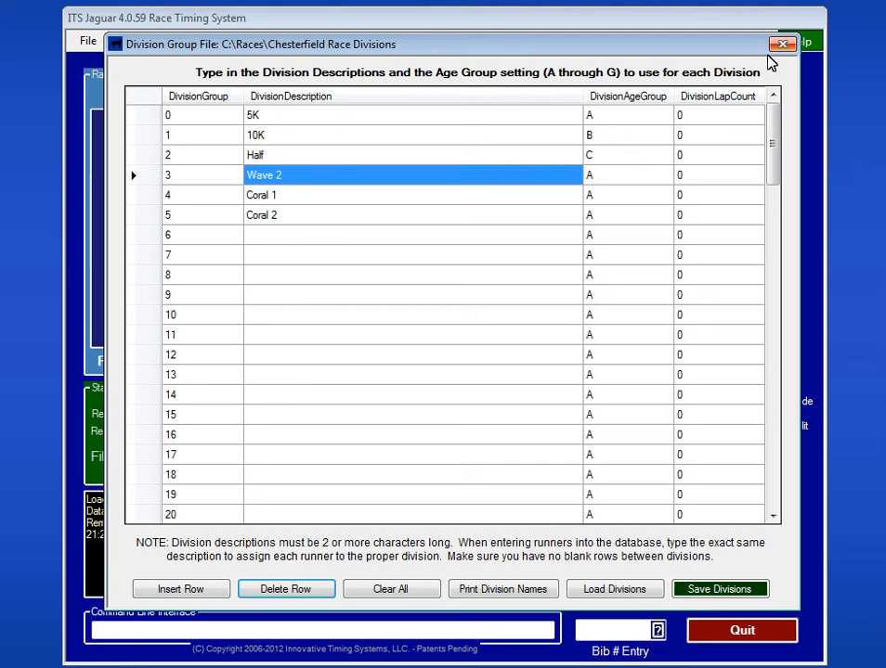
Close the Division Group window and reopen the Race Info menu
left_click(778, 43)
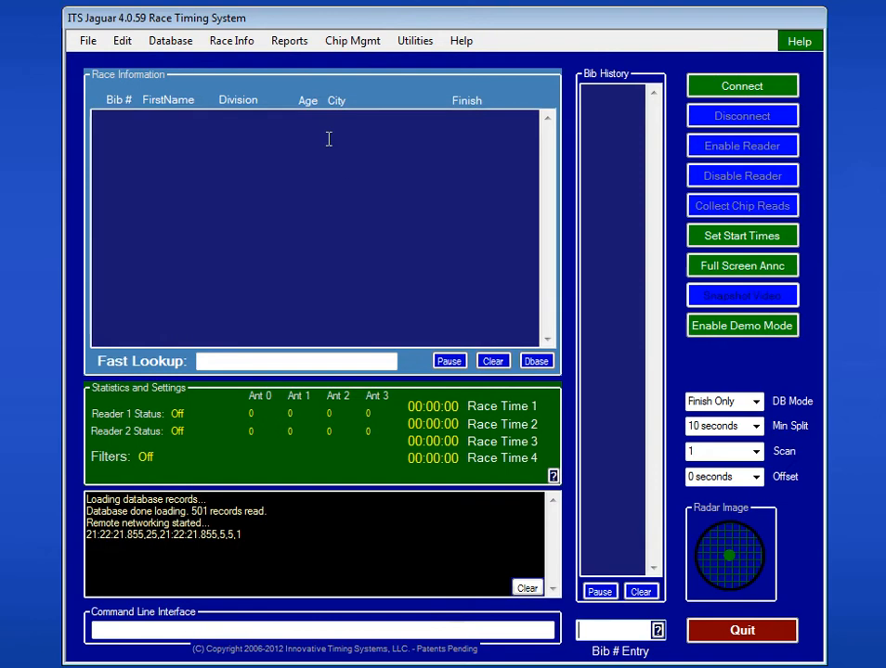
left_click(230, 40)
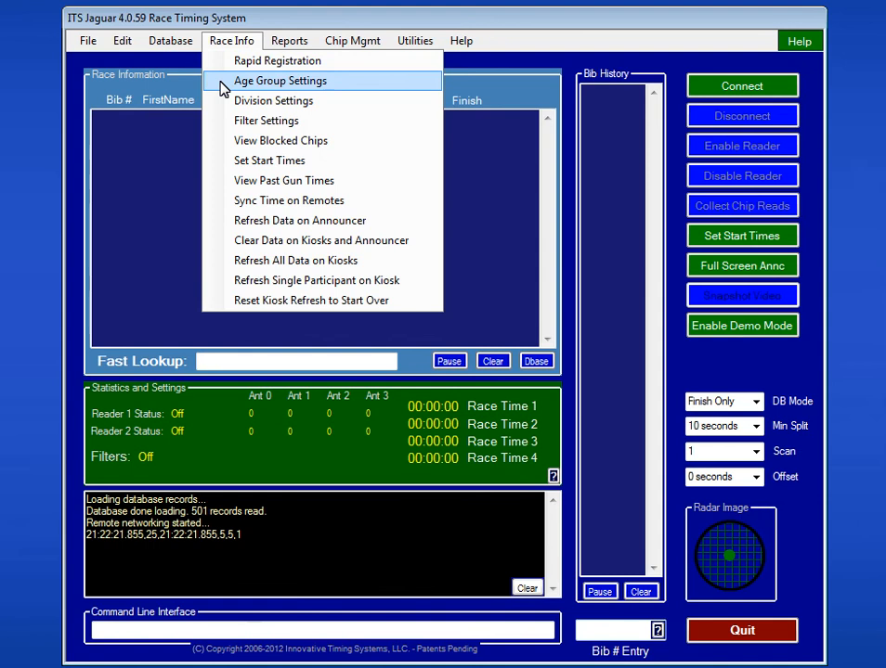
Open Age Group Settings and view the age group B, C and D tabs
left_click(283, 81)
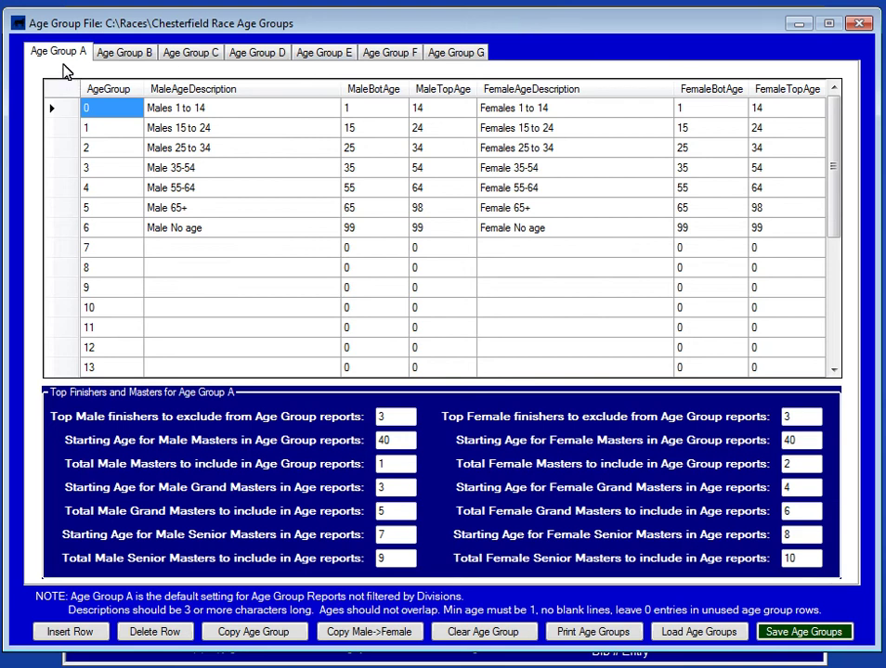
mouse_move(81, 60)
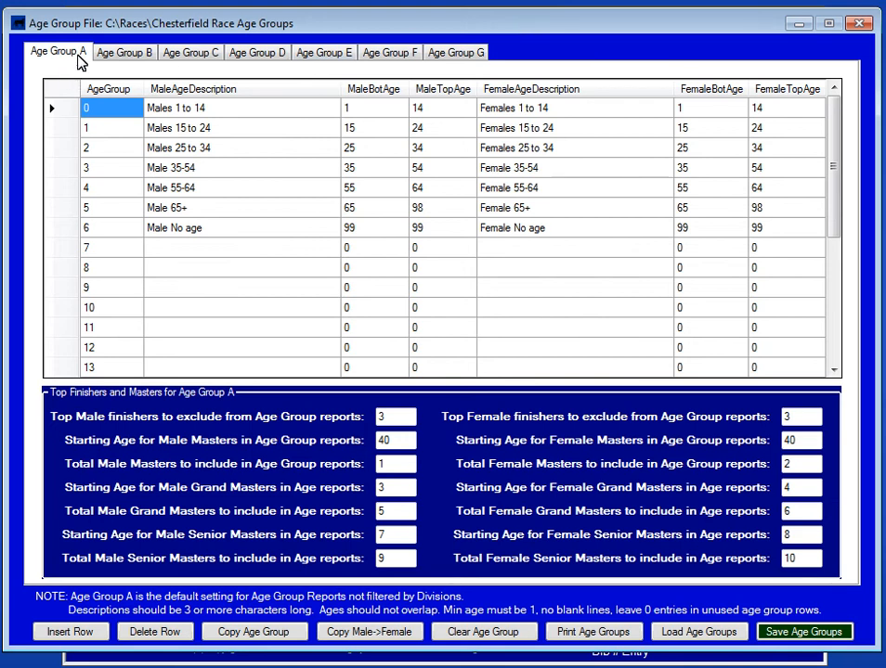
left_click(137, 53)
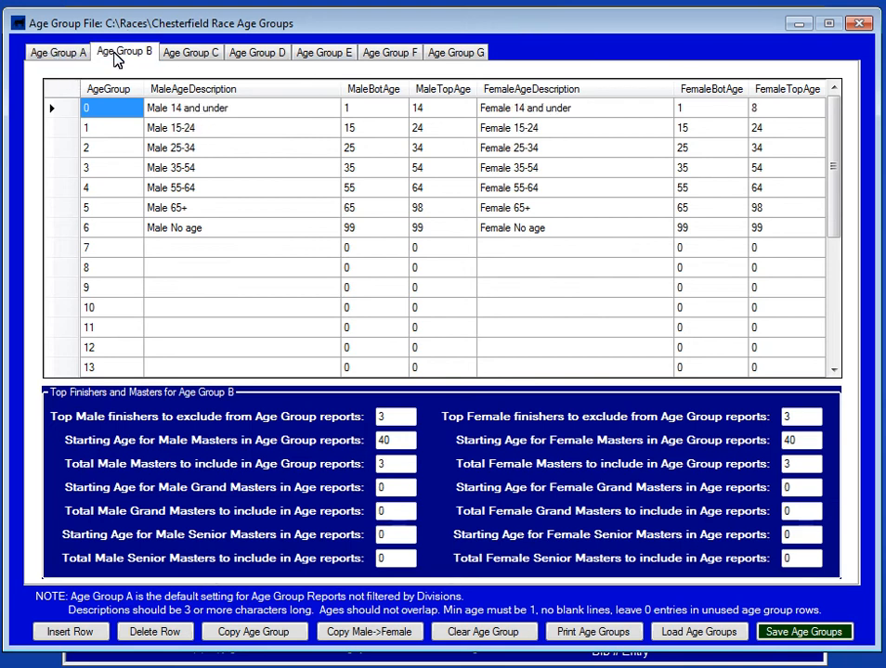
left_click(194, 53)
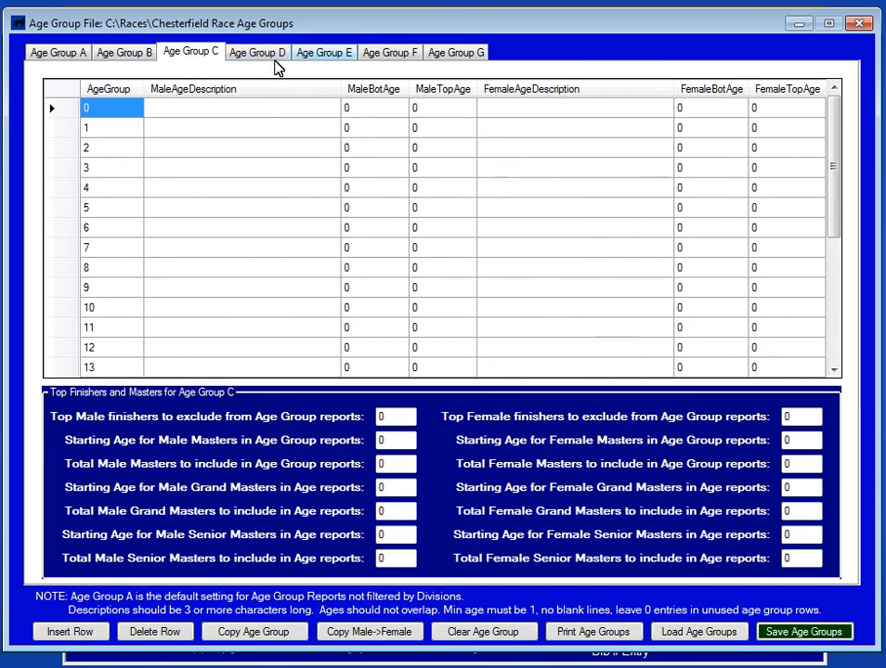
left_click(456, 51)
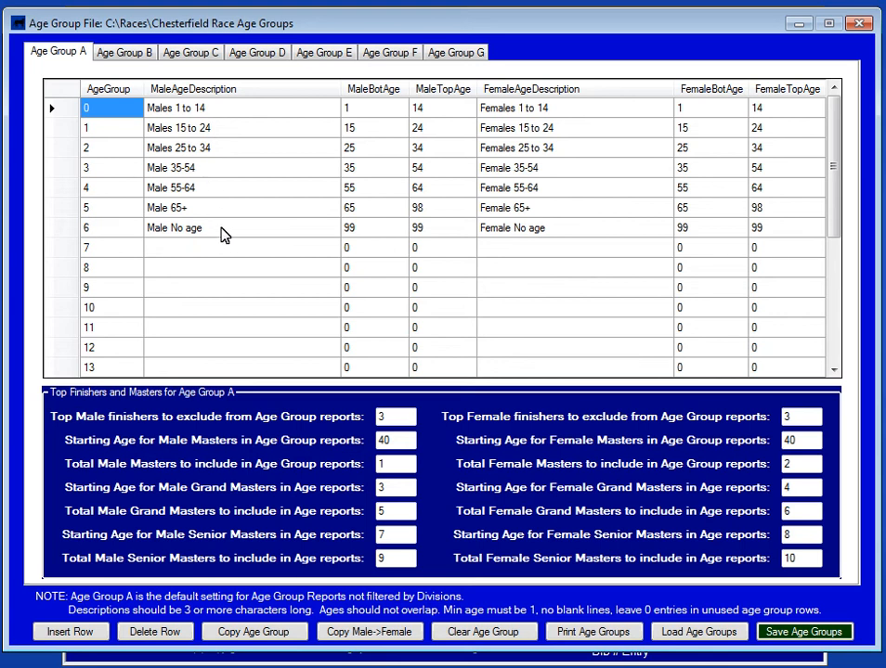
mouse_move(164, 125)
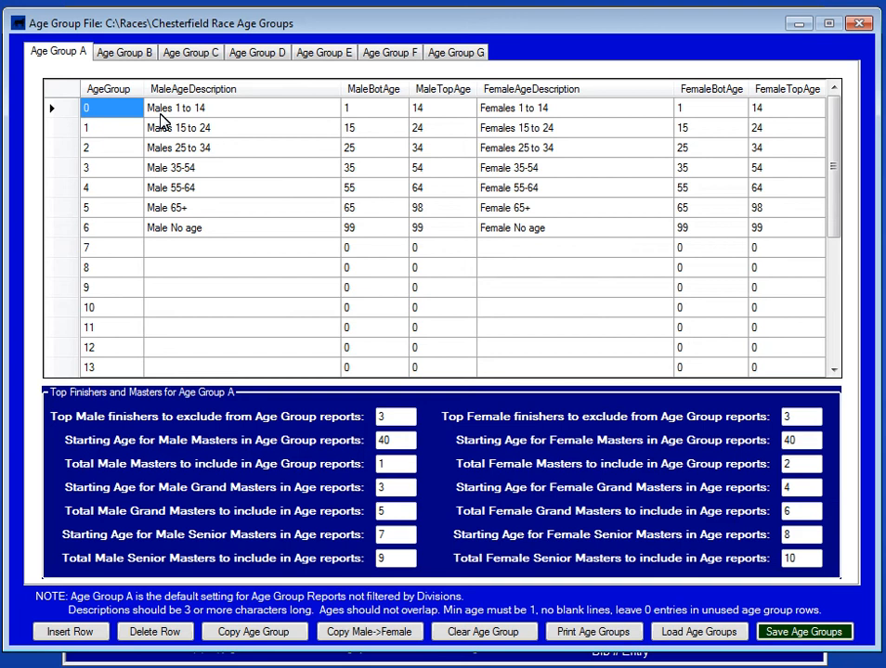
mouse_move(185, 117)
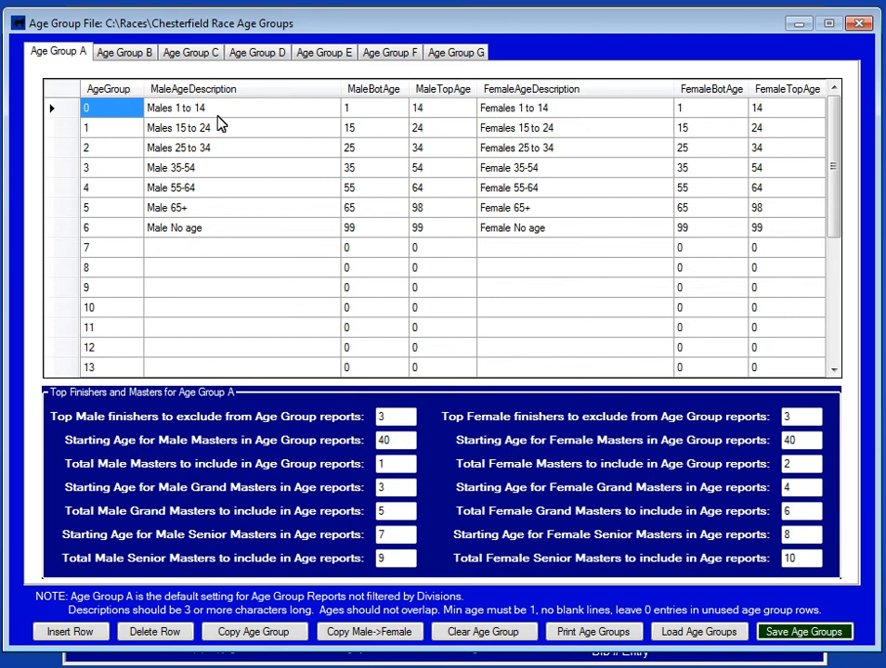
mouse_move(409, 114)
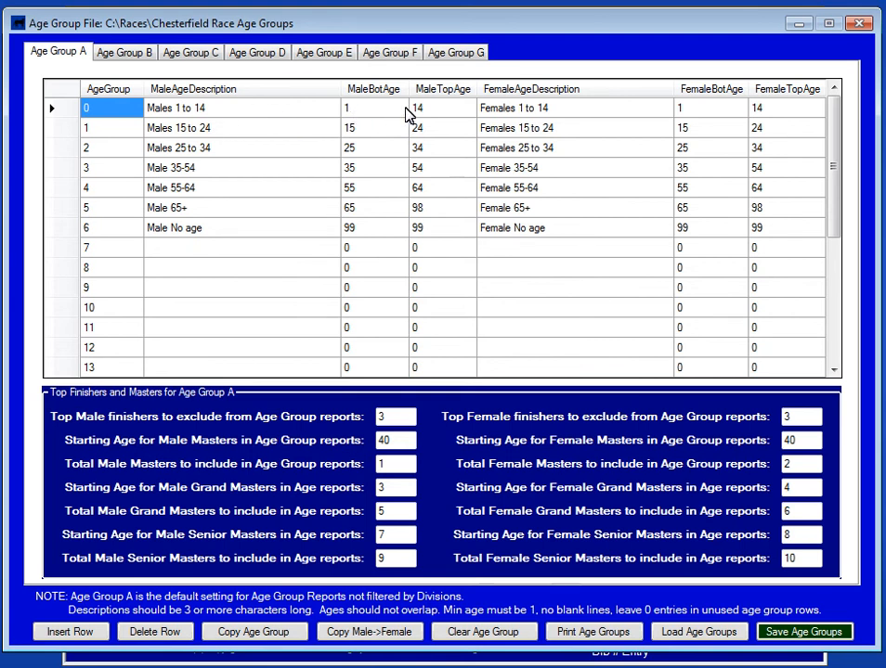
mouse_move(438, 141)
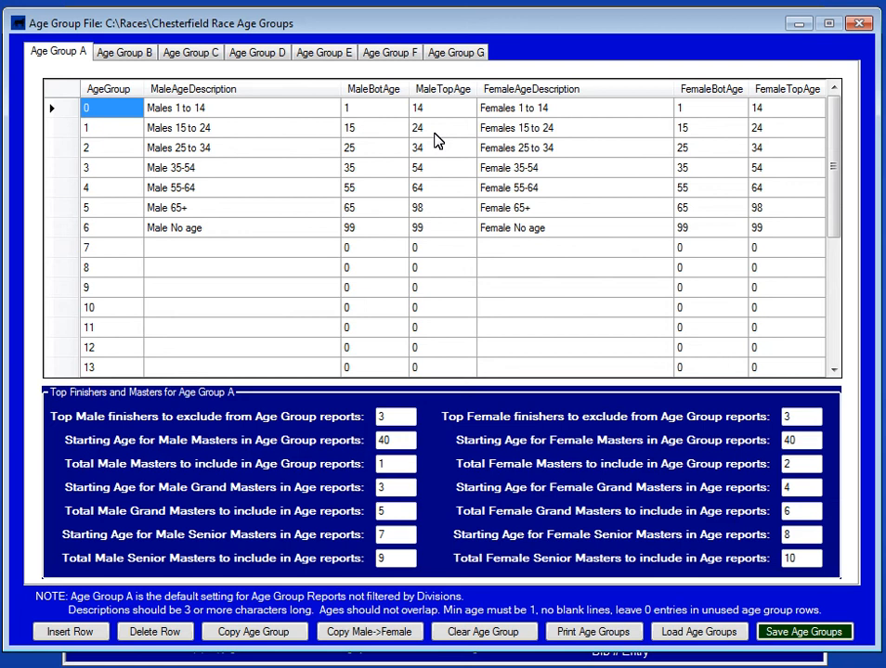
mouse_move(419, 129)
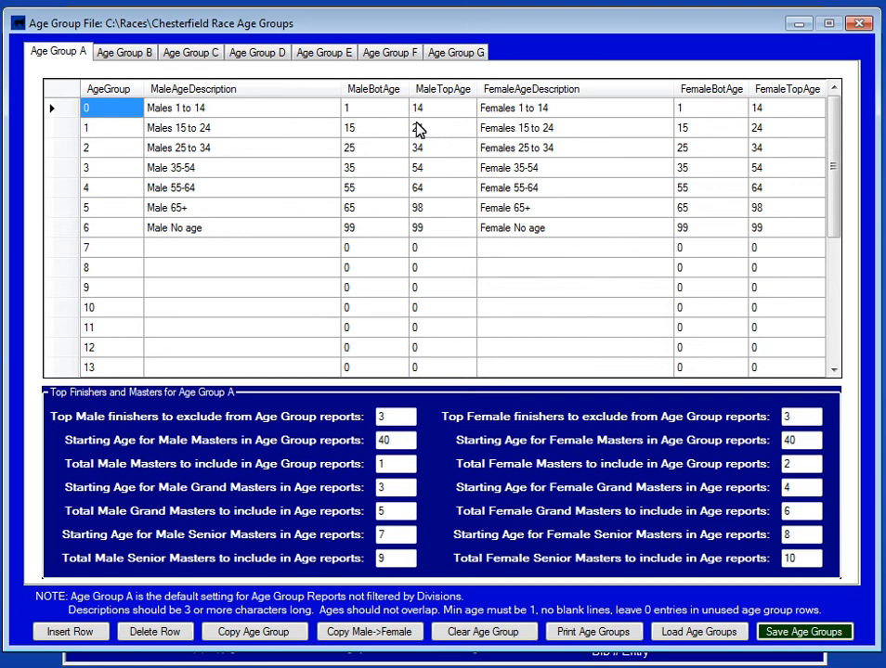
left_click(364, 128)
type("13")
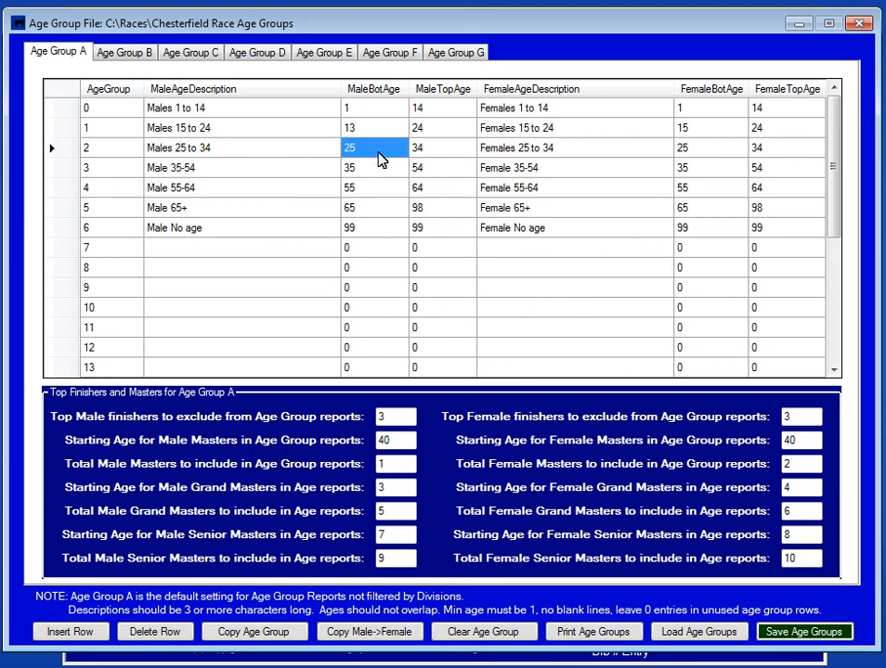
mouse_move(425, 113)
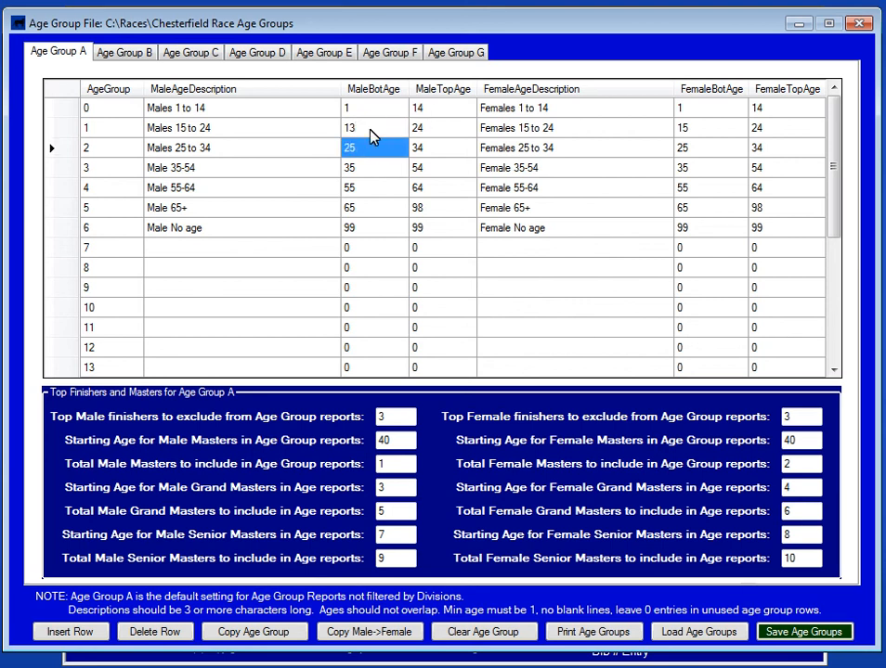
left_click(369, 128)
type("15")
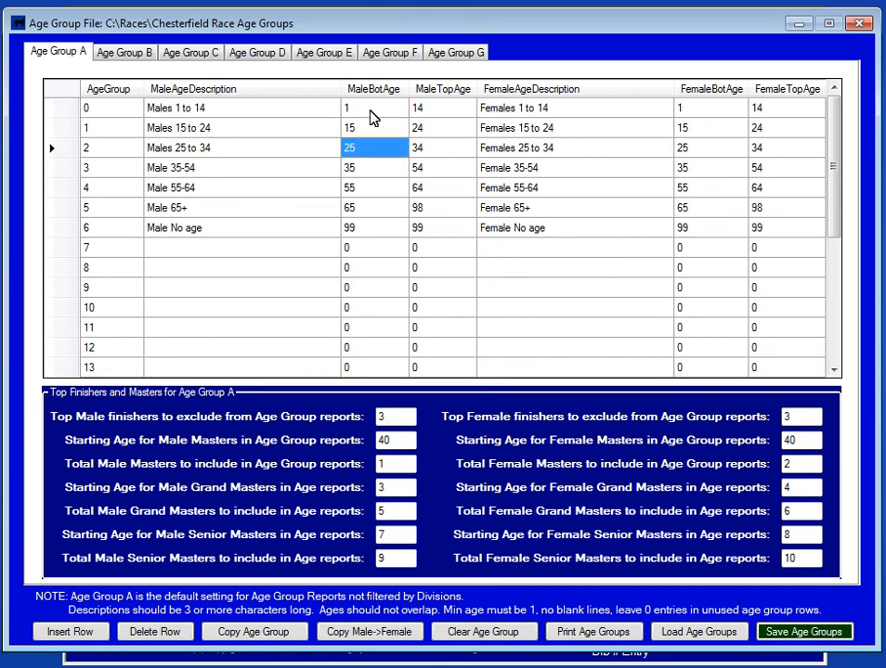
mouse_move(369, 221)
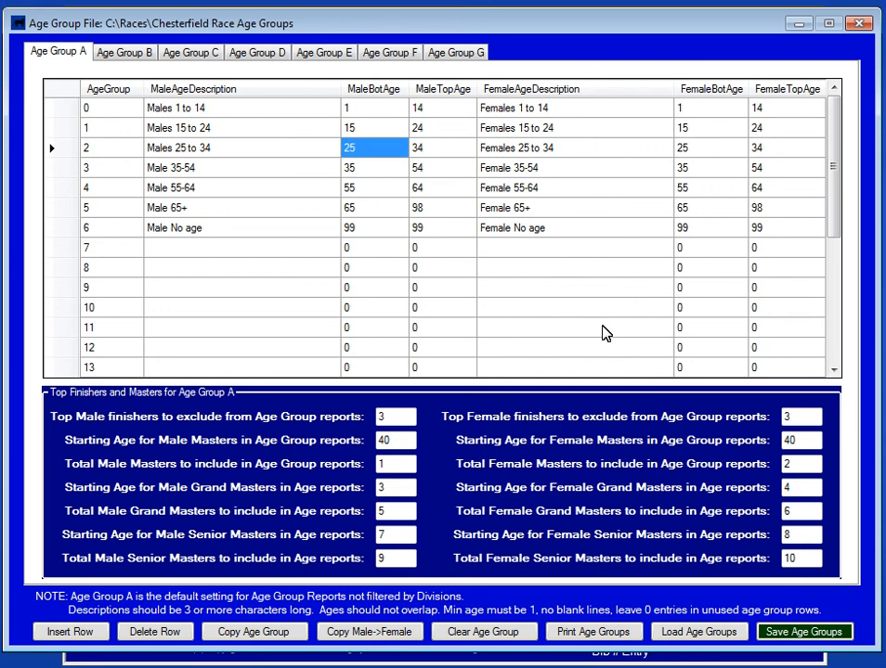
mouse_move(399, 61)
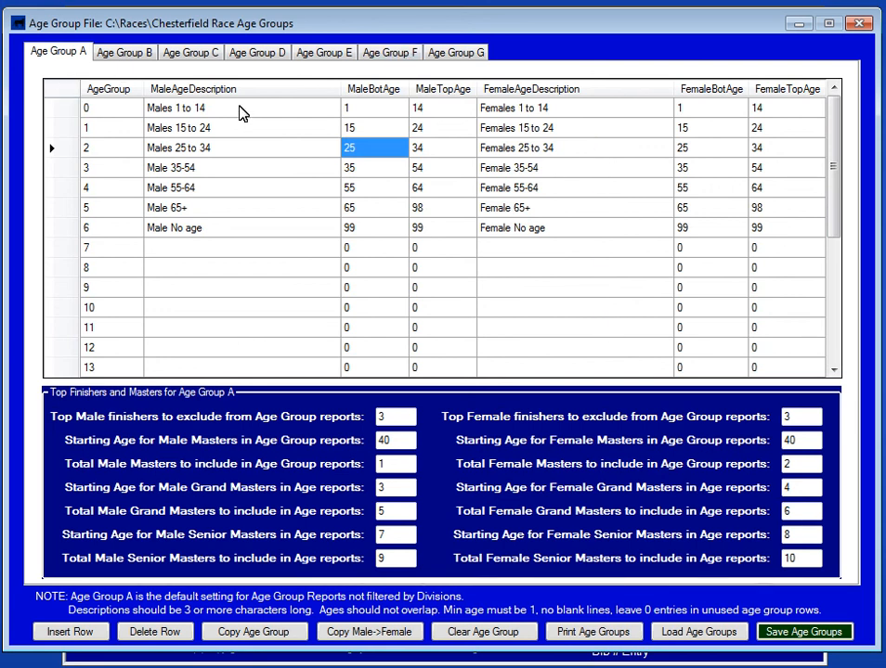
mouse_move(243, 299)
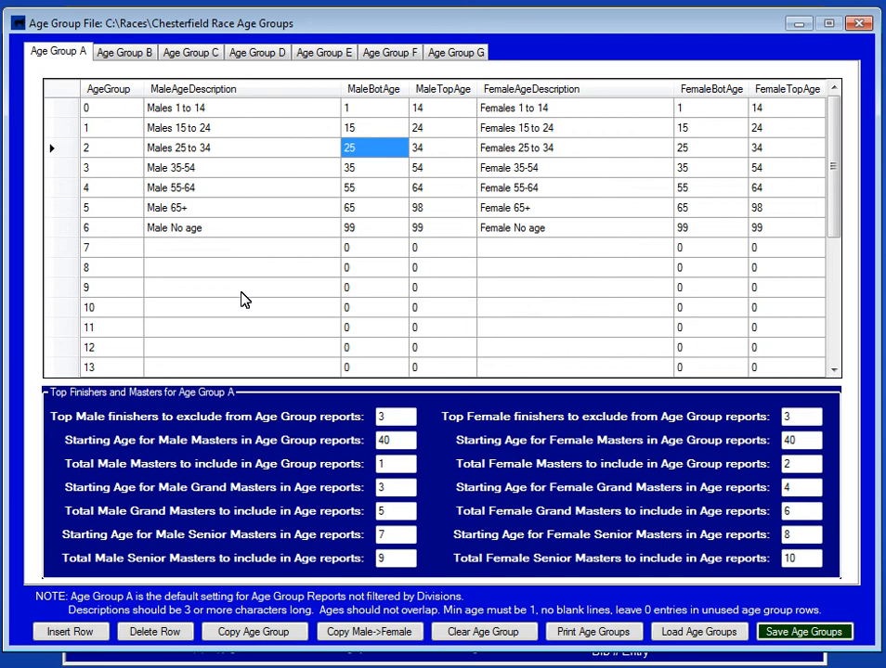
Look over Age Group B, then switch to the empty Age Group C set
left_click(119, 53)
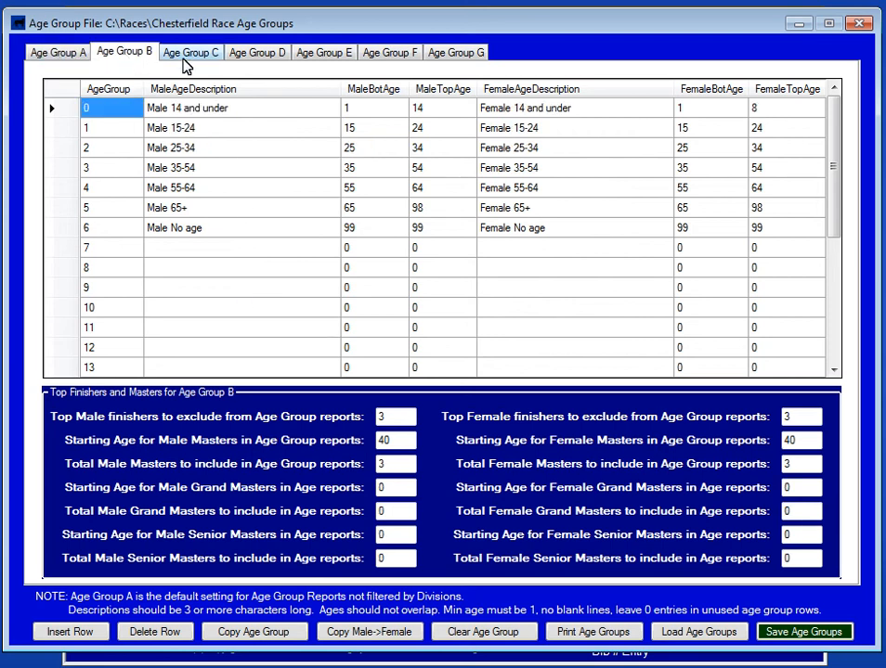
left_click(190, 52)
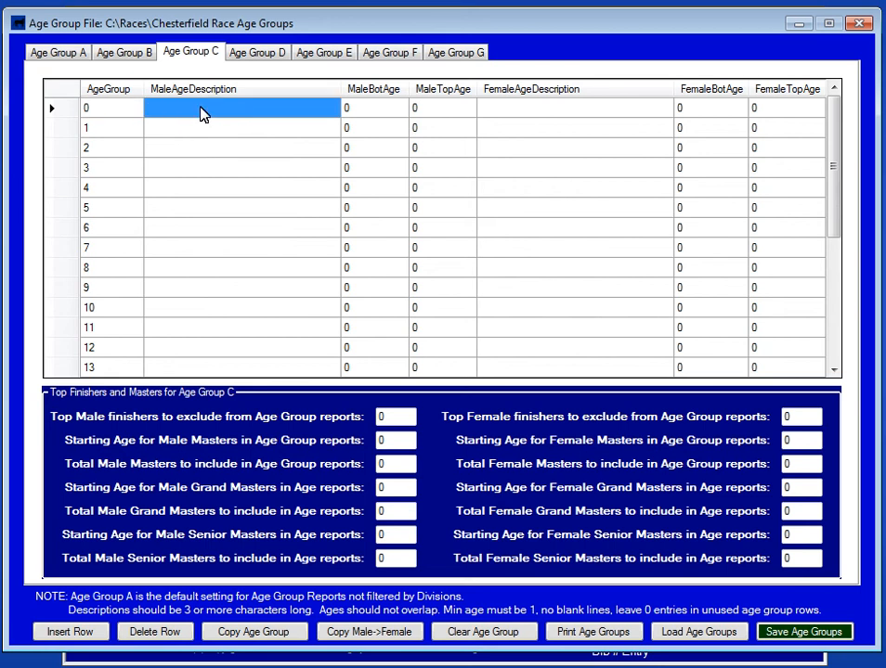
Enter Boys 5 to 8 (ages 5–8) and Boys 9 to 12 (ages 9–12) in Age Group C
type("Boys")
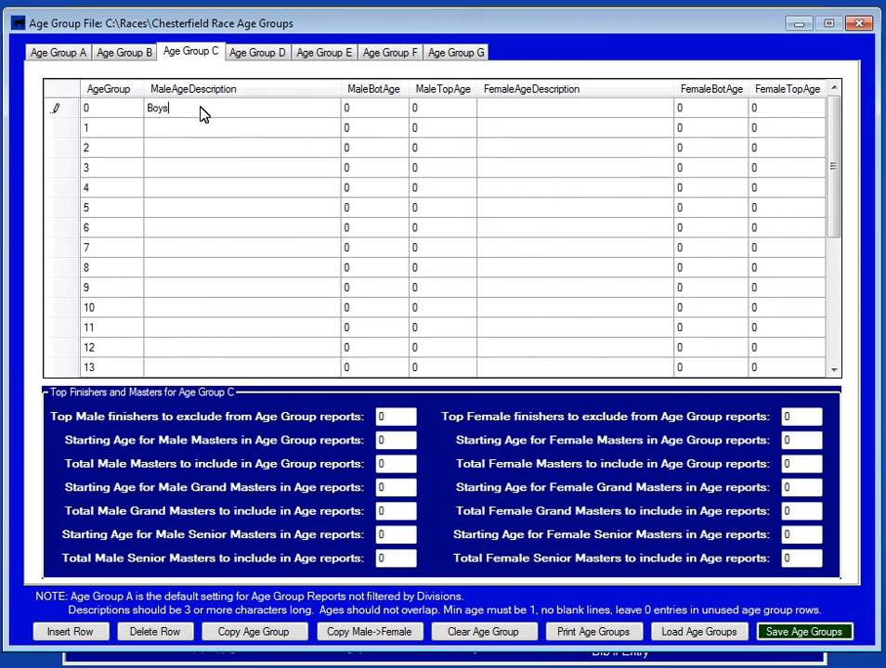
type("5t")
left_click(374, 108)
type("5")
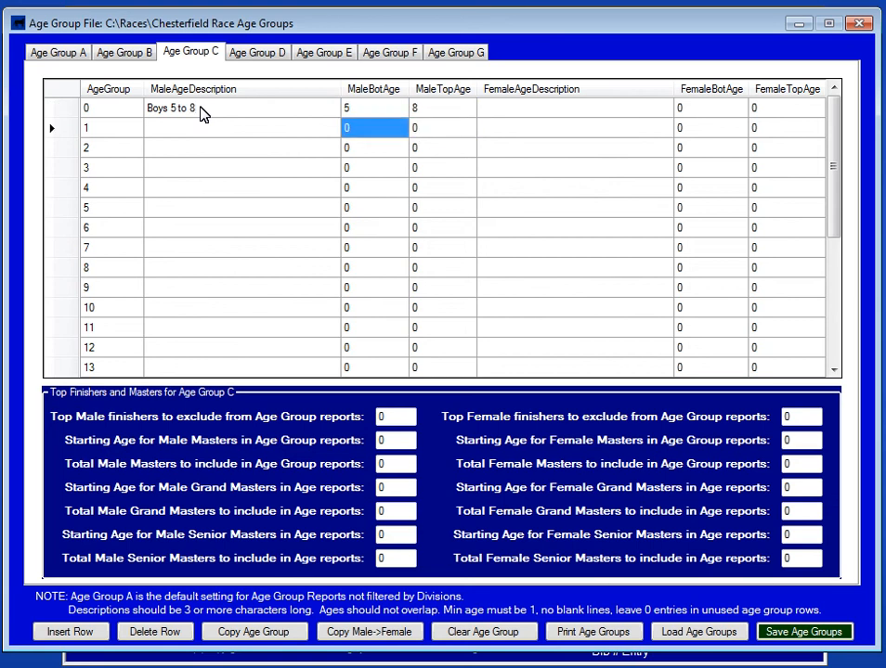
type("Boys 9 to 12")
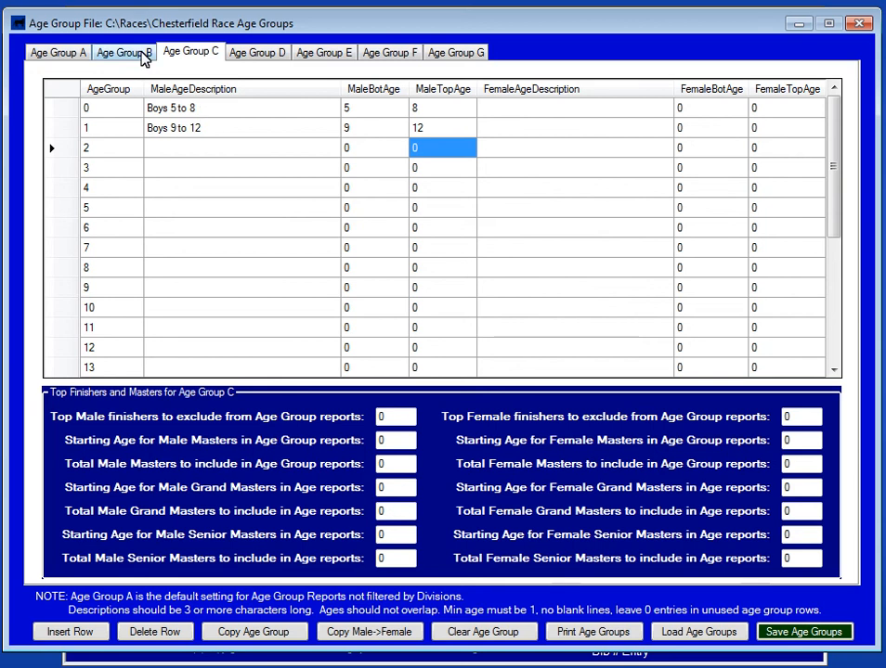
mouse_move(188, 72)
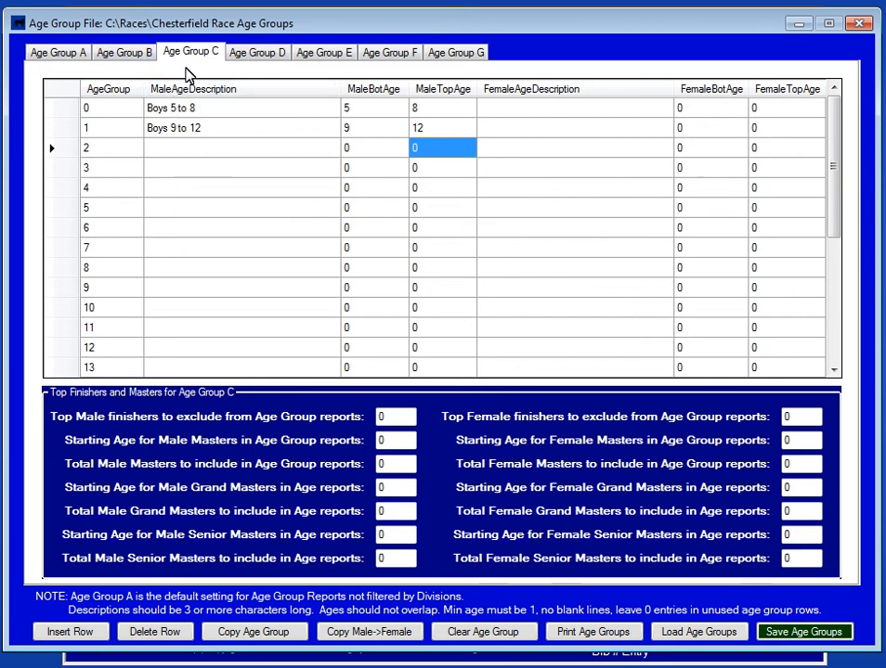
mouse_move(195, 65)
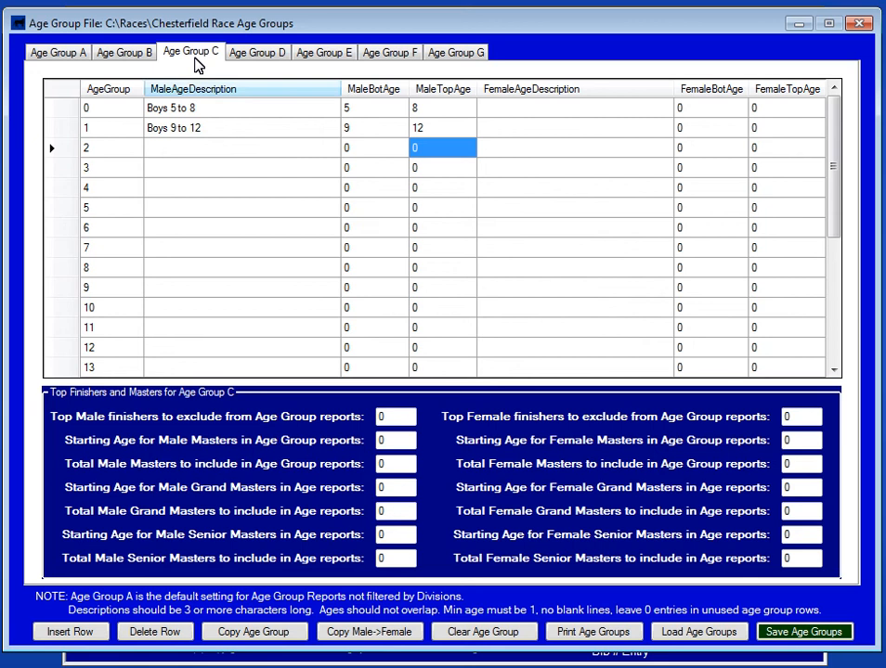
mouse_move(241, 245)
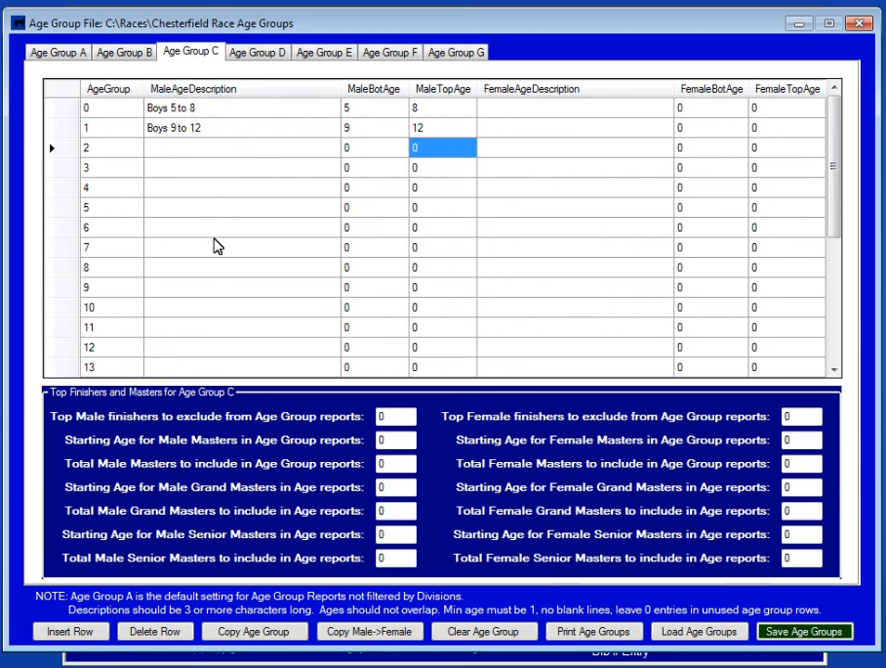
mouse_move(118, 46)
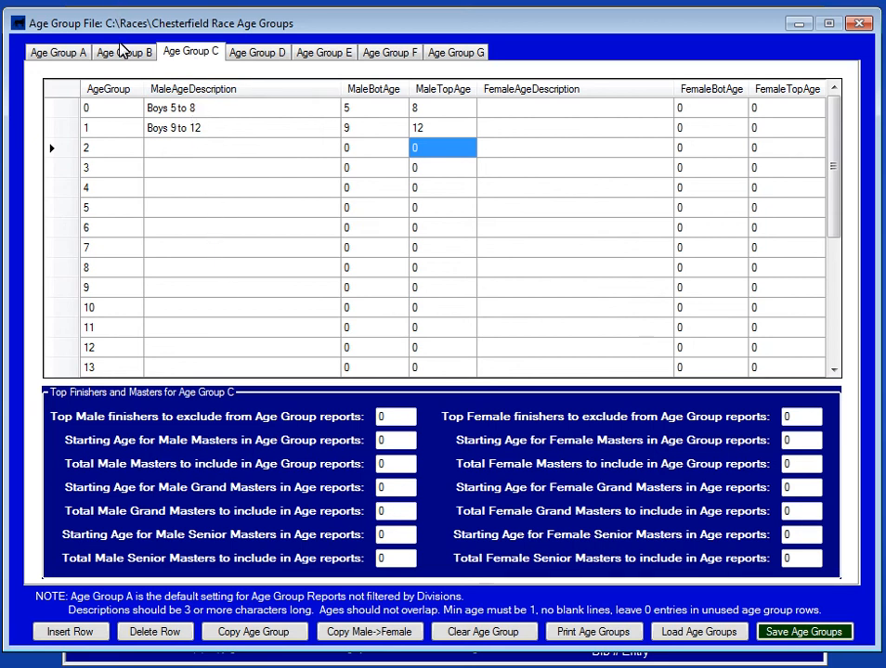
Return to the Age Group A tab with its seven brackets and masters settings
left_click(56, 51)
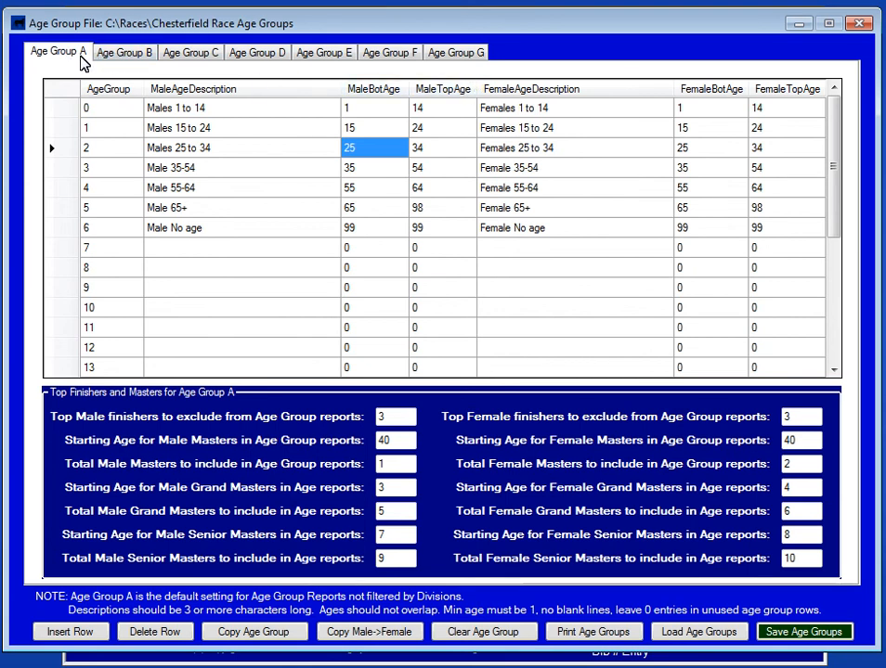
mouse_move(160, 148)
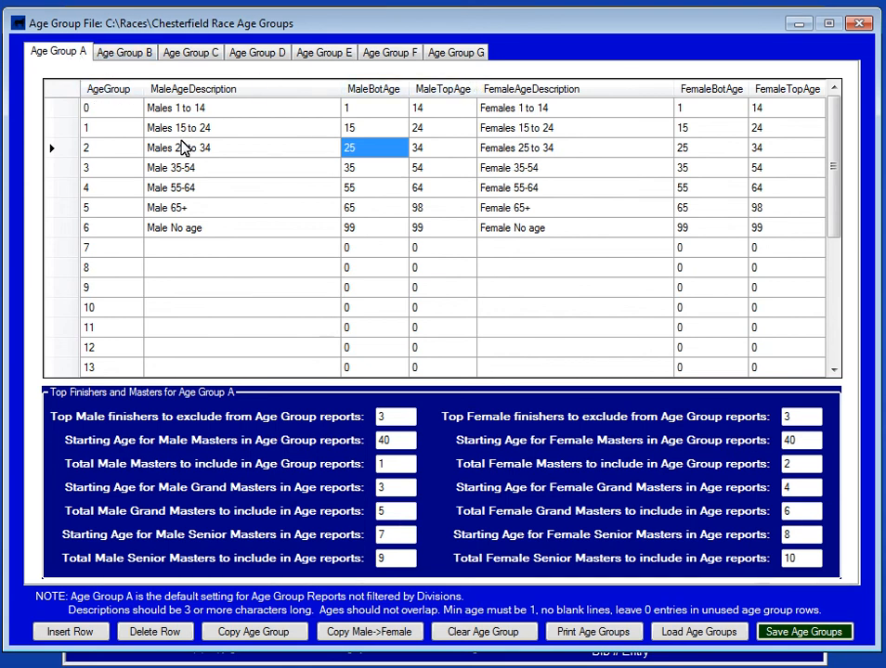
mouse_move(257, 59)
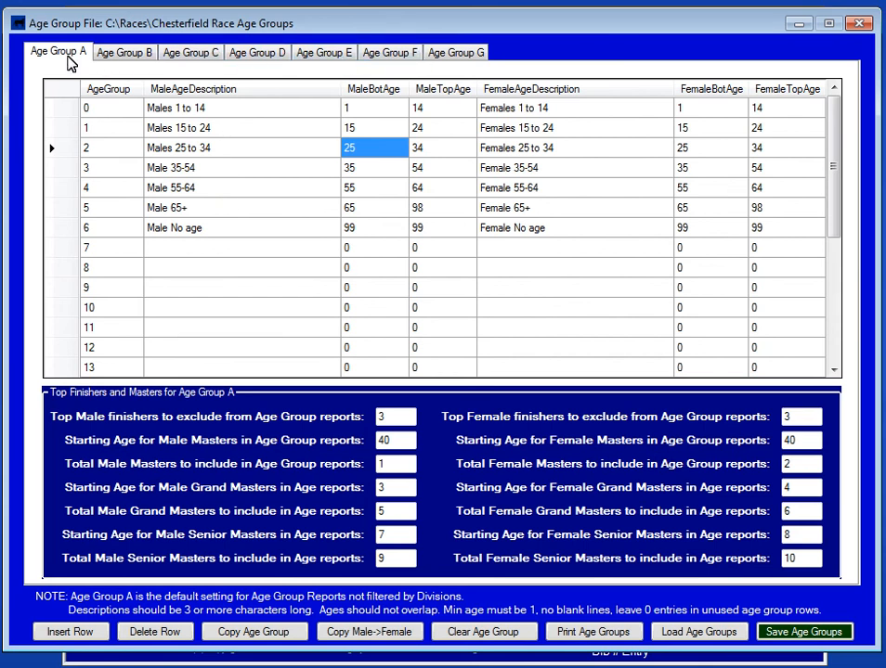
mouse_move(181, 94)
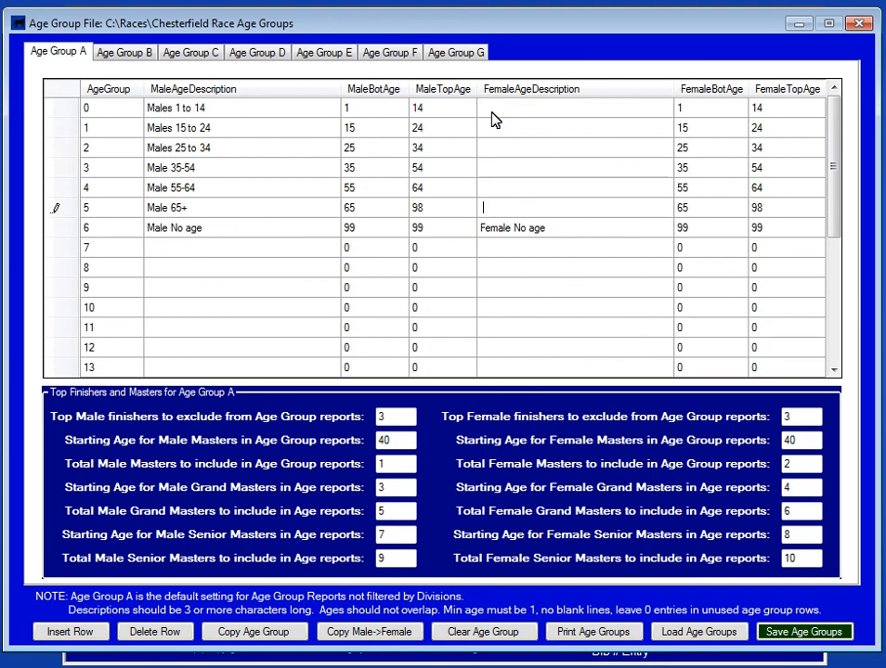
Clear the Female No age description in Age Group A
left_click(575, 246)
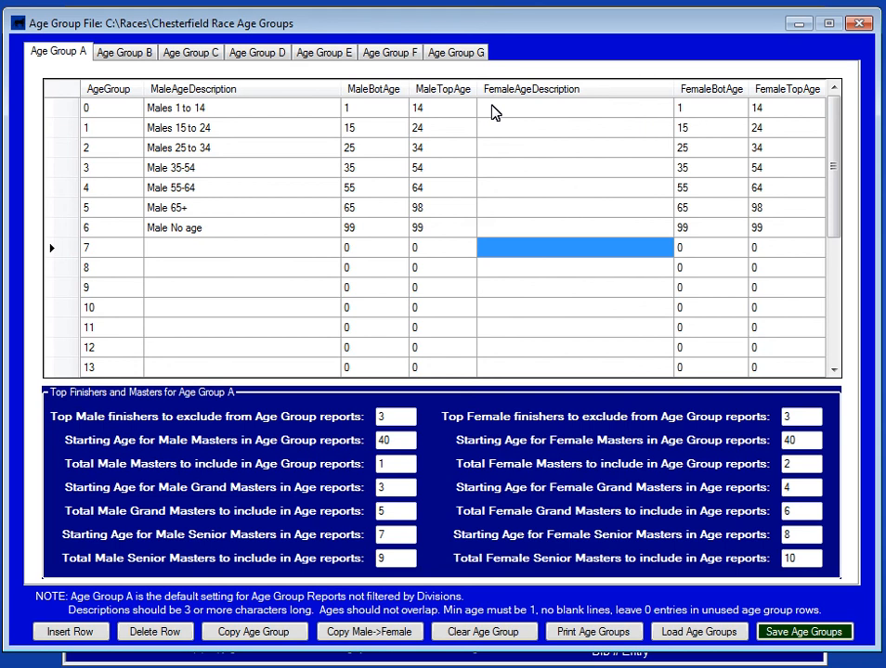
mouse_move(248, 158)
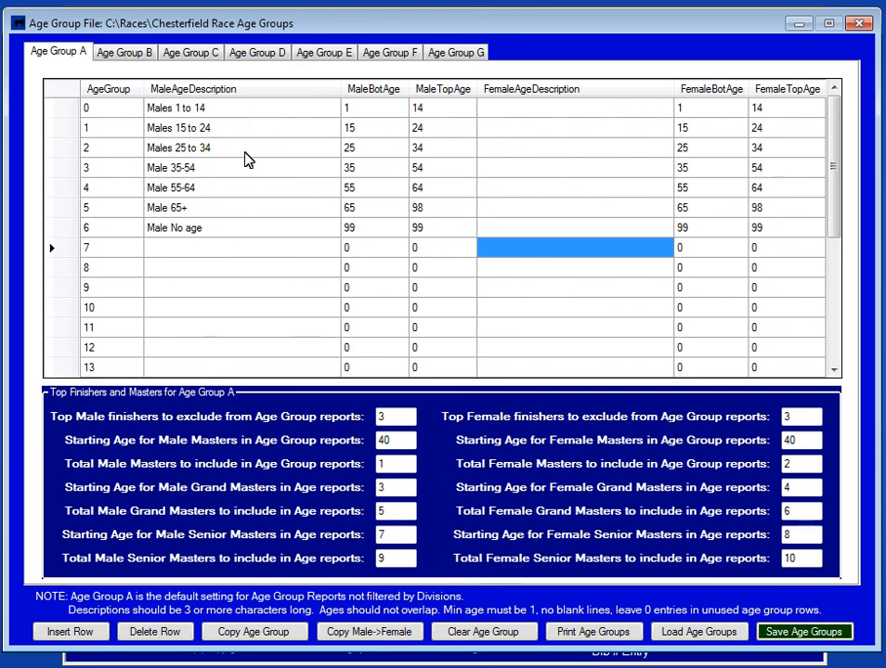
mouse_move(248, 335)
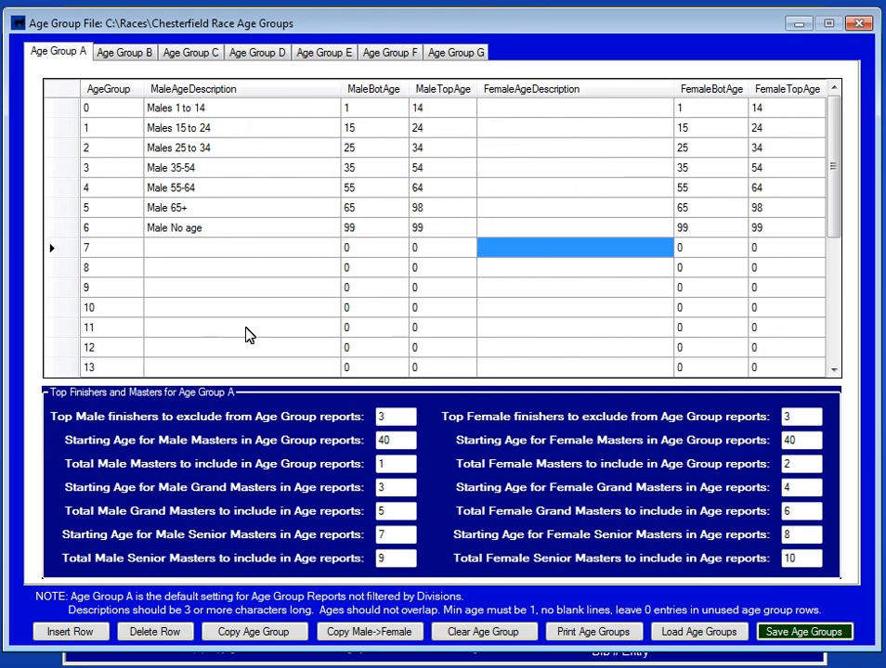
mouse_move(517, 111)
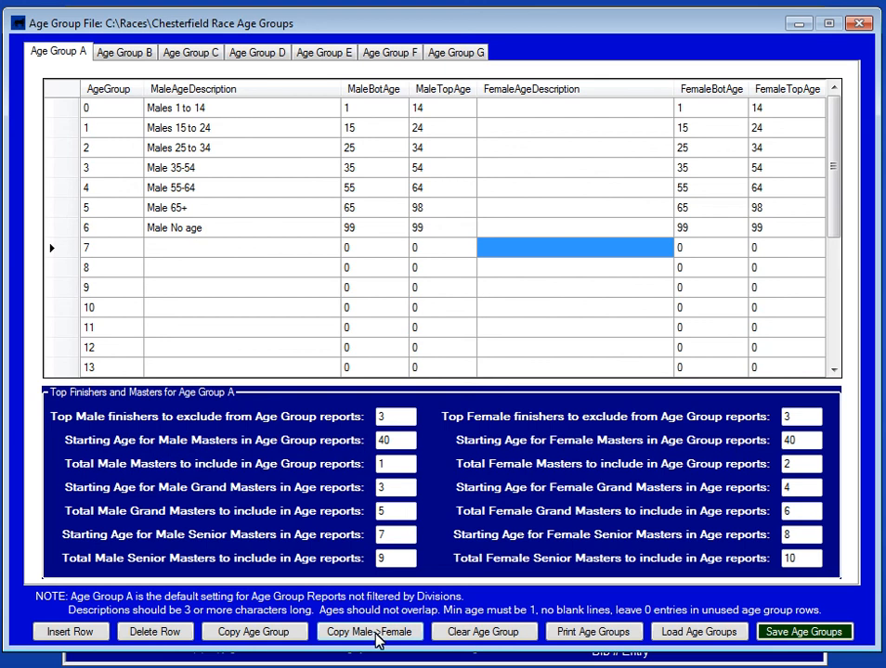
left_click(369, 632)
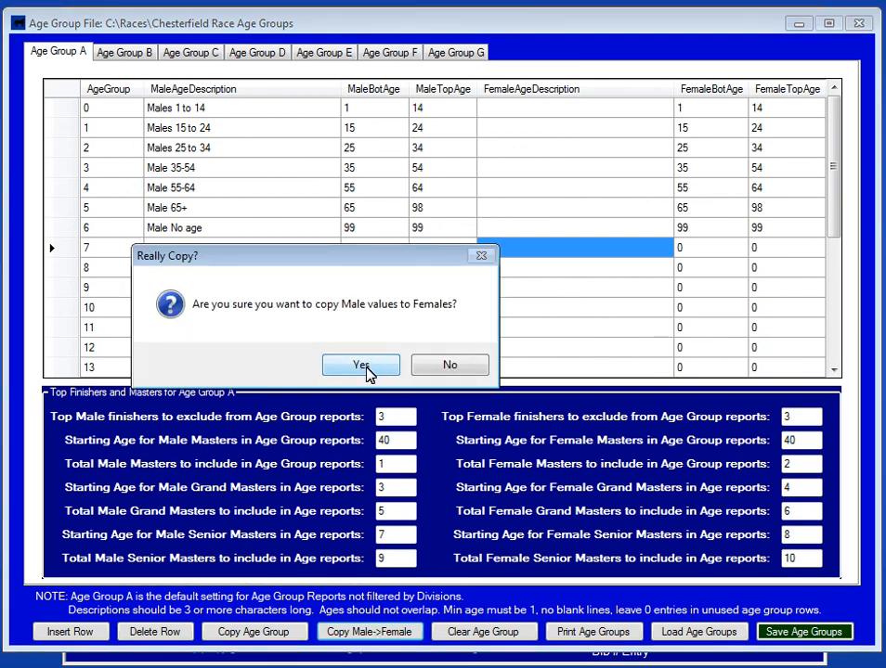
left_click(360, 365)
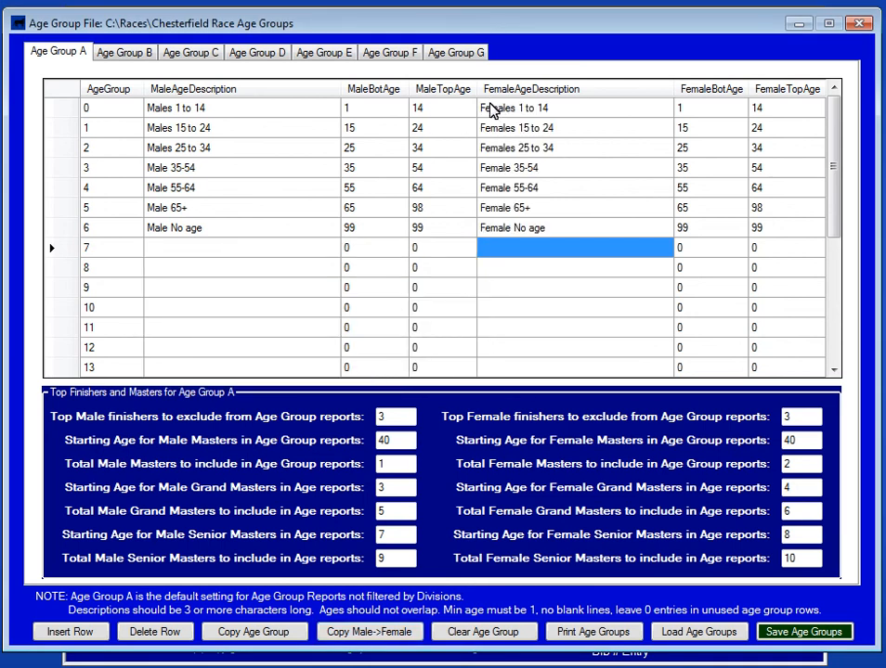
mouse_move(501, 230)
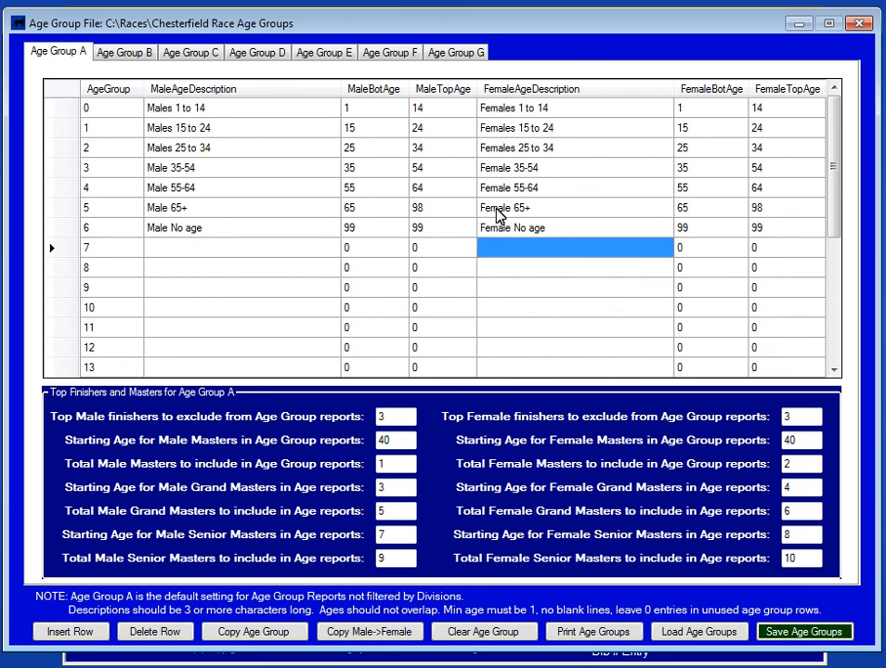
mouse_move(518, 130)
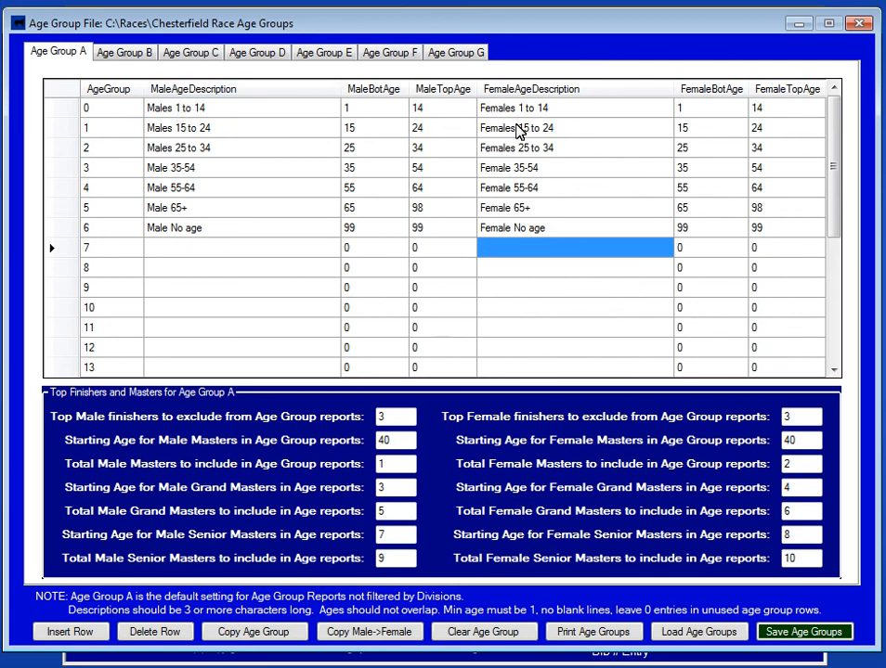
mouse_move(575, 142)
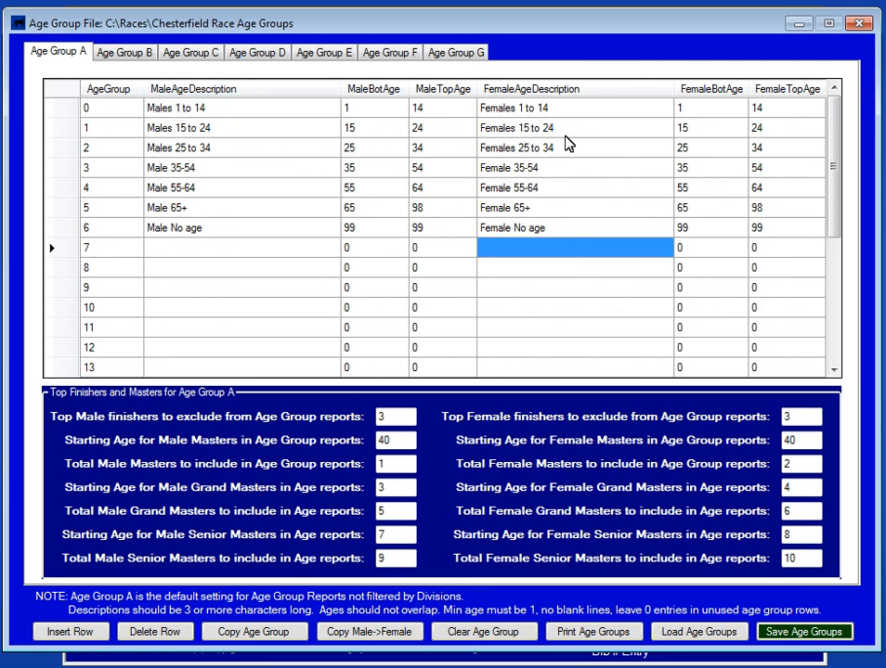
mouse_move(162, 117)
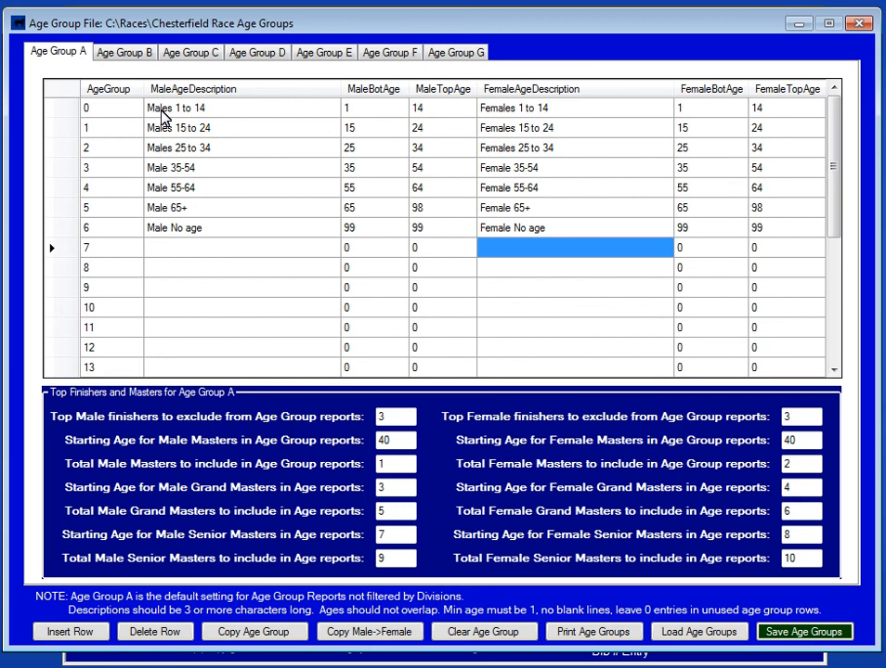
mouse_move(502, 127)
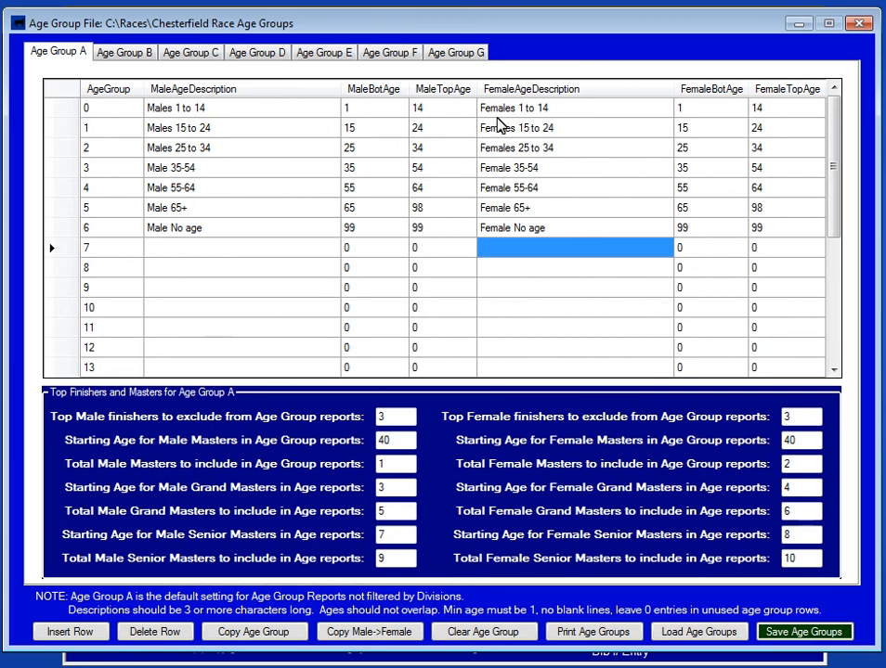
mouse_move(679, 487)
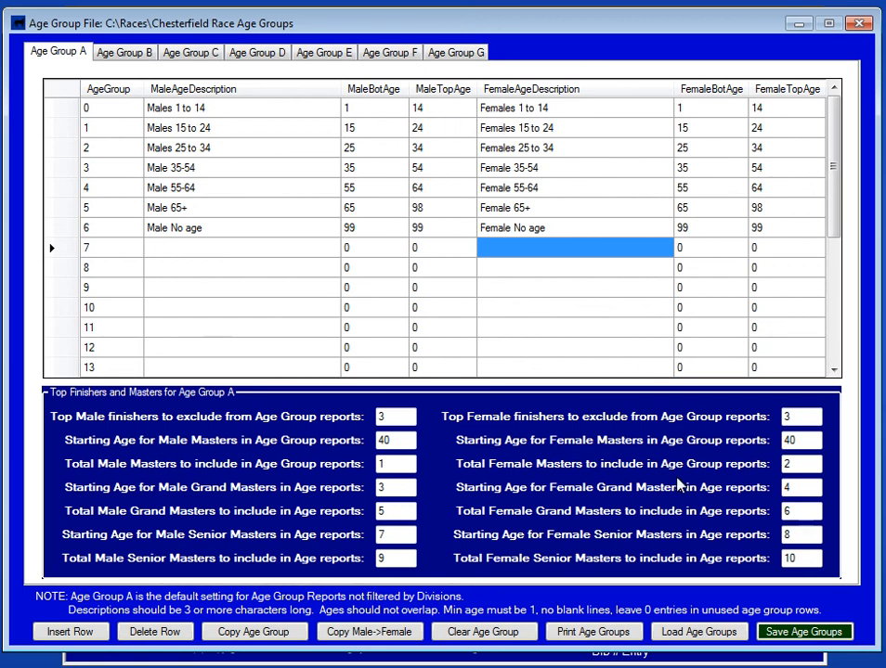
mouse_move(722, 638)
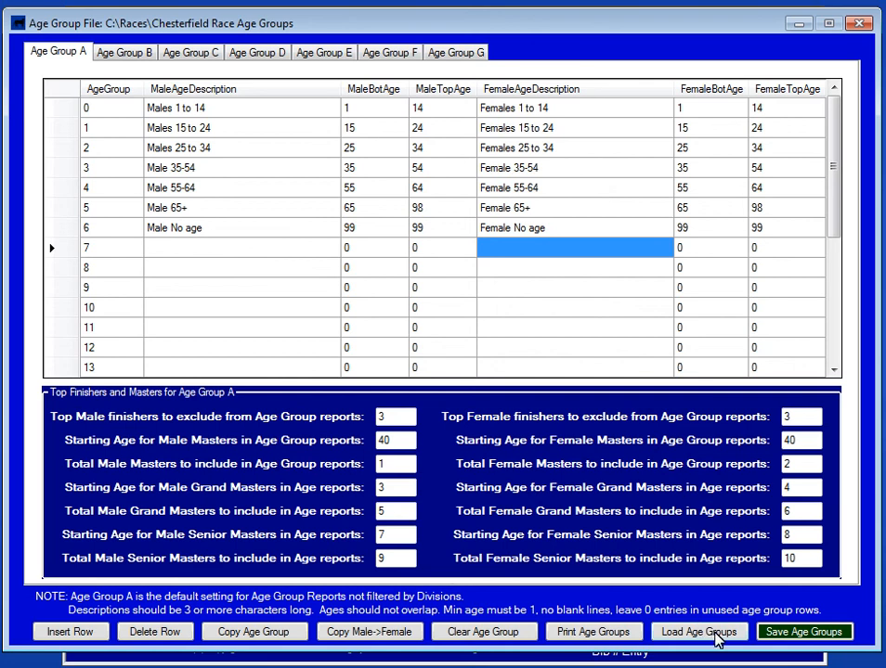
mouse_move(278, 613)
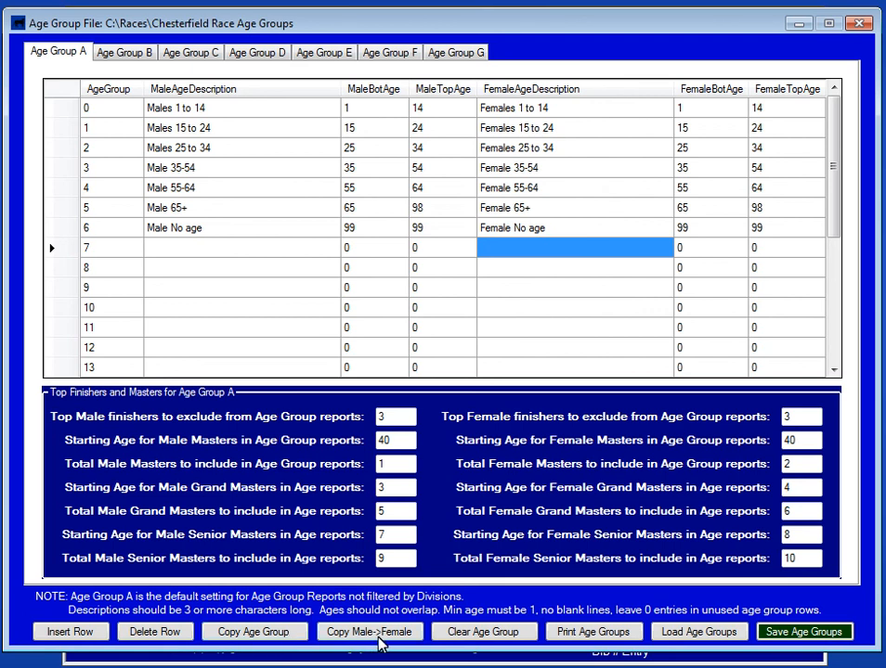
mouse_move(559, 631)
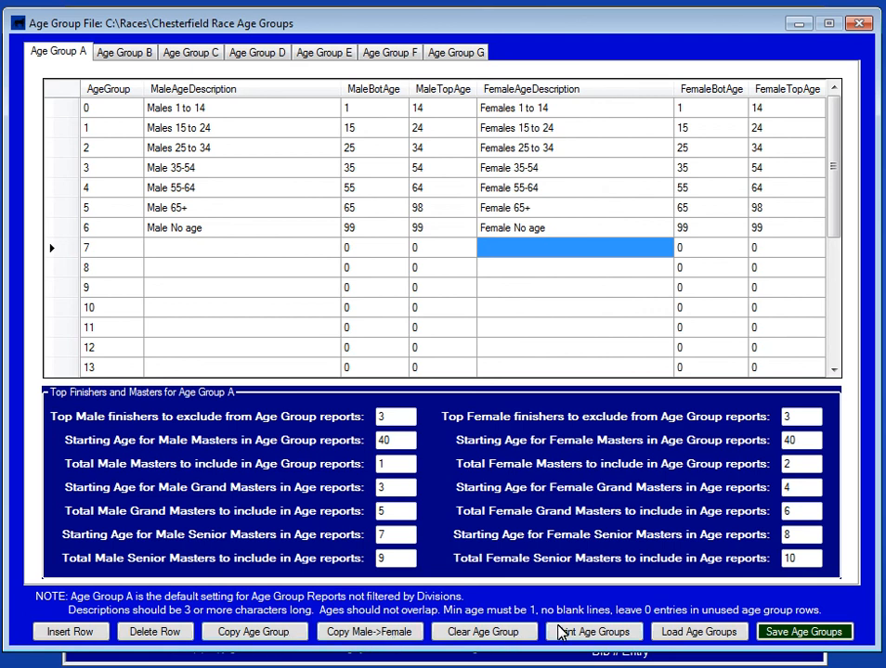
mouse_move(806, 632)
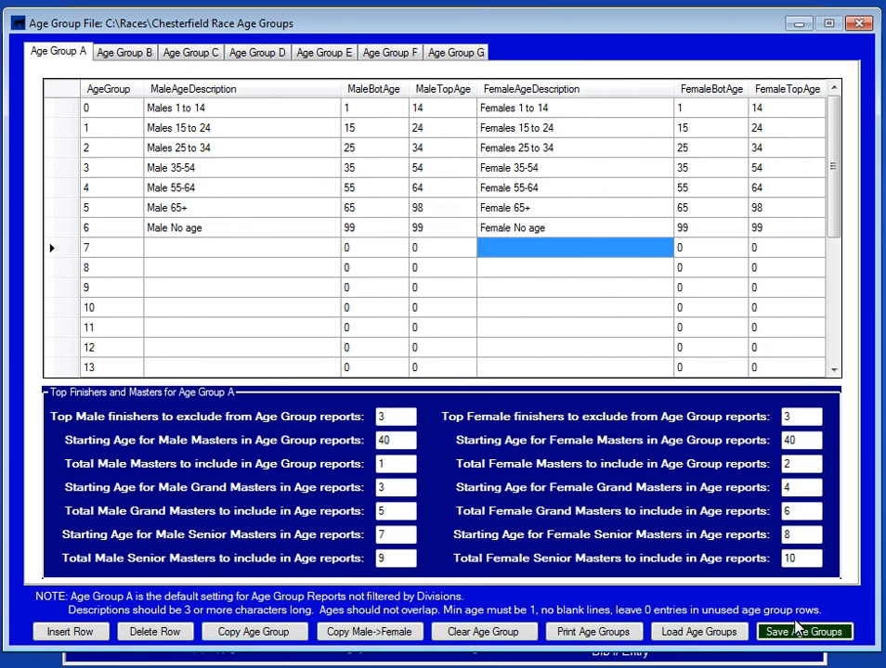
mouse_move(803, 632)
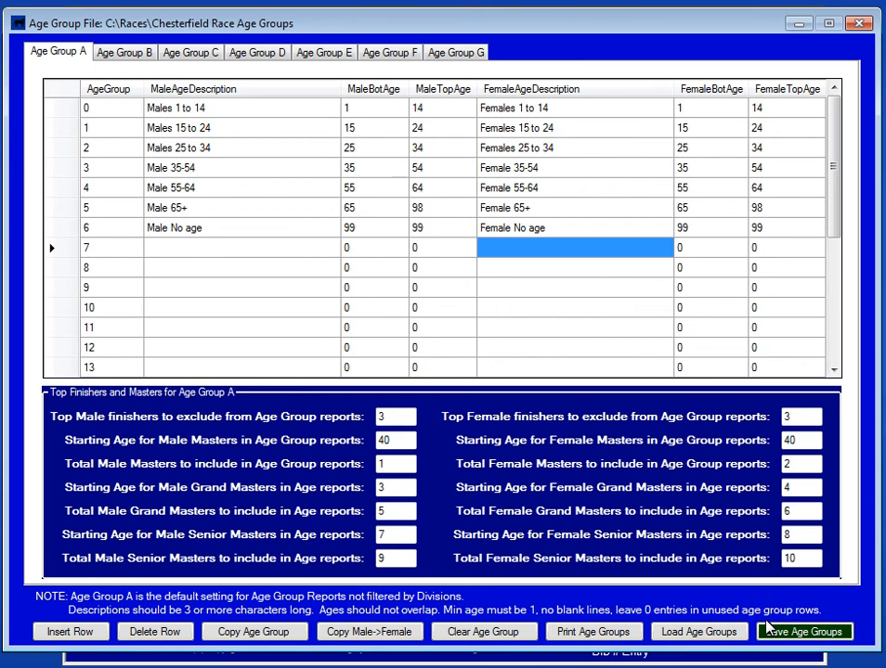
mouse_move(372, 162)
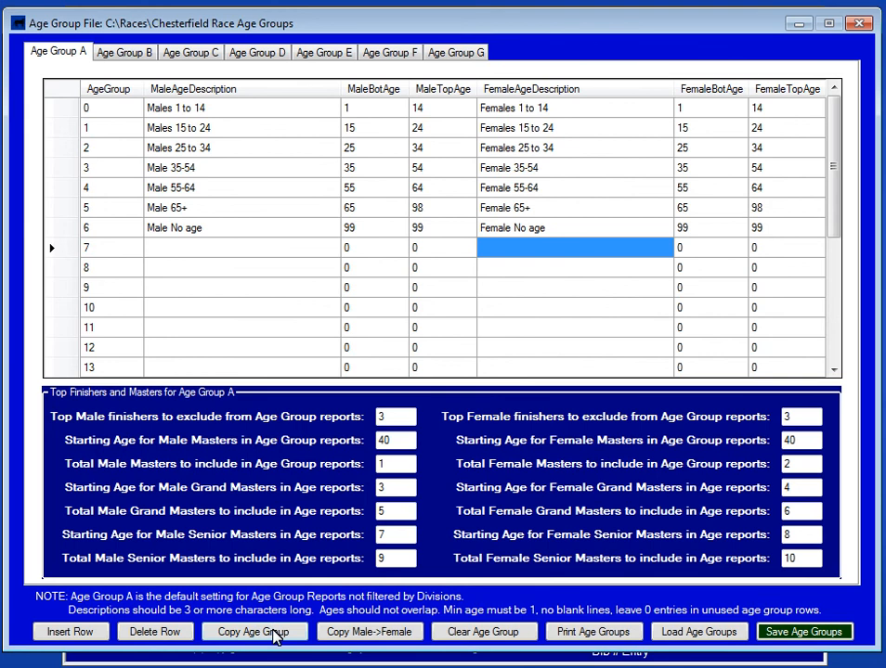
mouse_move(85, 64)
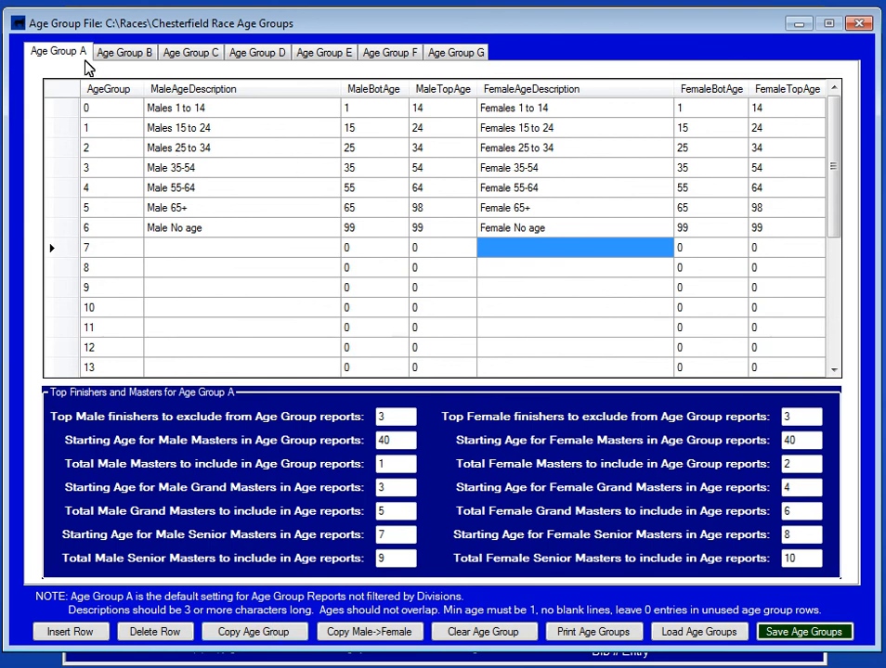
On the Age Group D tab, copy Age Group A into it and confirm with Yes
left_click(257, 52)
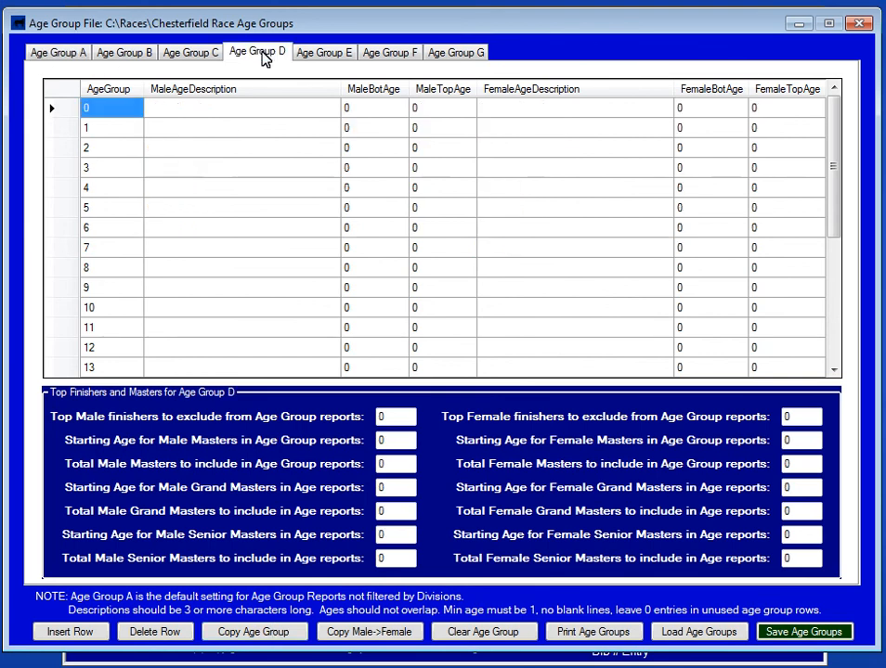
mouse_move(268, 295)
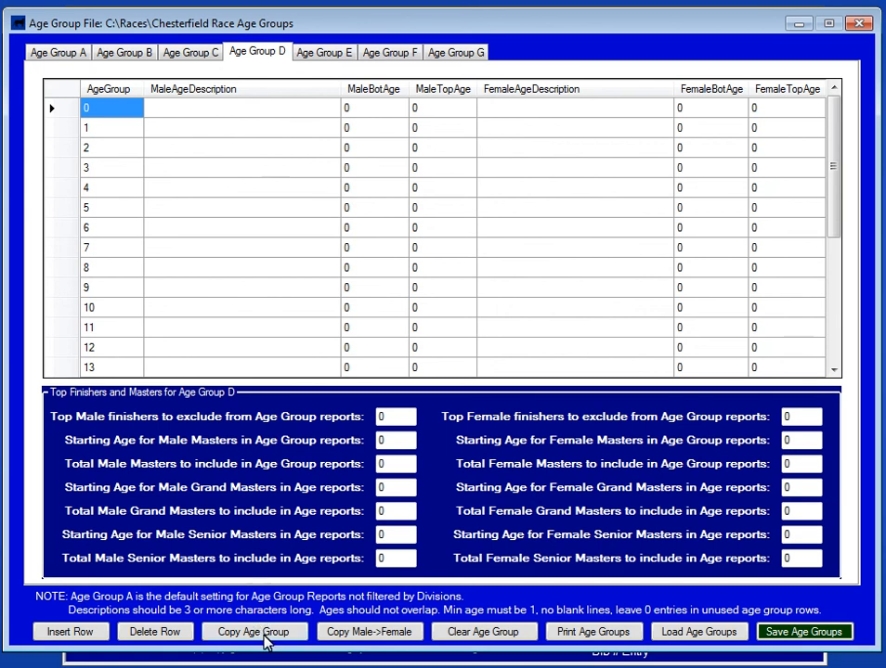
left_click(263, 632)
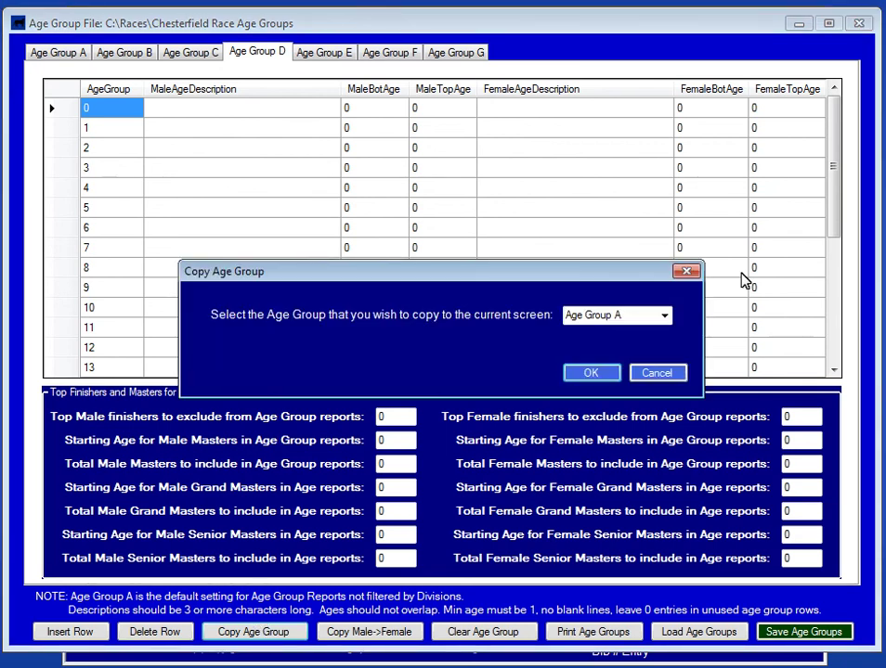
left_click(671, 315)
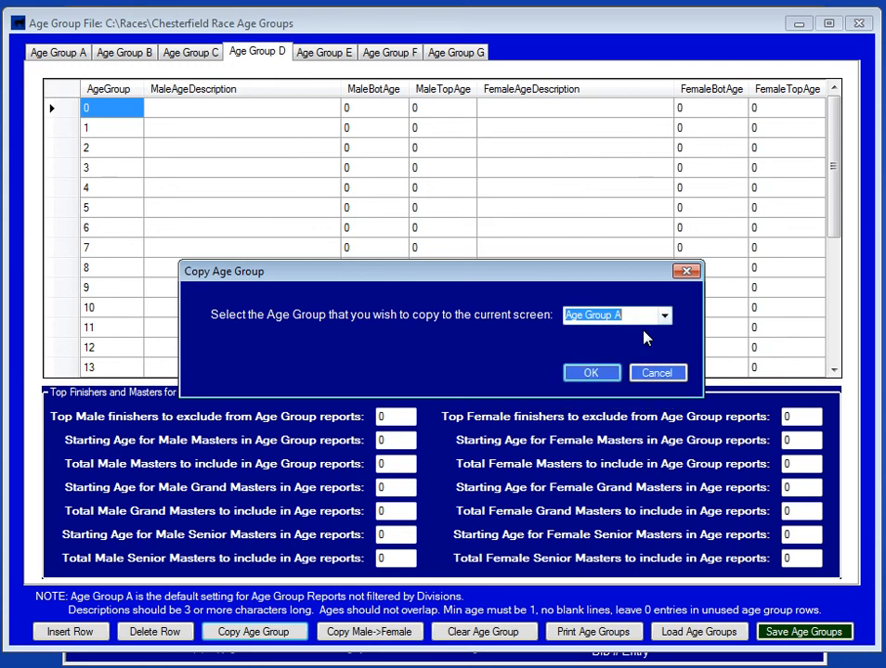
left_click(591, 372)
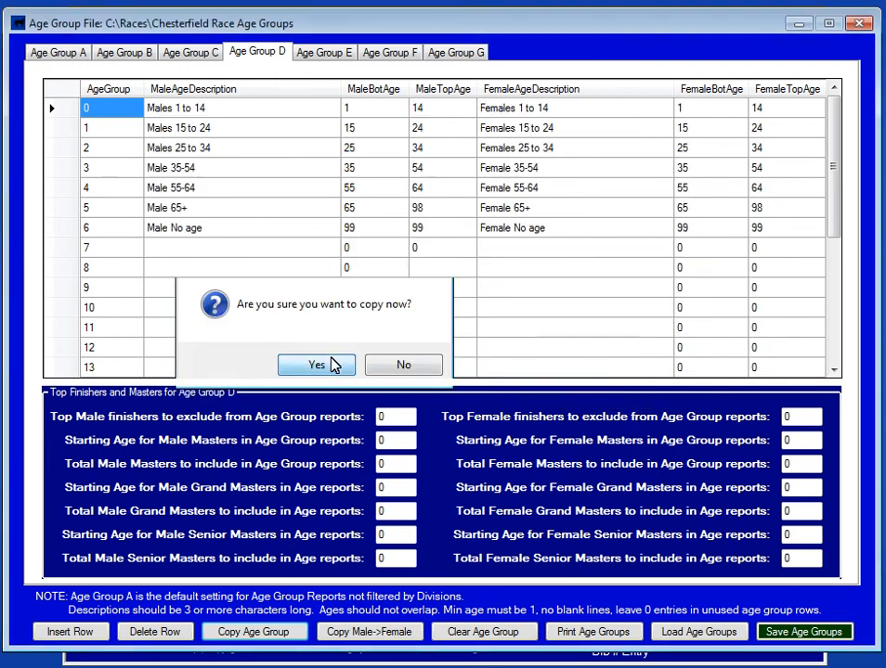
left_click(316, 365)
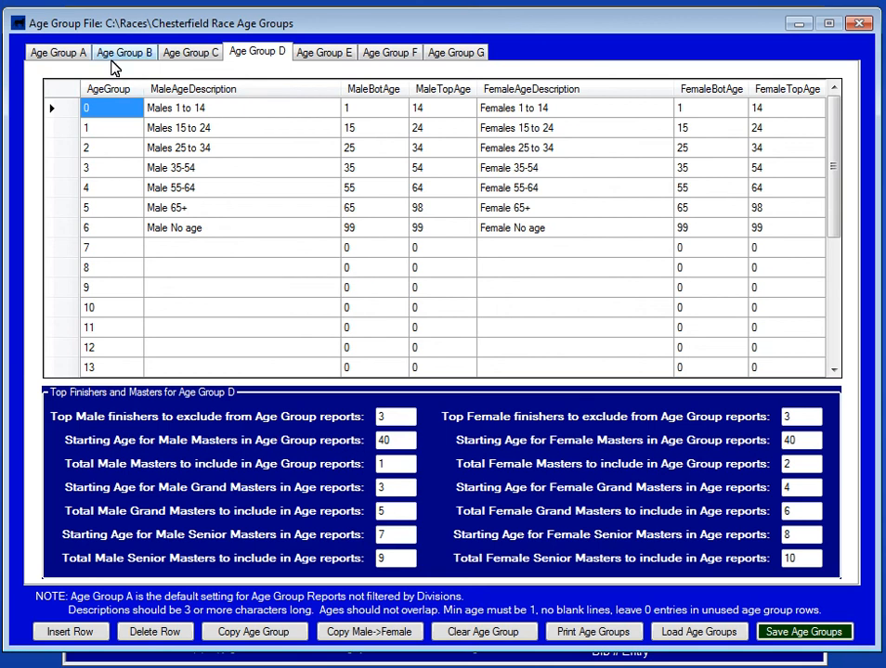
Return to Age Group A to review its Top Finishers and Masters fields
left_click(57, 51)
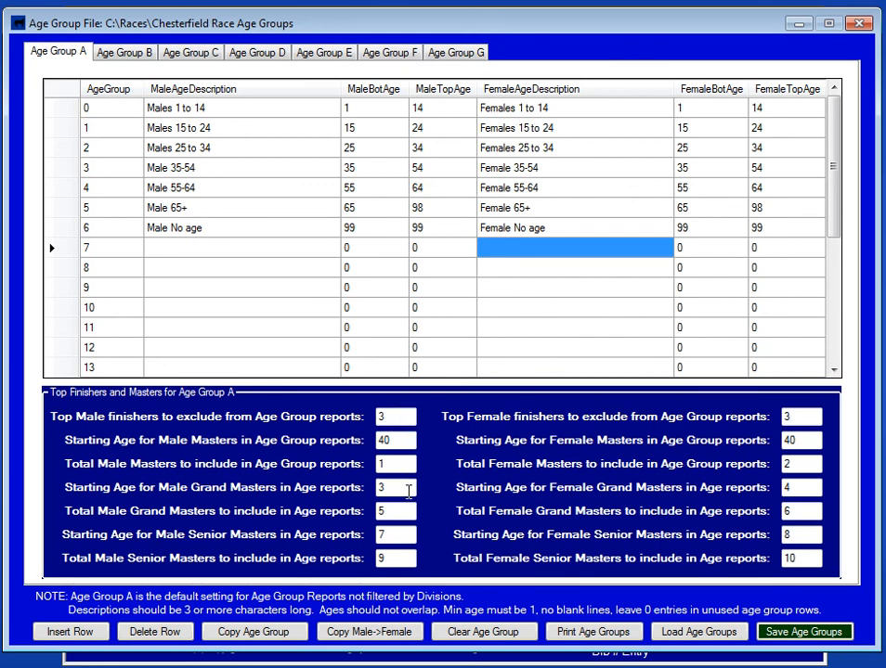
mouse_move(404, 412)
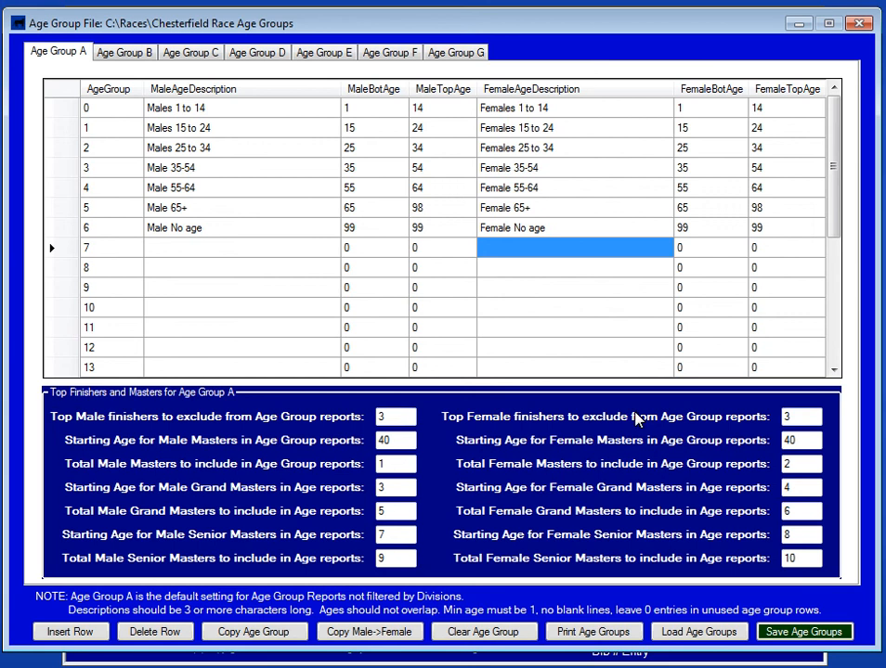
mouse_move(412, 457)
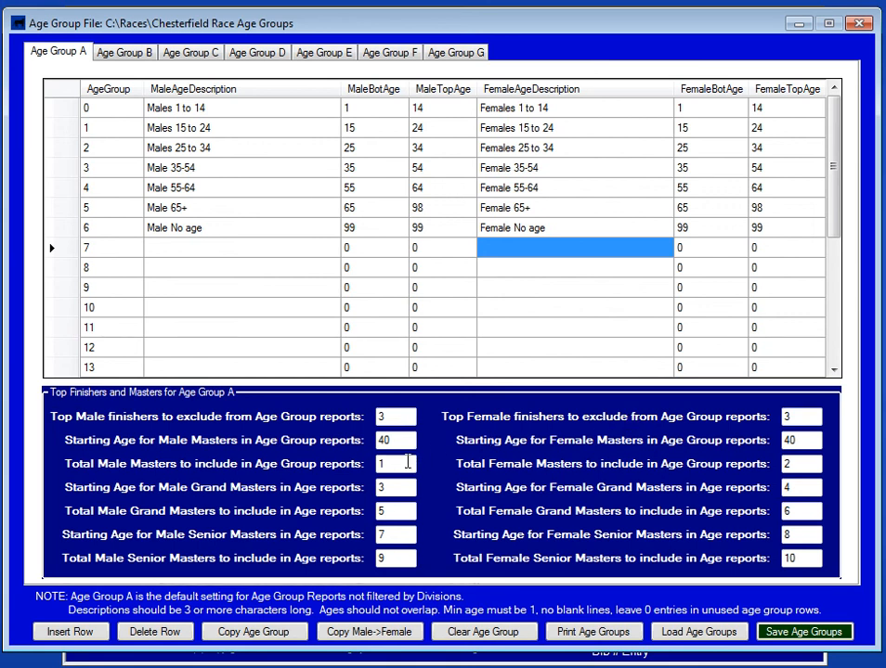
mouse_move(403, 464)
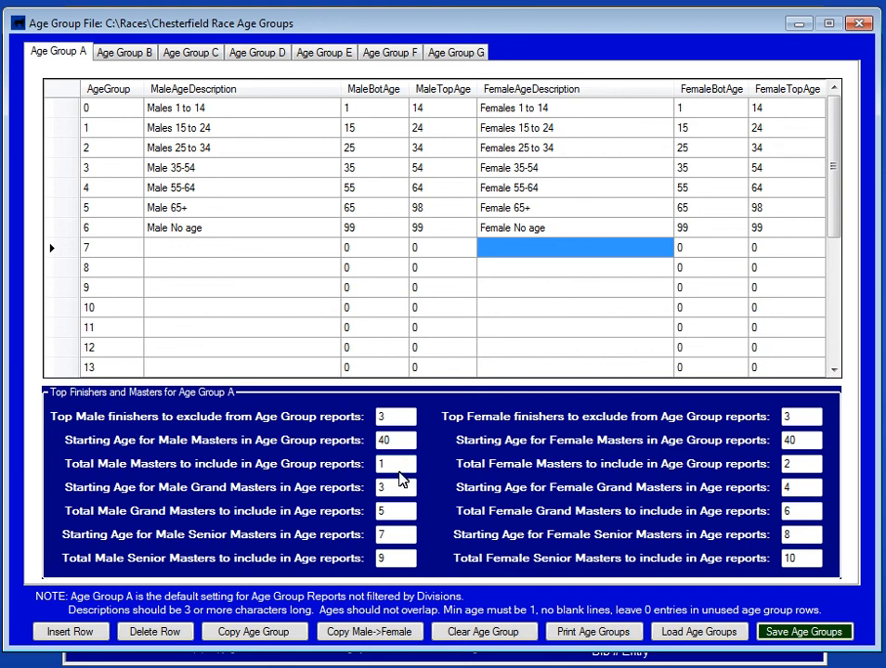
mouse_move(362, 498)
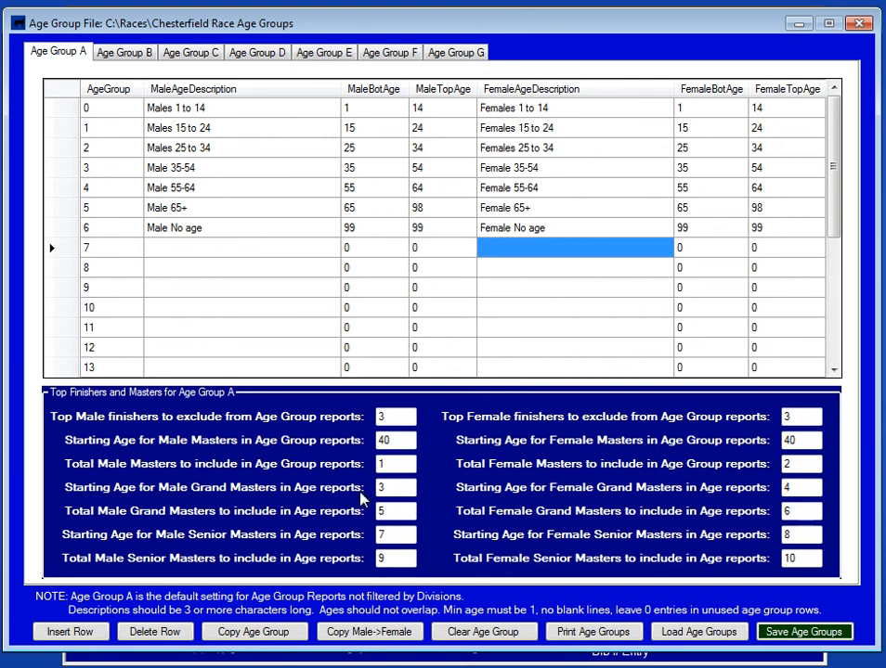
mouse_move(341, 558)
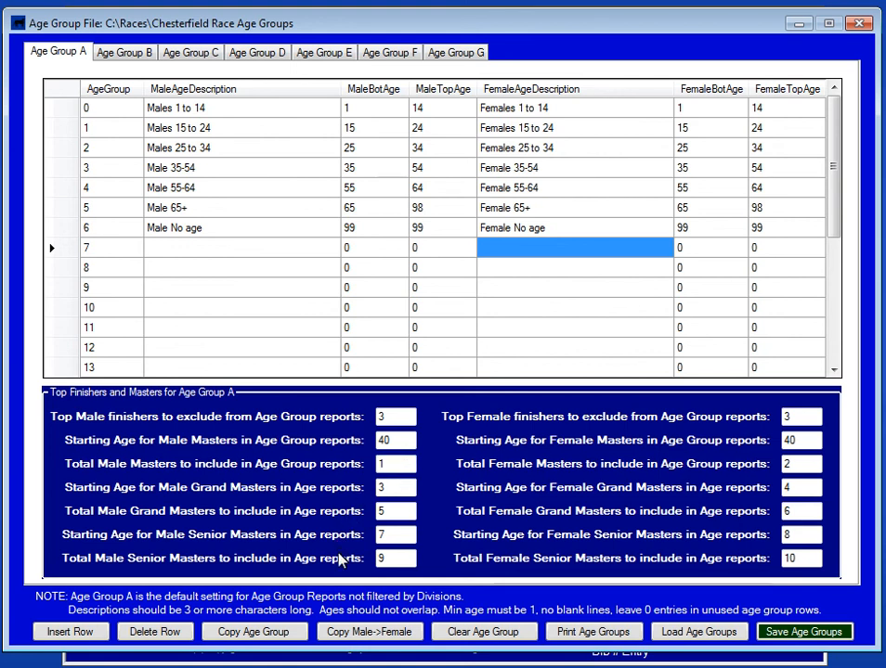
mouse_move(403, 487)
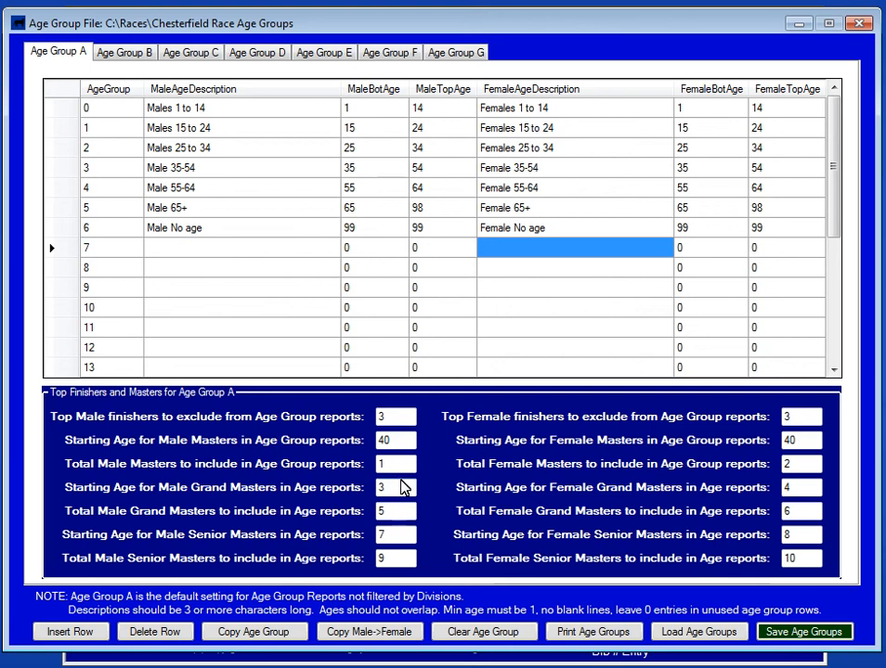
mouse_move(396, 532)
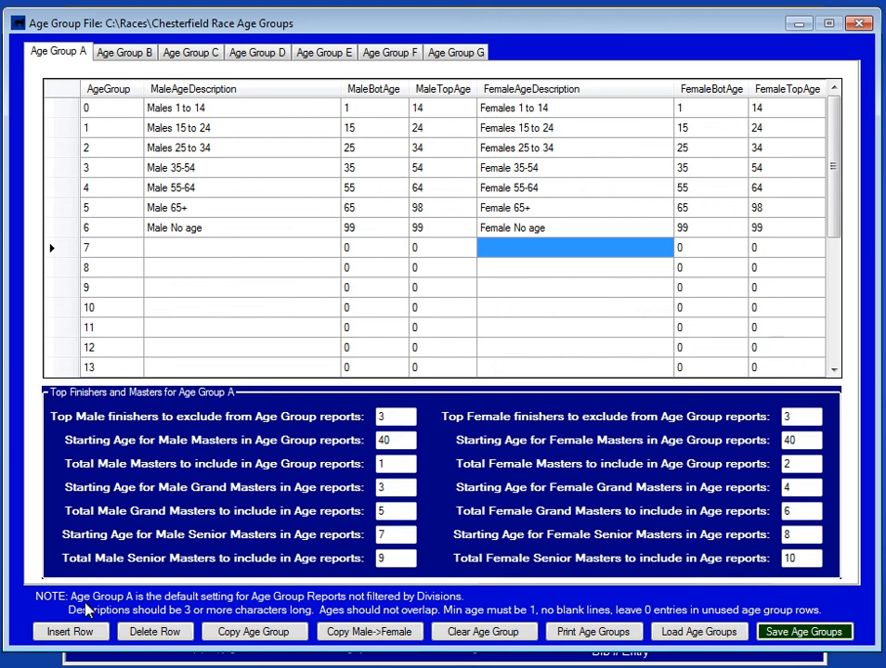
mouse_move(184, 600)
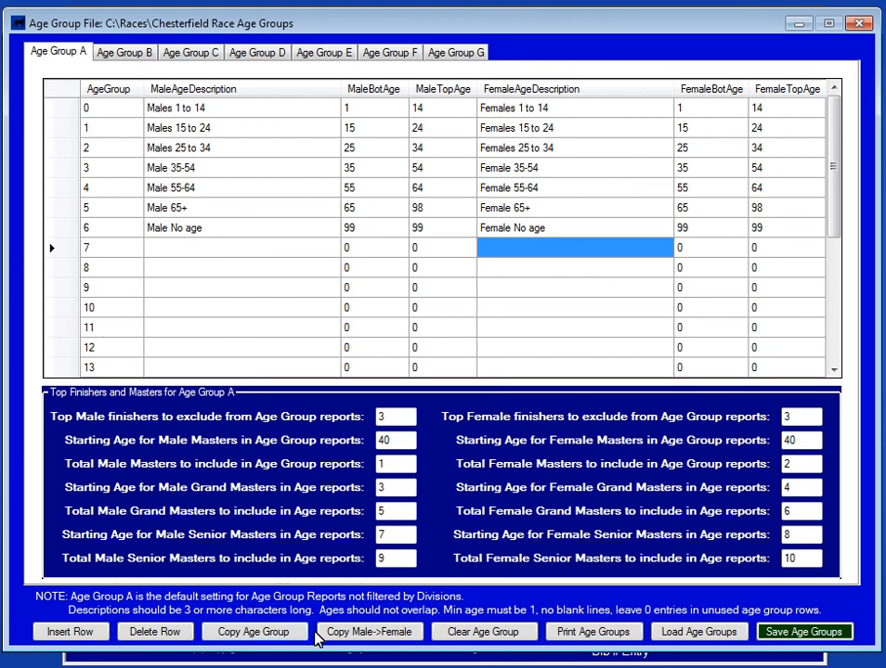
mouse_move(430, 633)
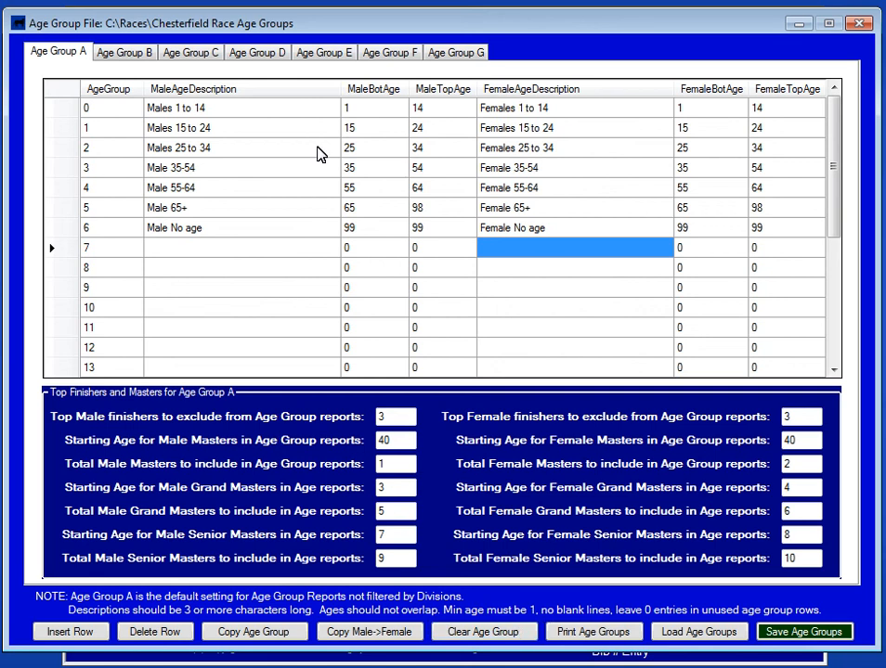
mouse_move(370, 307)
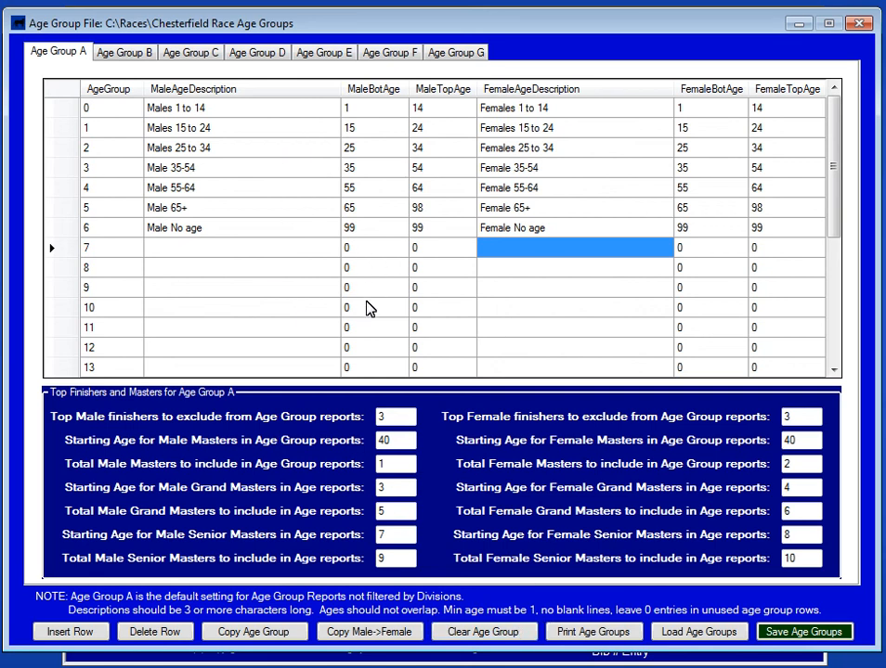
mouse_move(371, 349)
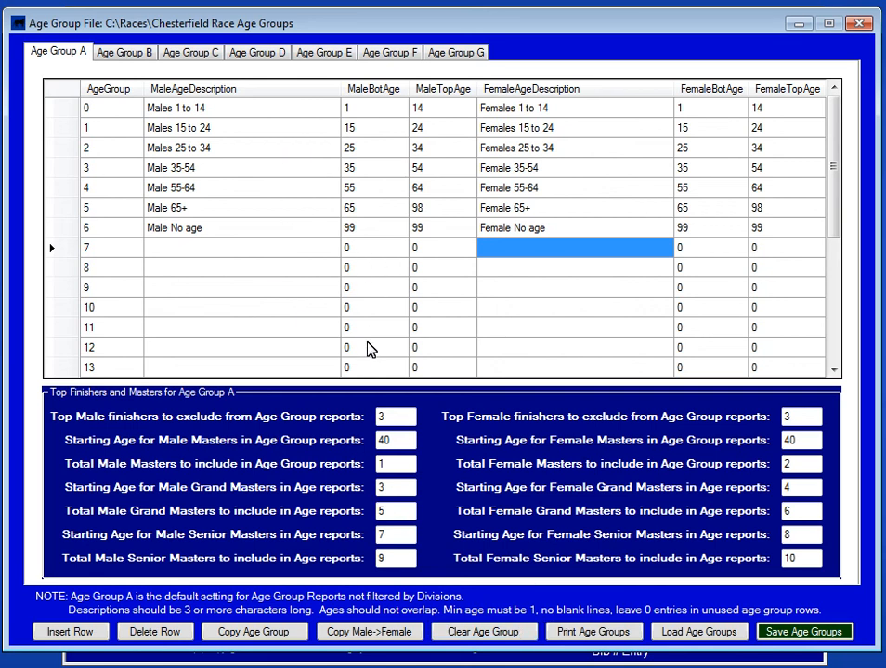
mouse_move(364, 146)
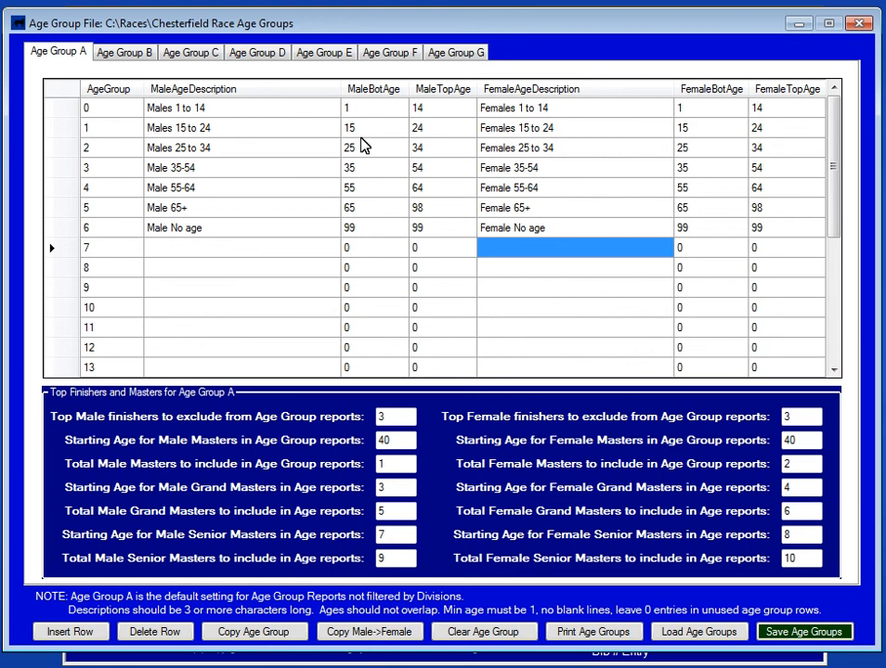
left_click(359, 108)
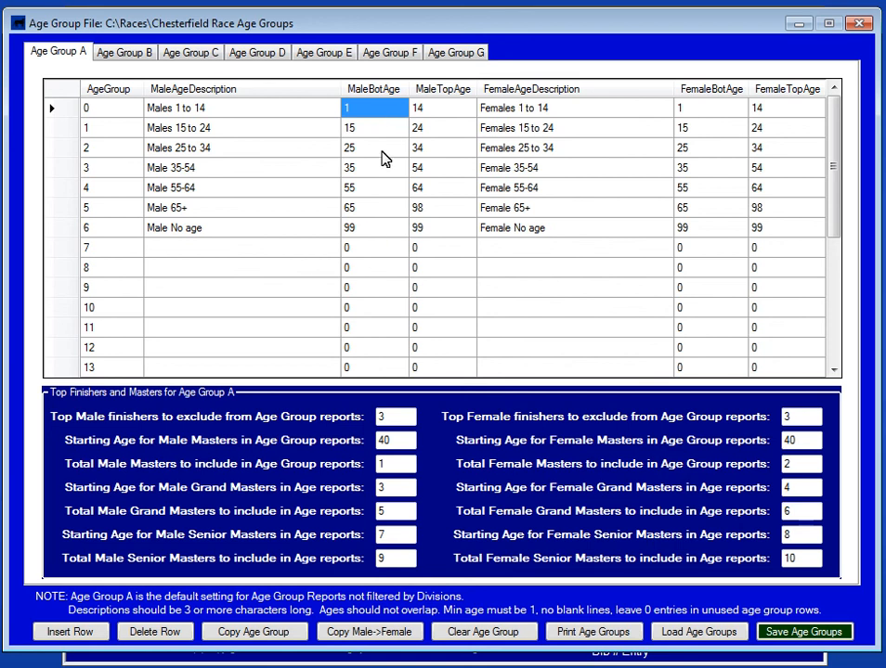
mouse_move(386, 232)
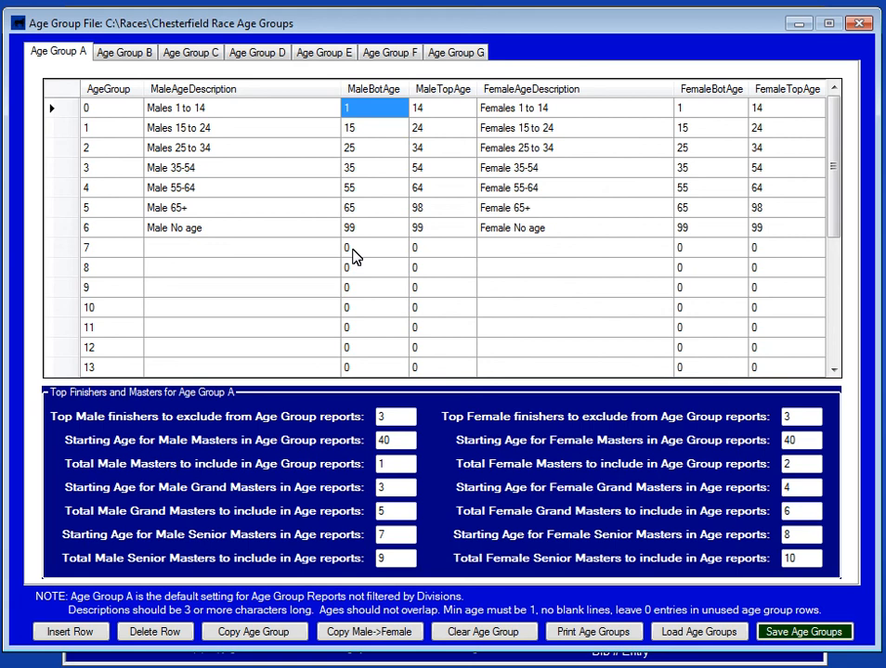
left_click(185, 228)
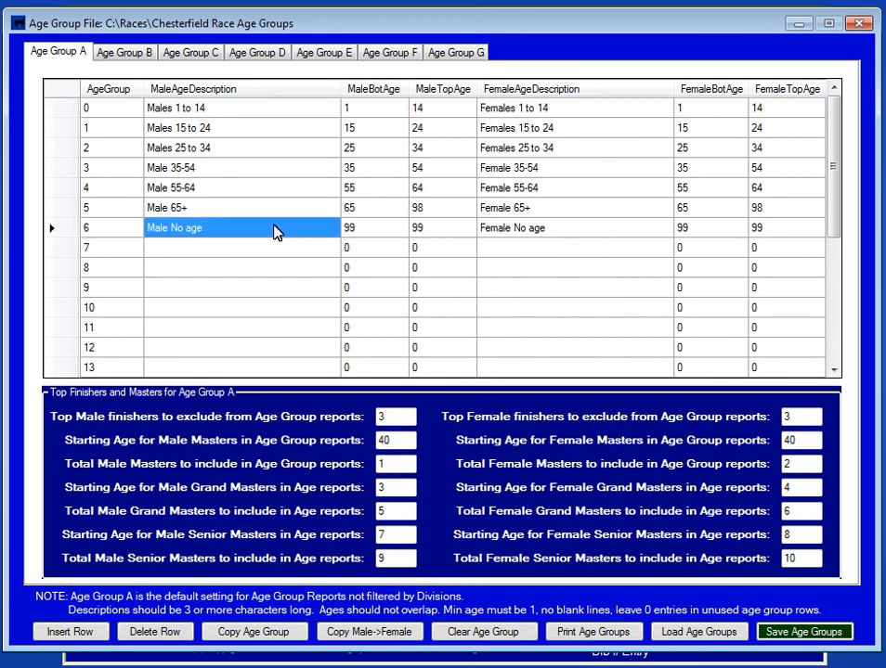
mouse_move(297, 239)
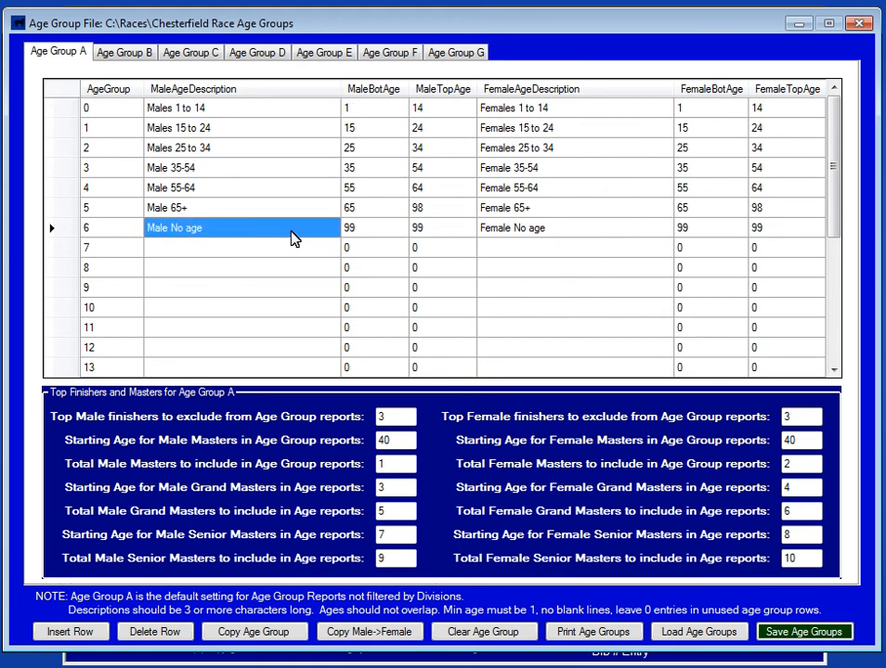
mouse_move(297, 223)
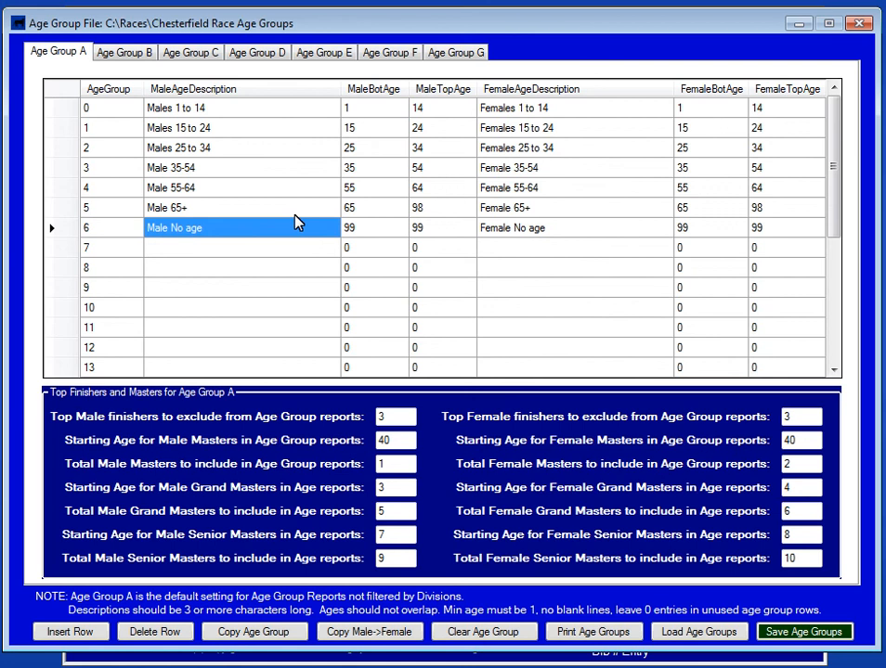
mouse_move(297, 228)
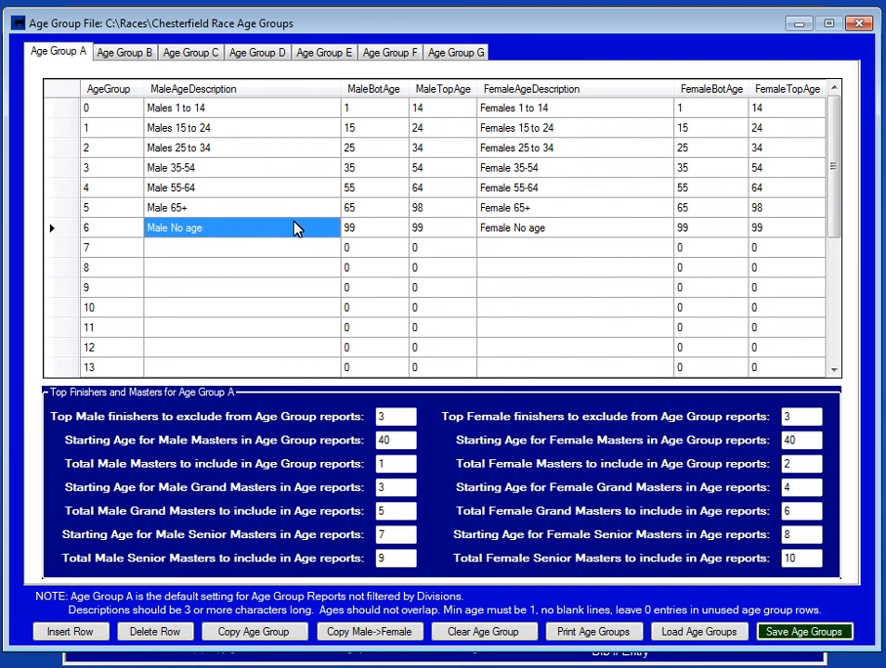
mouse_move(338, 240)
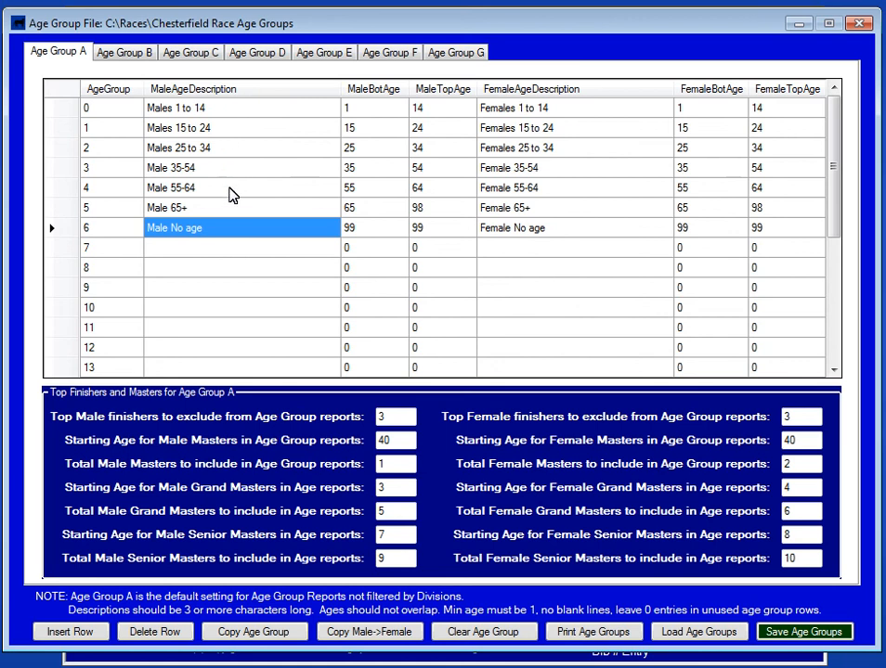
mouse_move(234, 233)
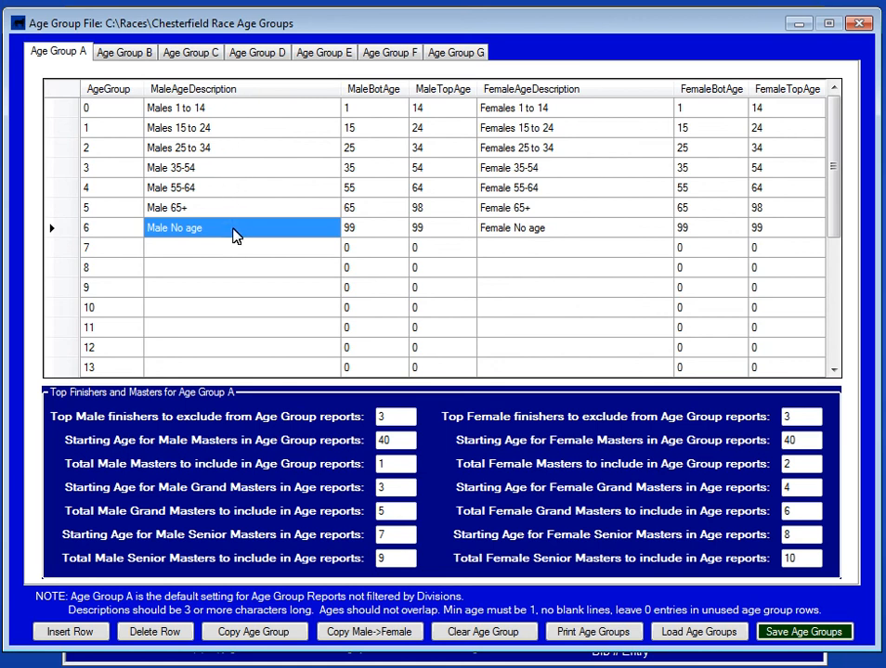
mouse_move(315, 233)
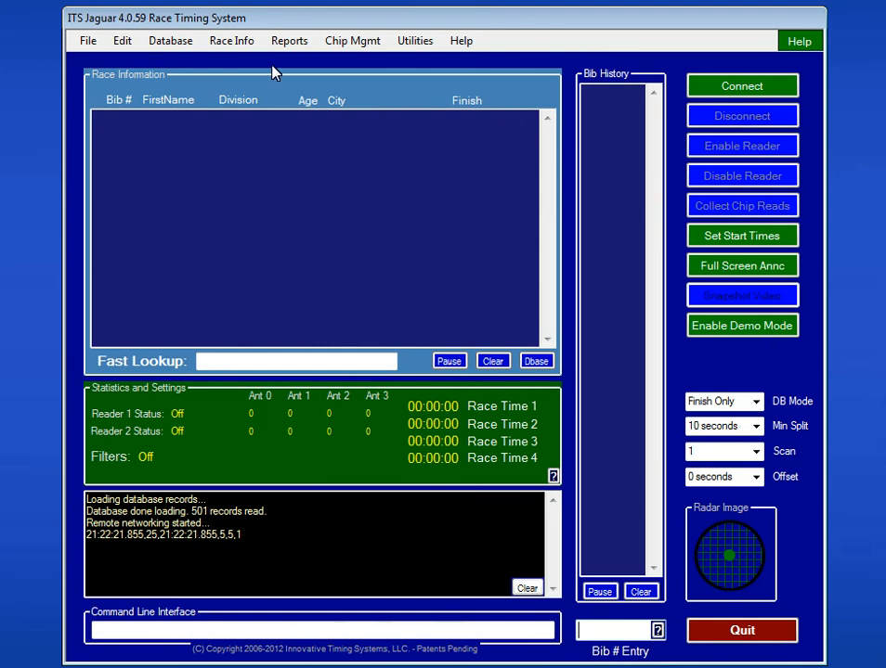
Open Division Settings from Race Info to review the 5K, 10K and Half divisions
left_click(231, 40)
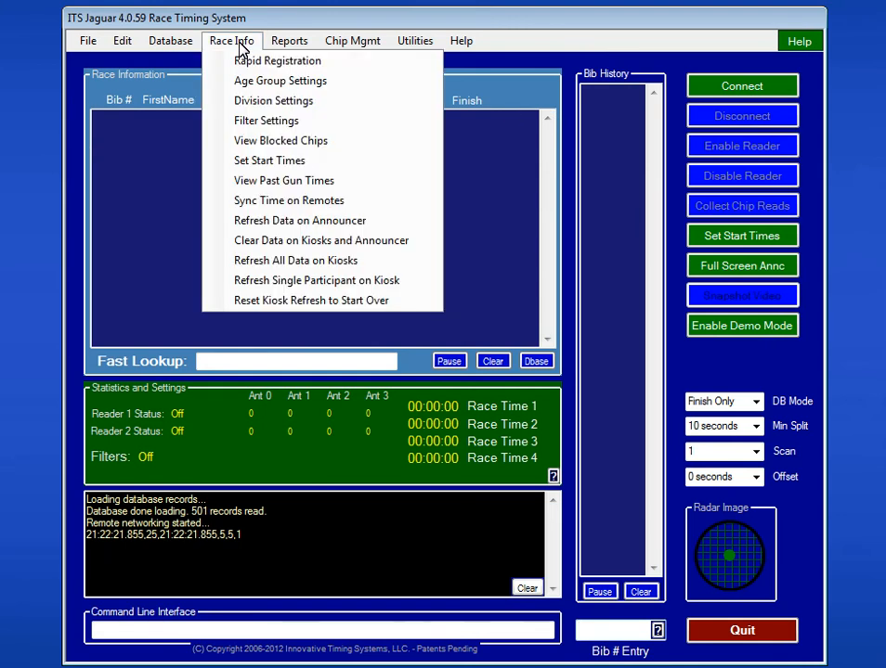
left_click(273, 100)
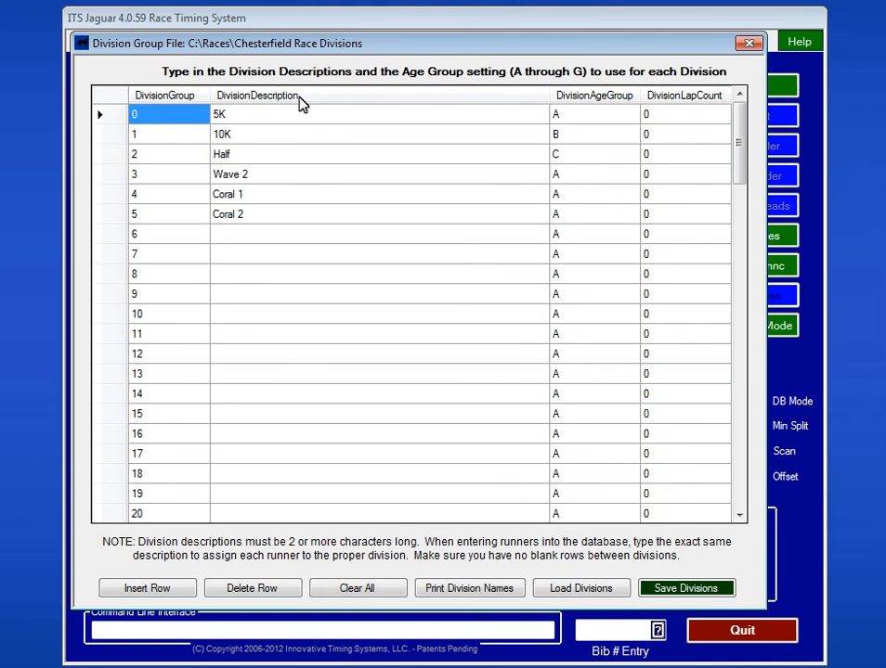
mouse_move(260, 233)
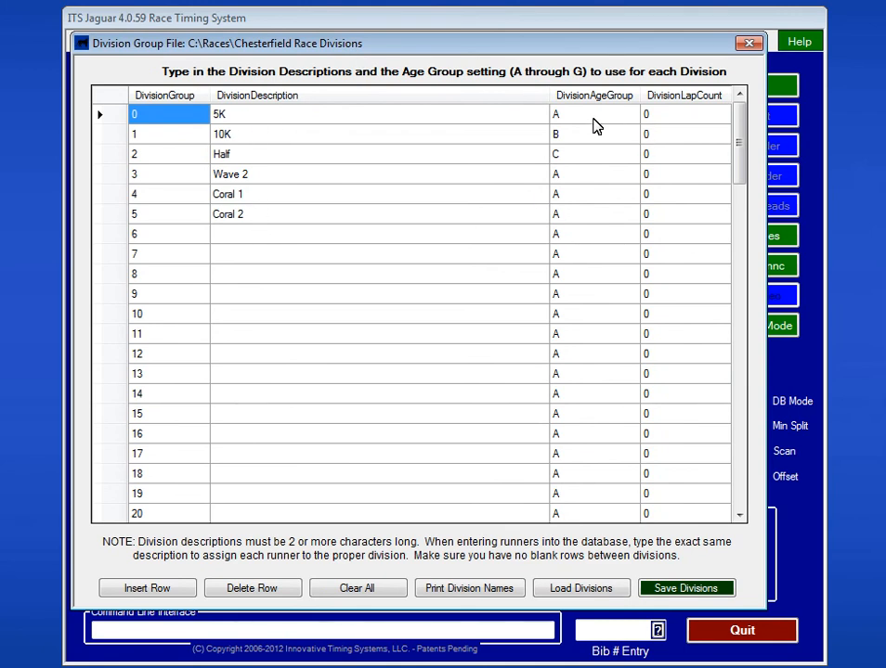
mouse_move(584, 142)
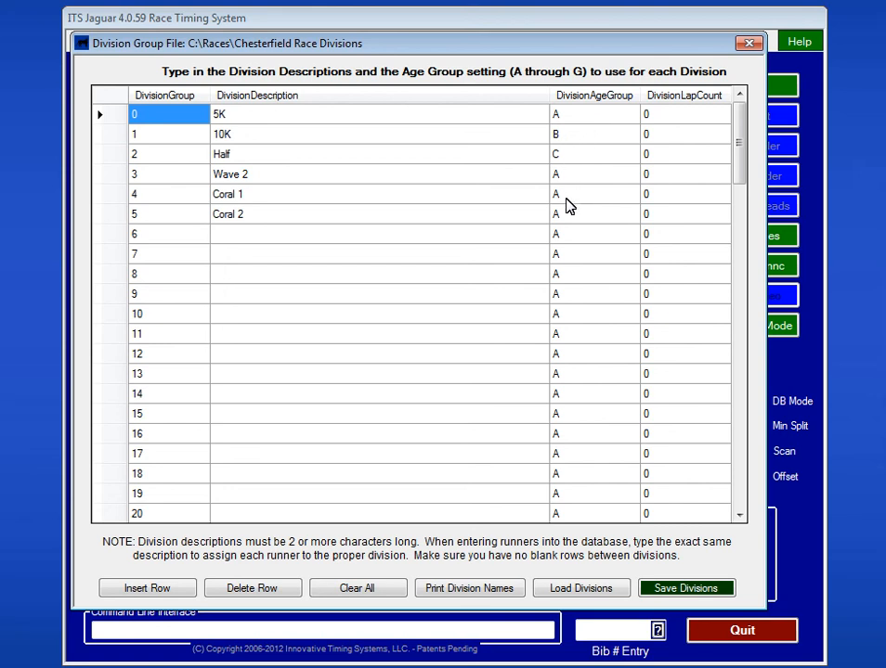
mouse_move(674, 119)
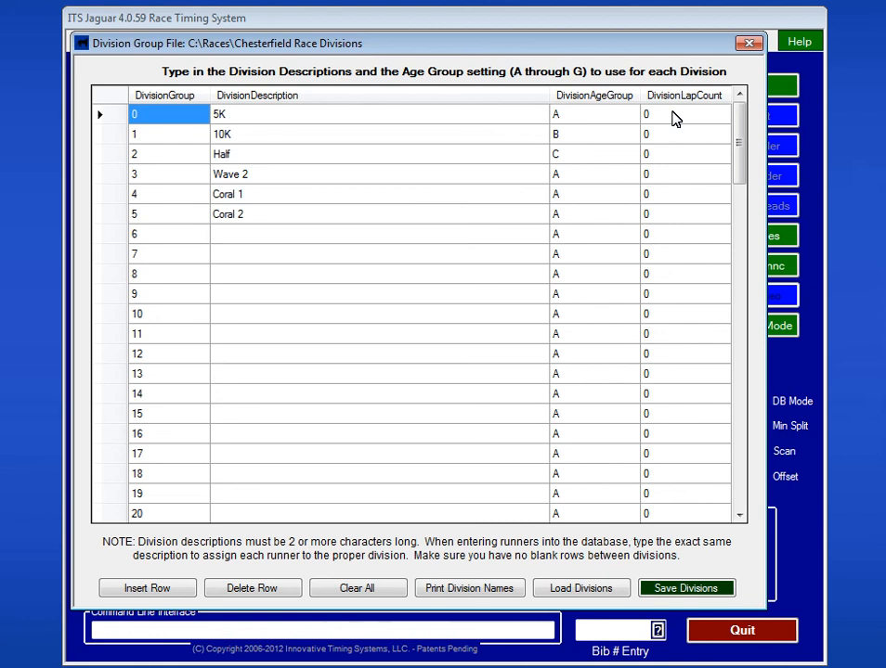
mouse_move(674, 144)
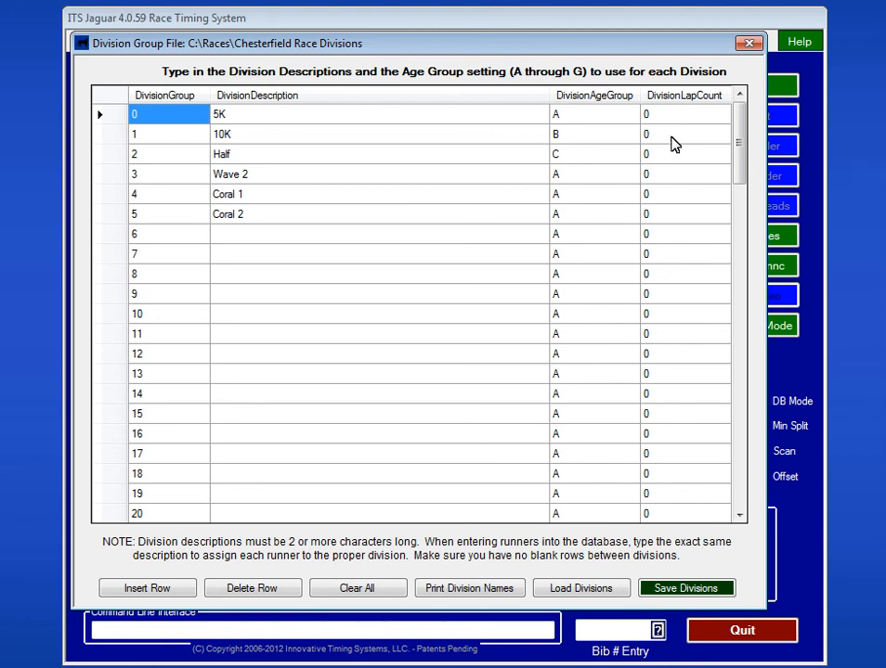
mouse_move(671, 208)
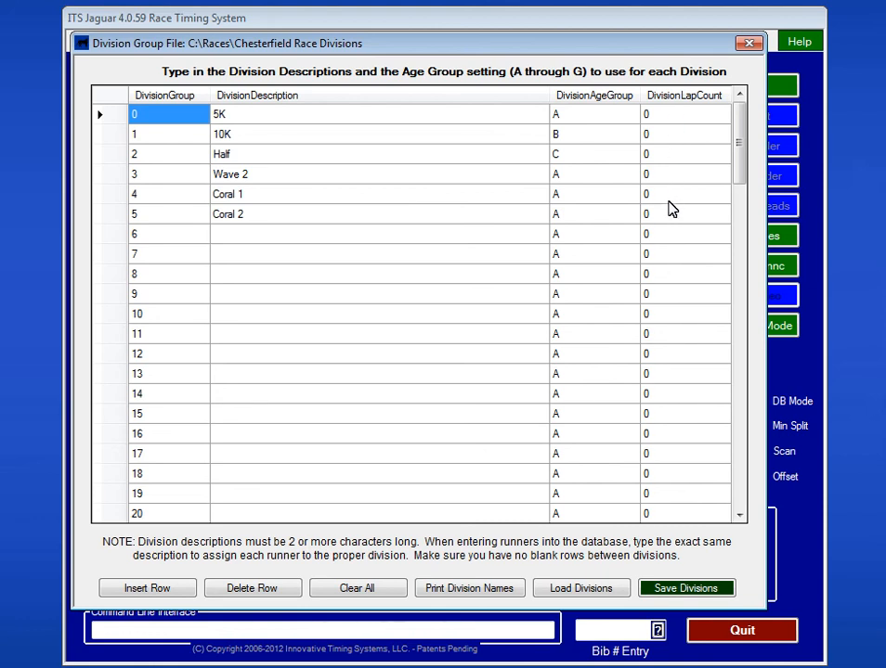
mouse_move(504, 318)
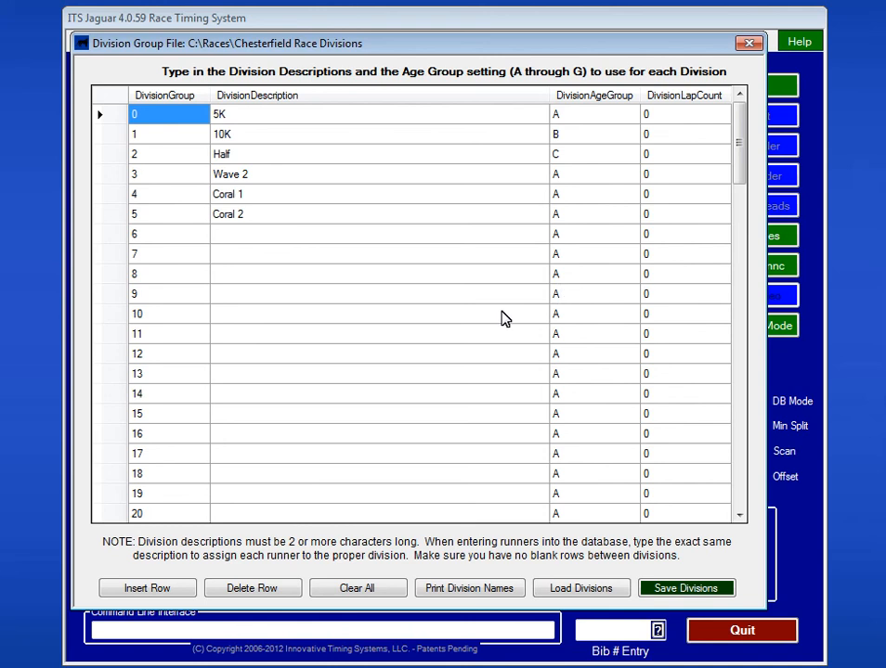
mouse_move(507, 568)
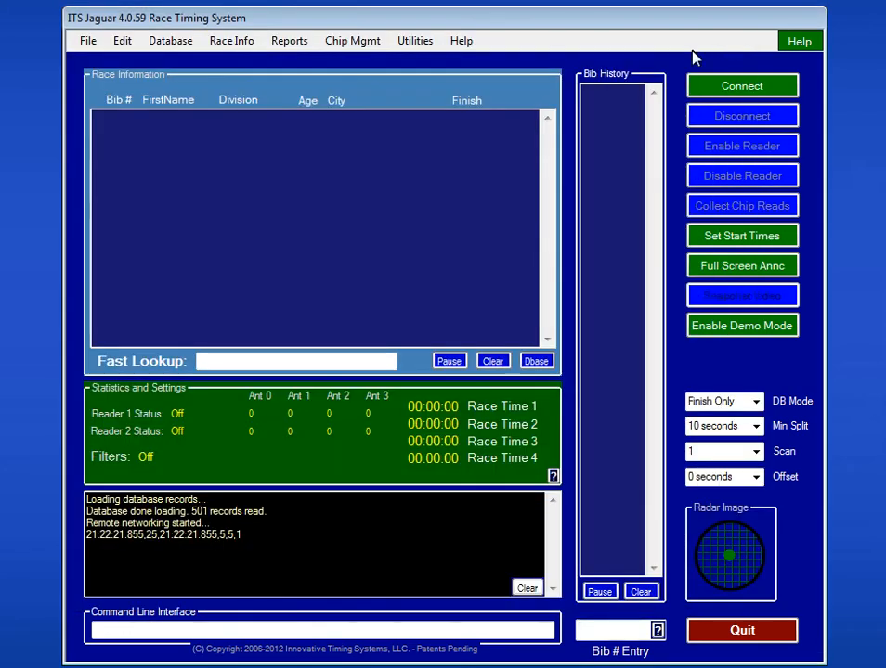
Reopen Age Group Settings from Race Info and review Age Group A's table and masters totals
left_click(230, 40)
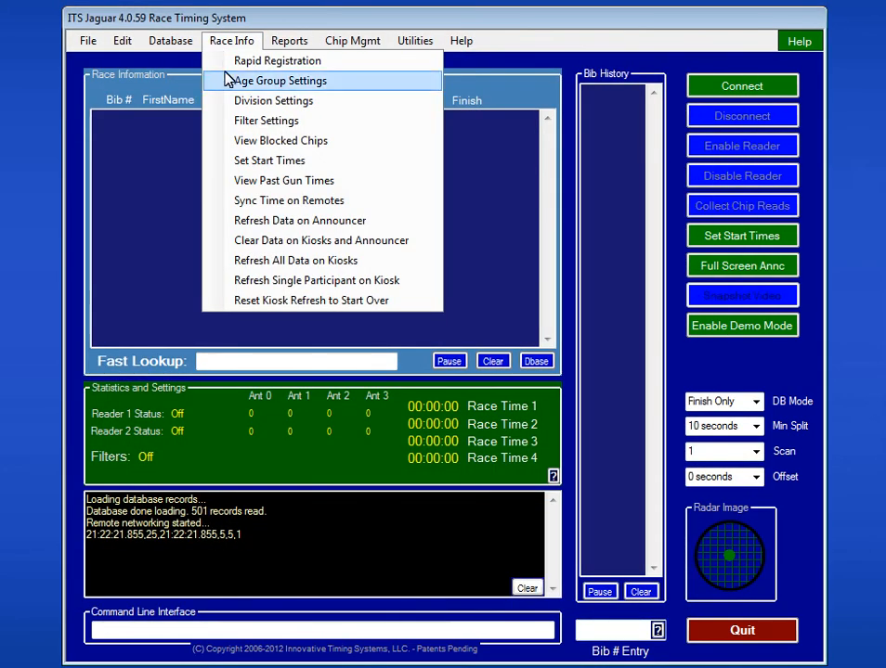
left_click(281, 81)
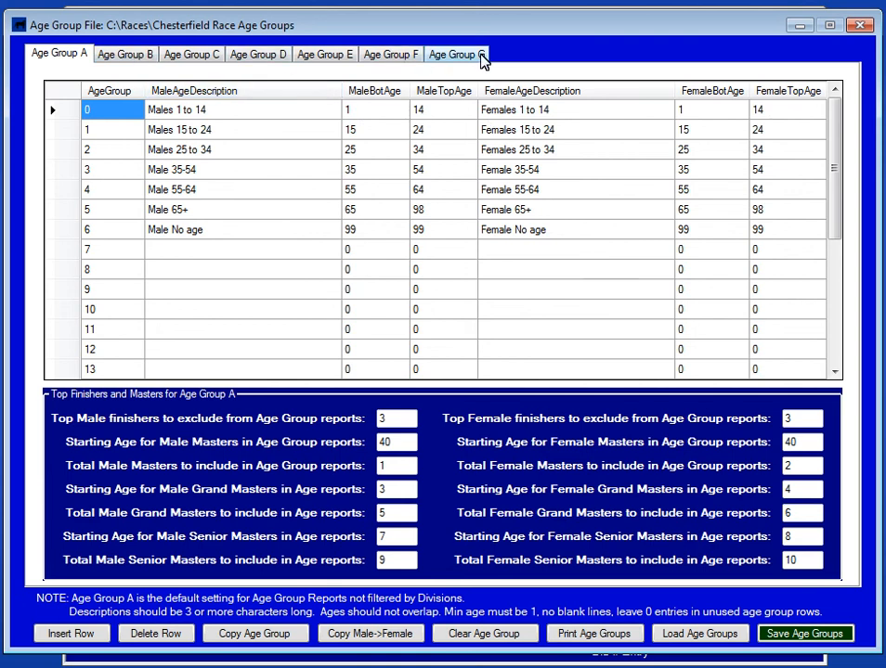
left_click(396, 419)
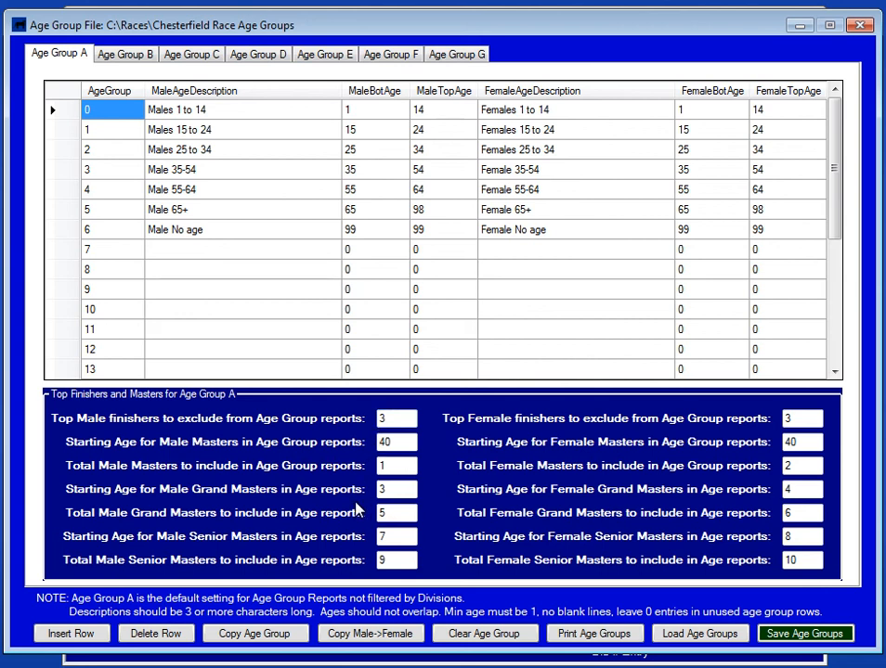
mouse_move(341, 553)
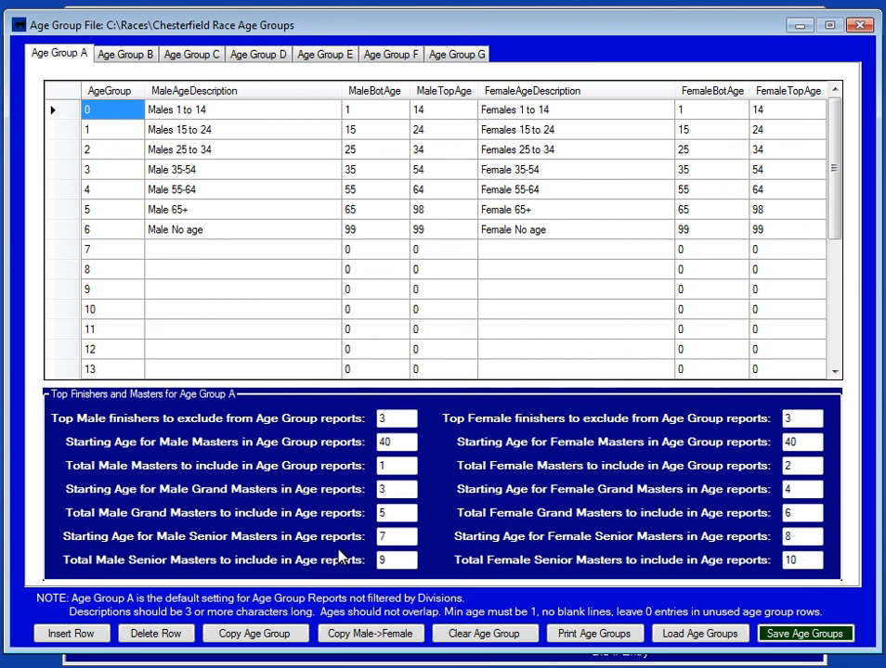